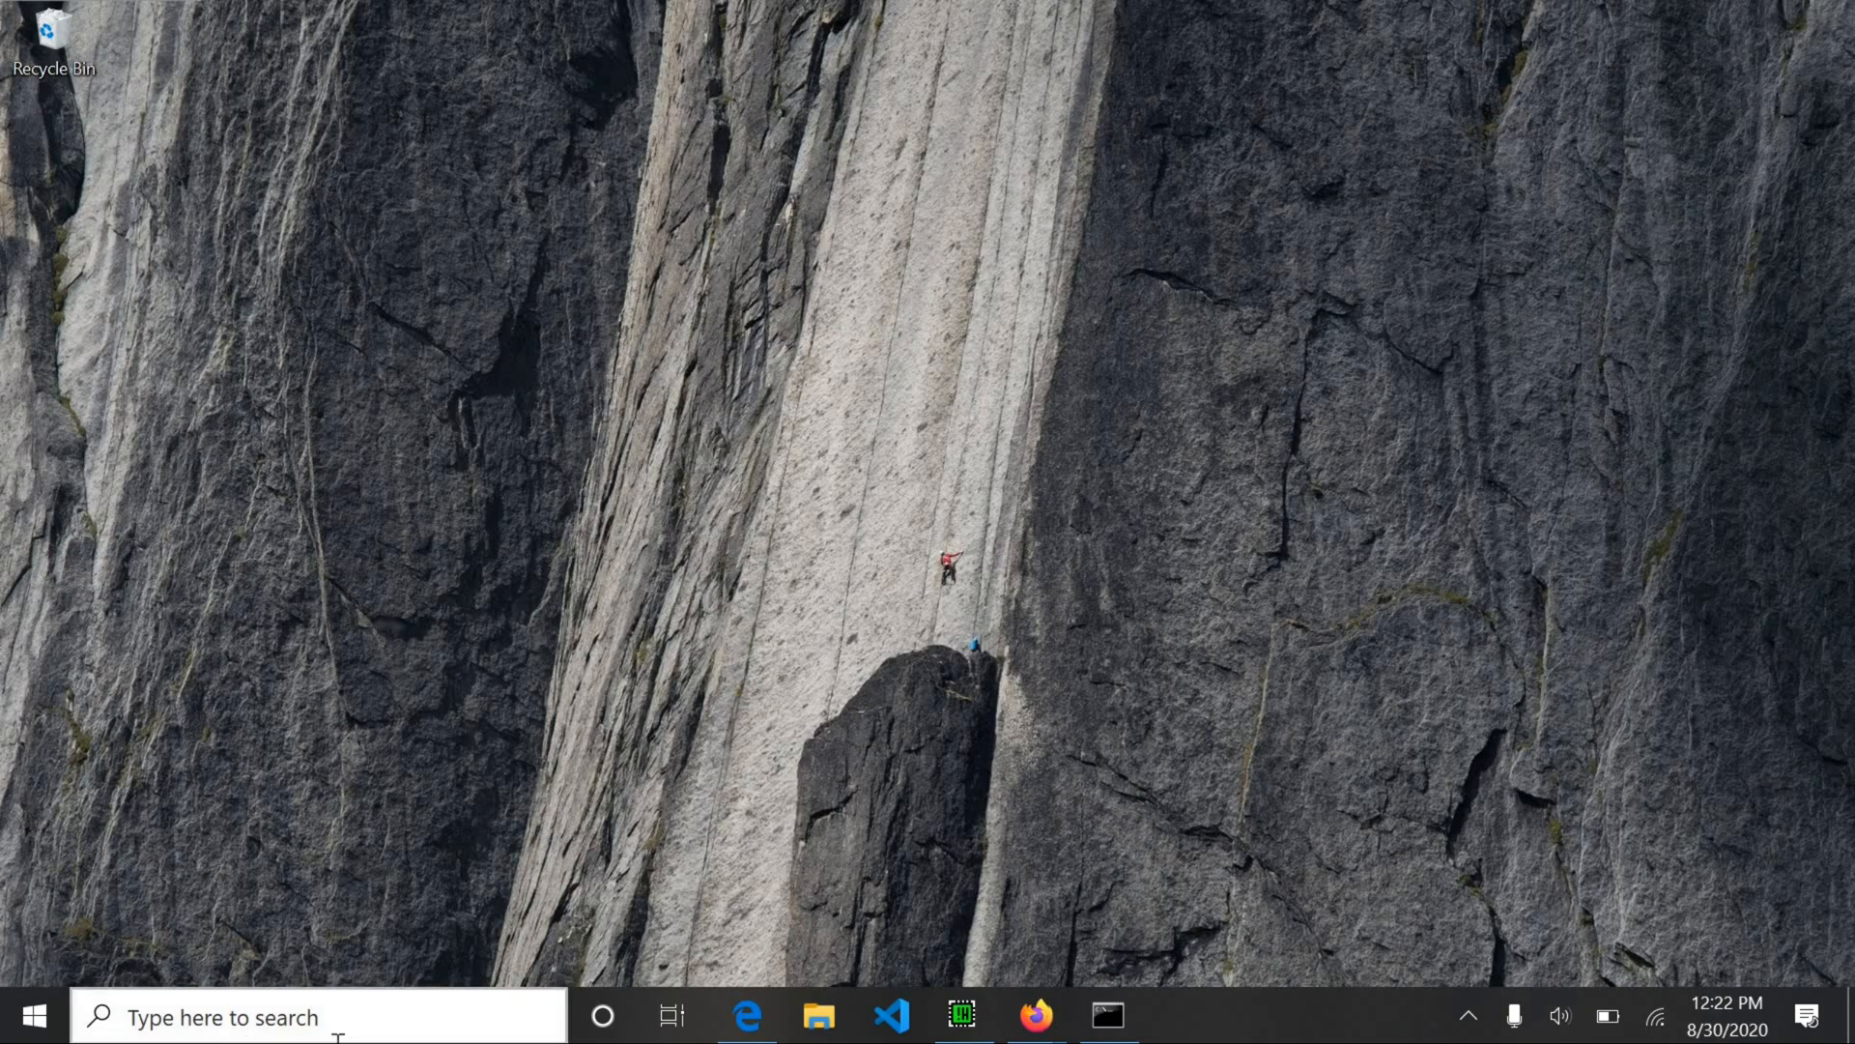
Open Command Prompt from the taskbar and start typing a git status command.
{"action": "left_click", "coordinate": [1104, 1013]}
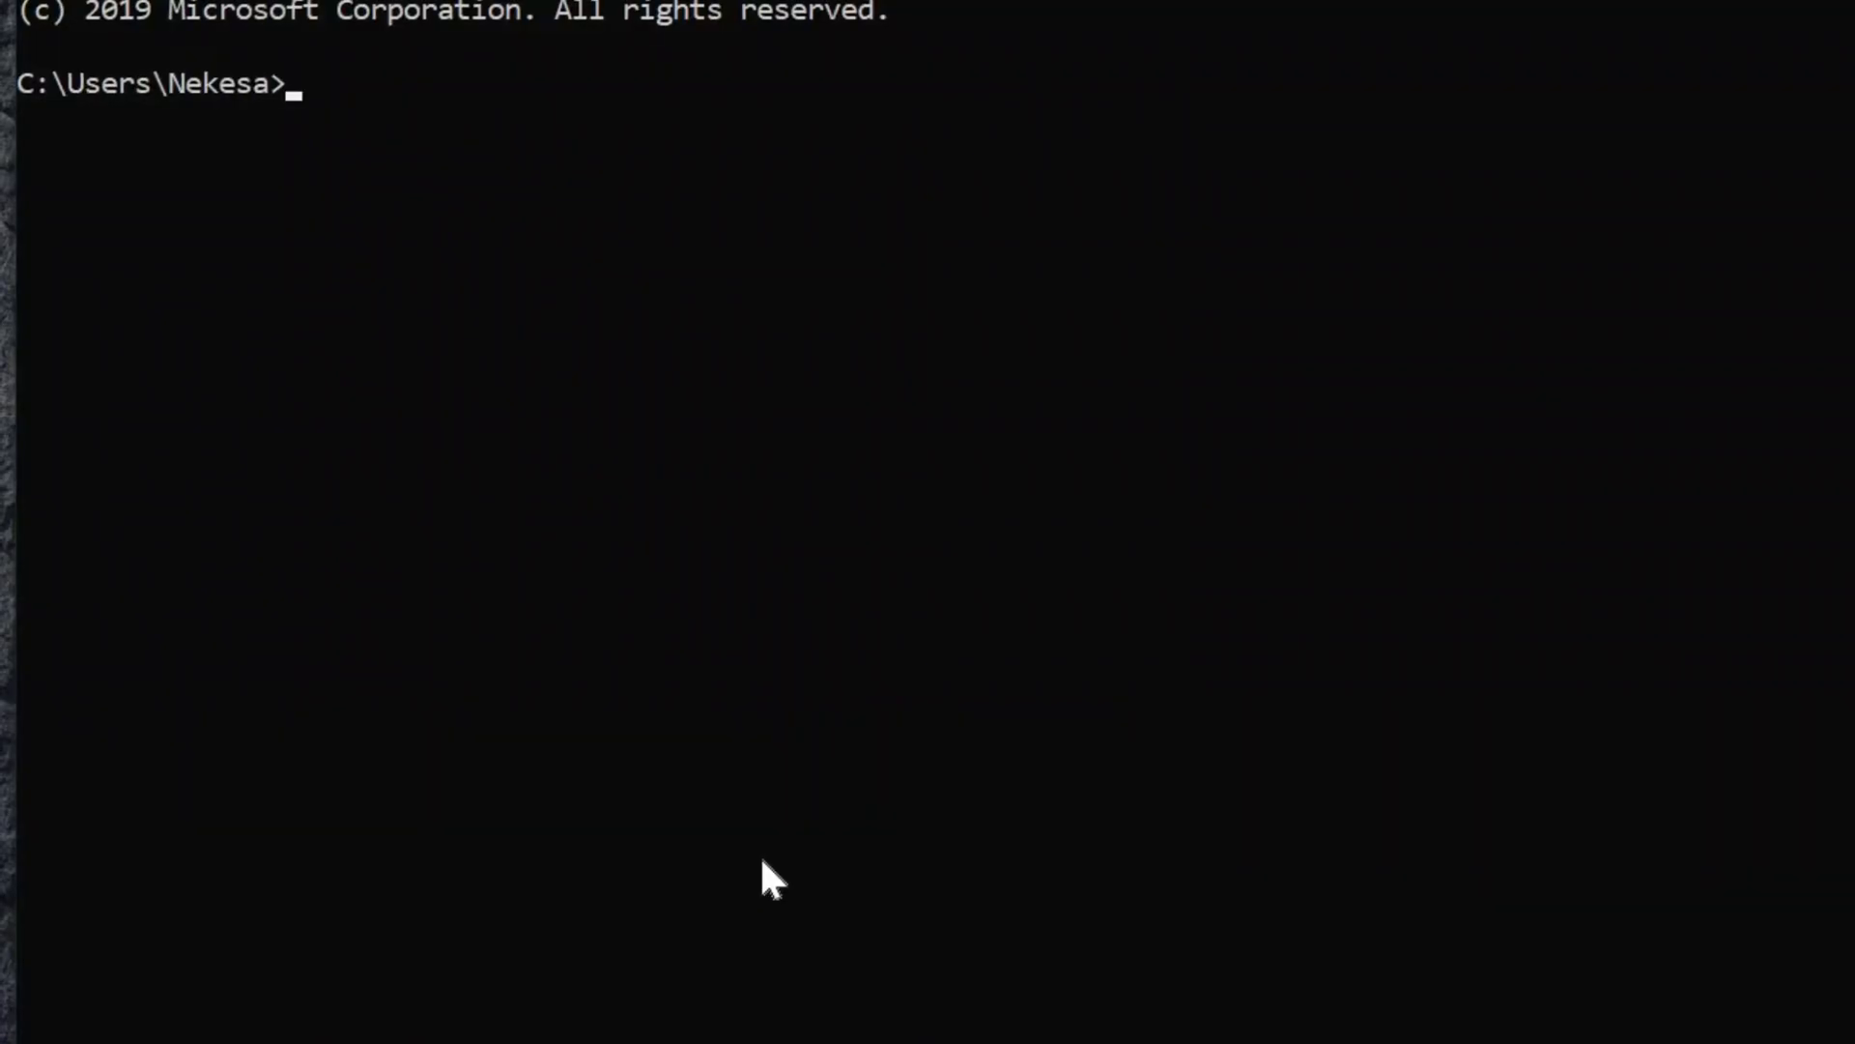
{"action": "type", "text": "git st"}
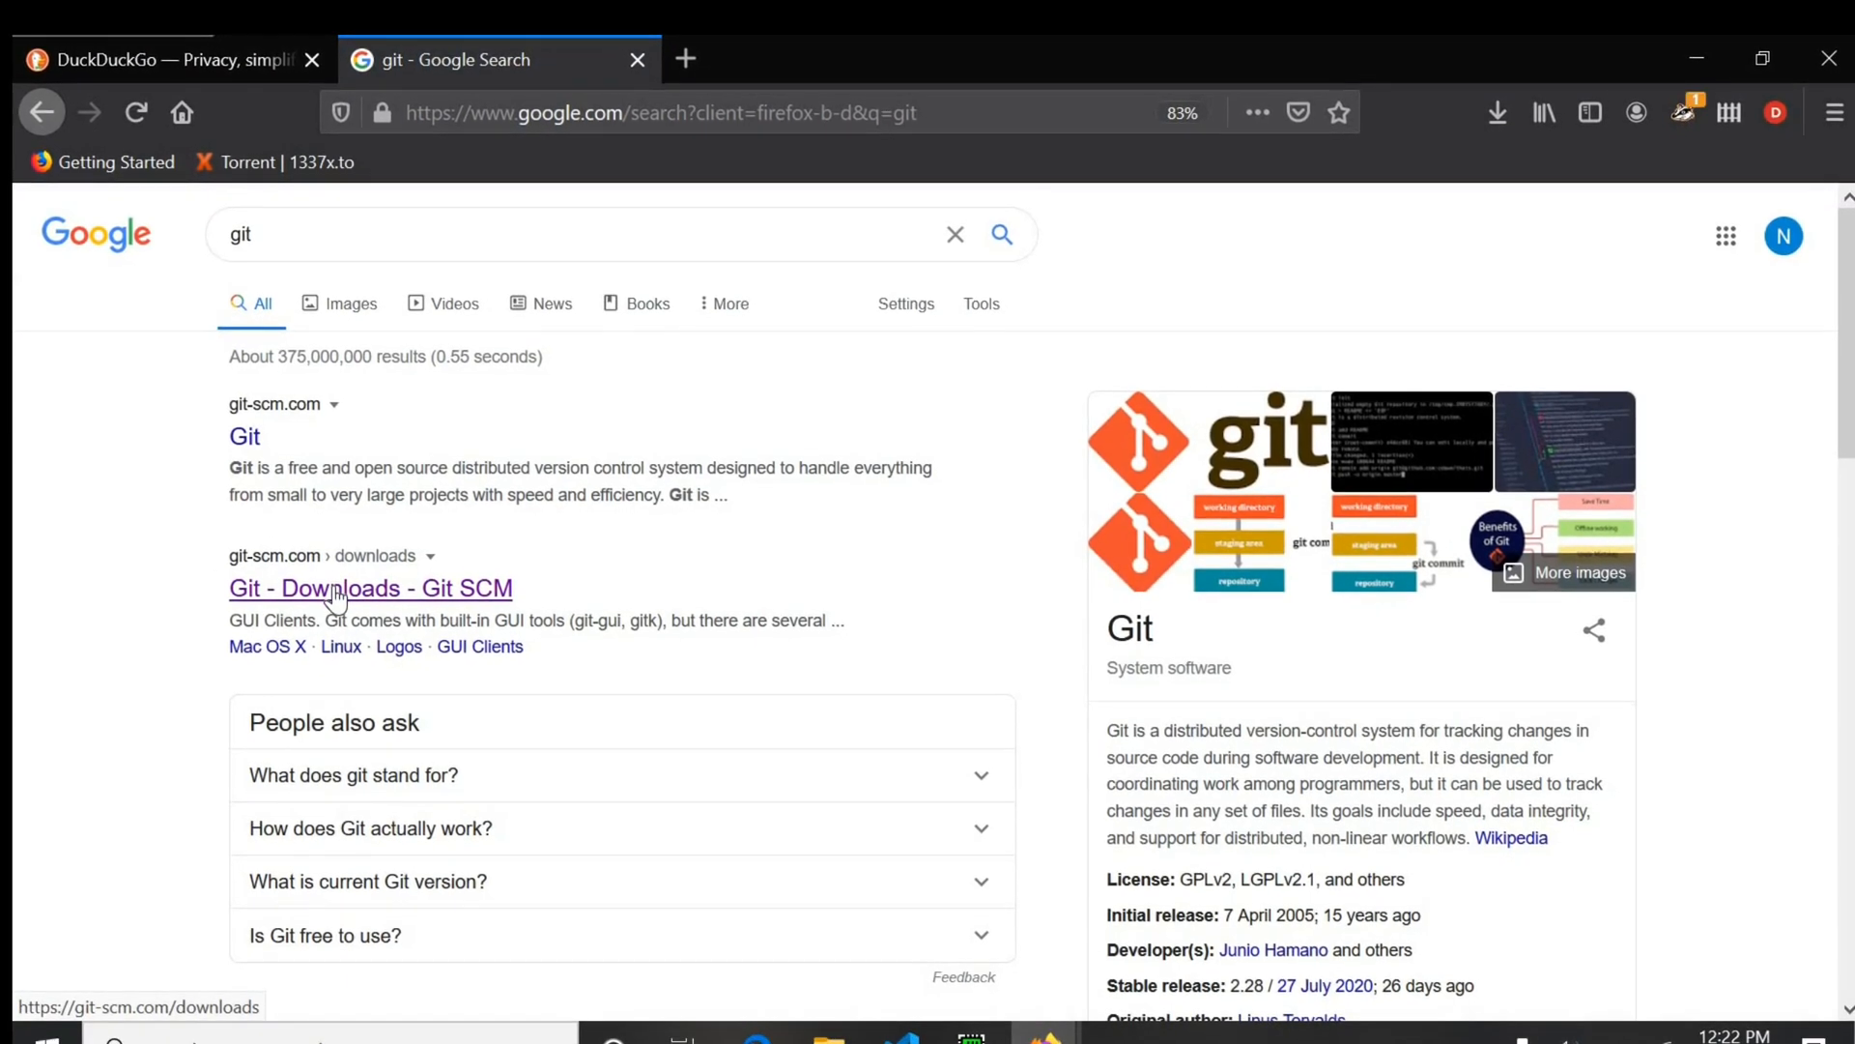
Download the 64-bit Git for Windows Setup from git-scm.com and run the installer.
{"action": "left_click", "coordinate": [370, 588]}
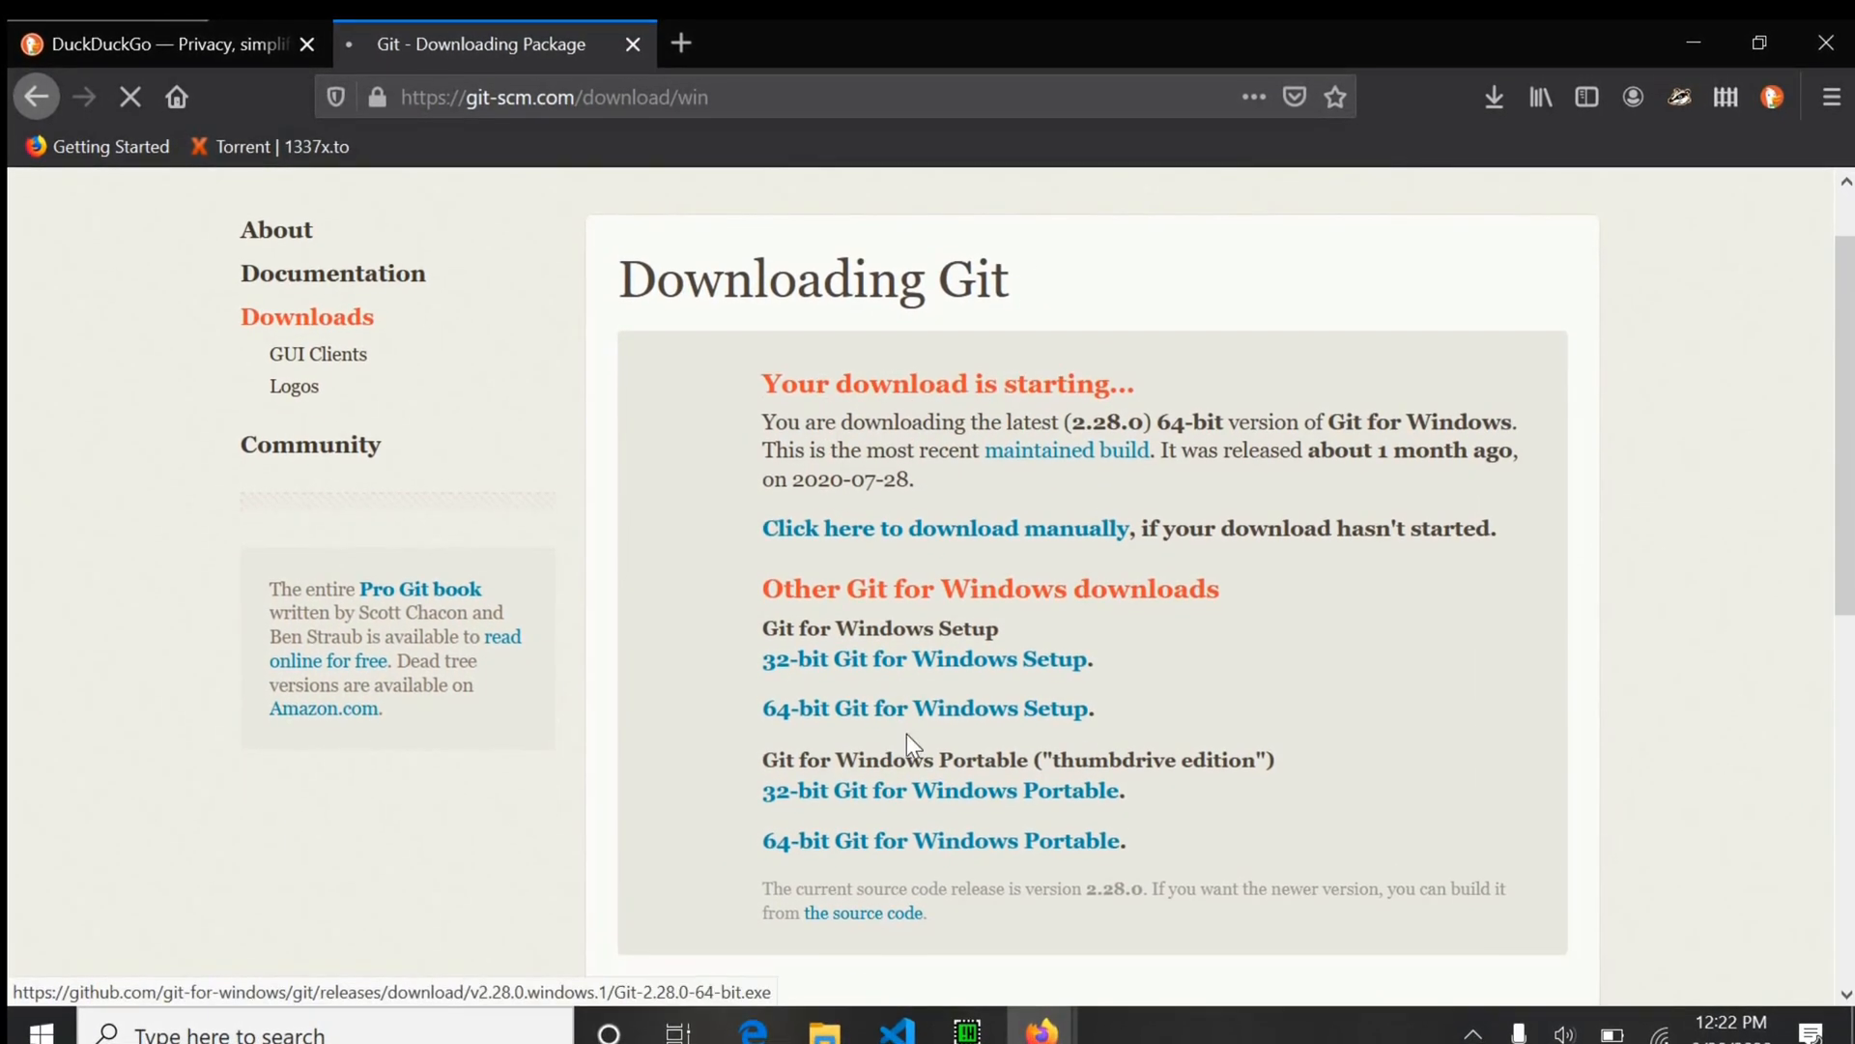
{"action": "left_click", "coordinate": [925, 707]}
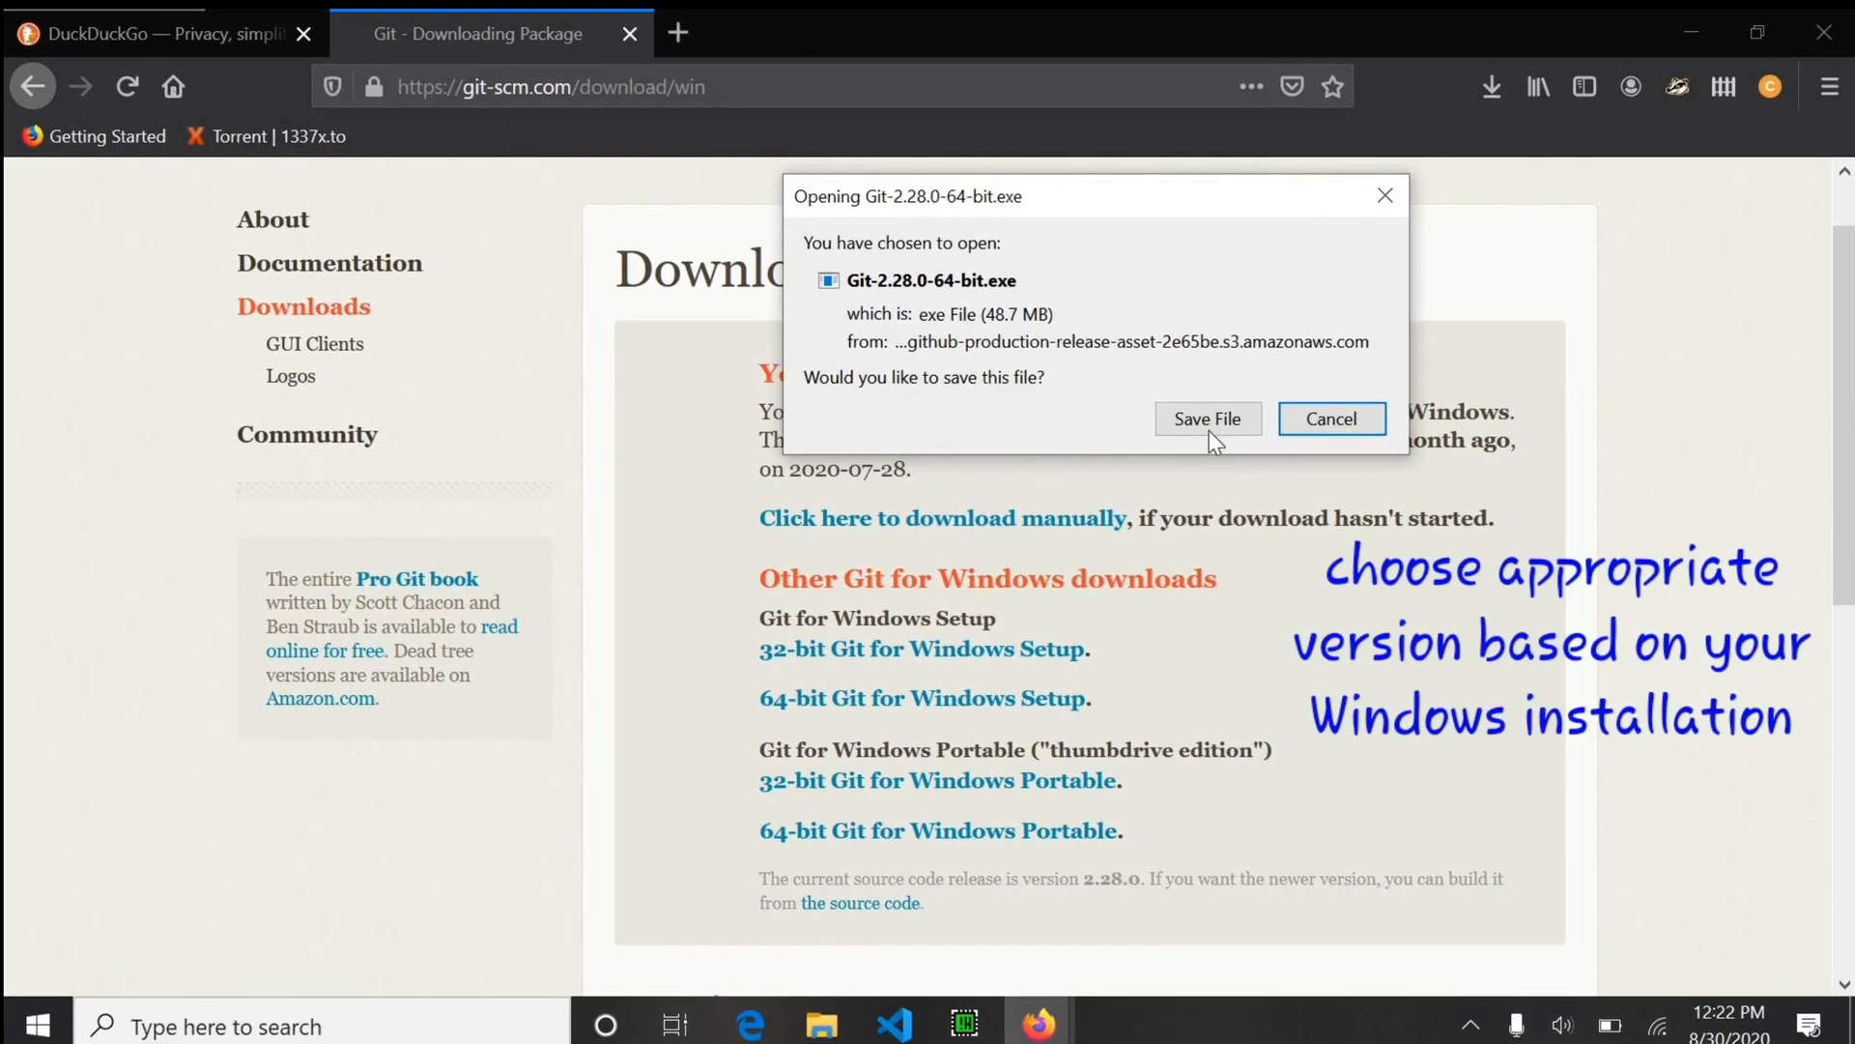
{"action": "left_click", "coordinate": [1207, 418]}
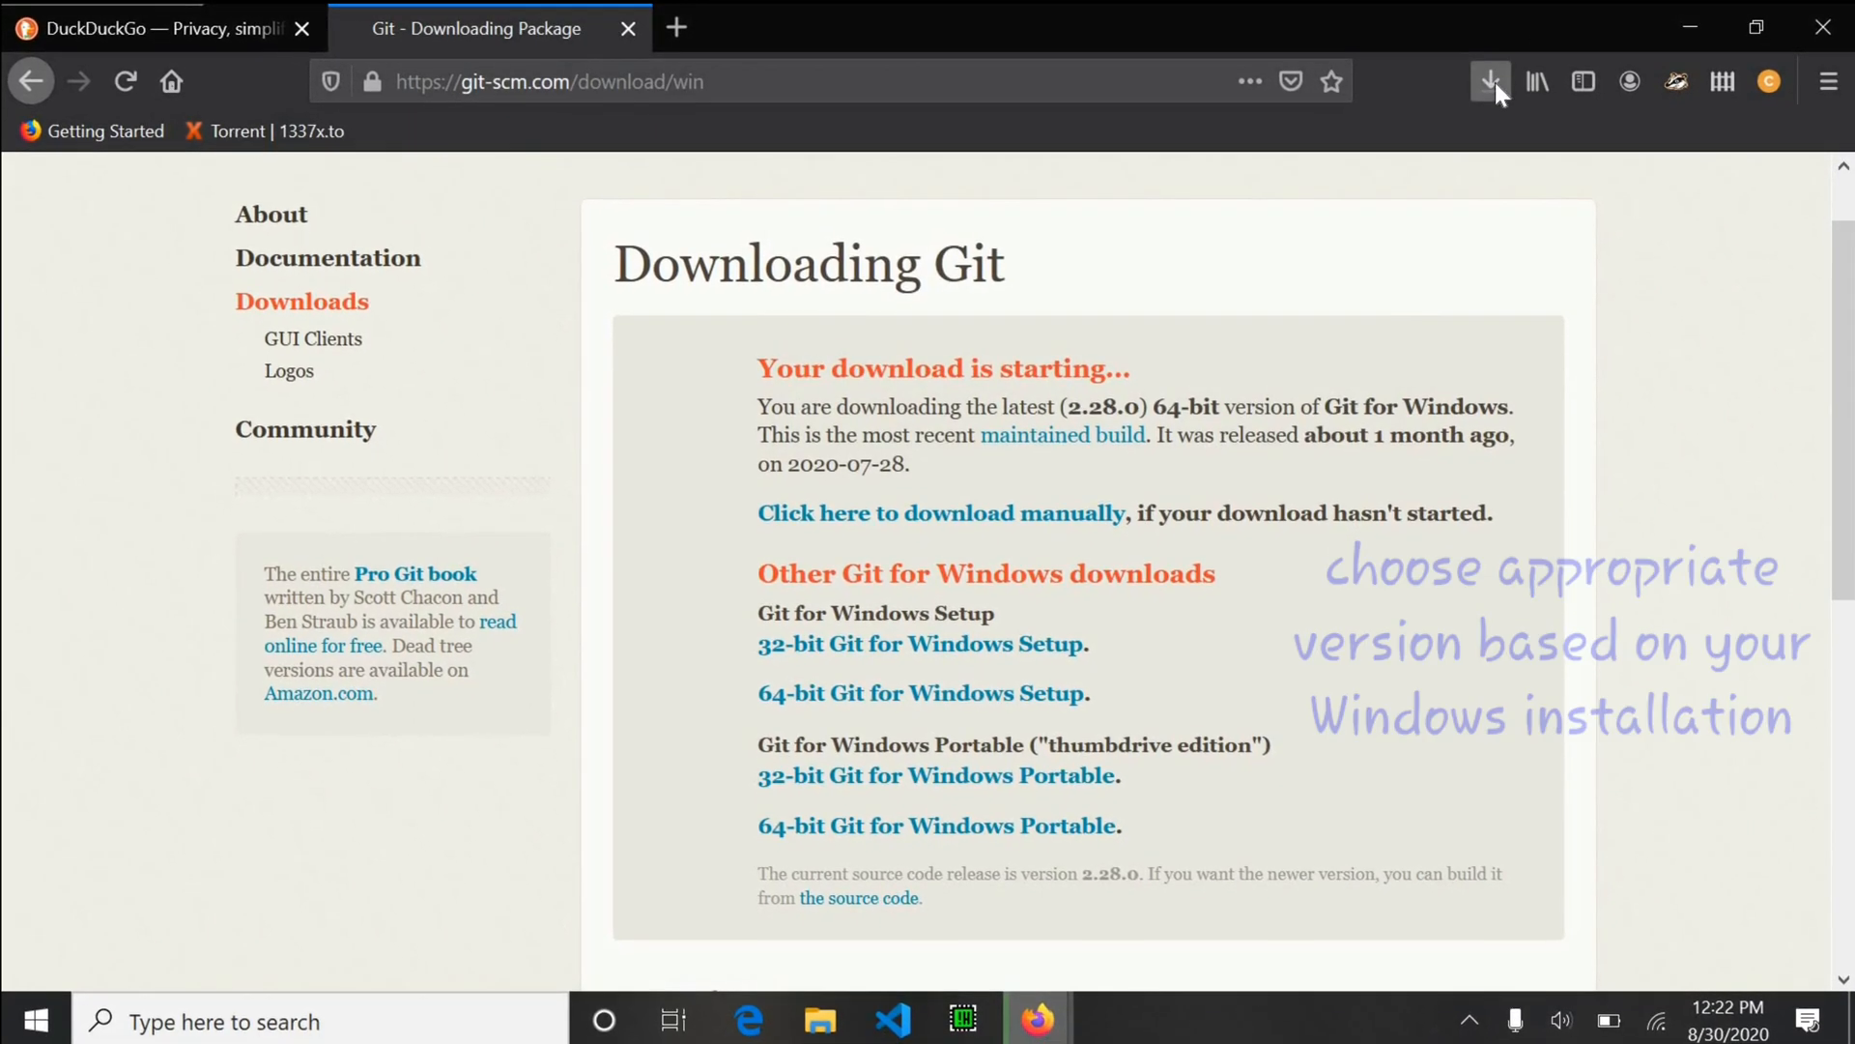
{"action": "left_click", "coordinate": [1492, 80]}
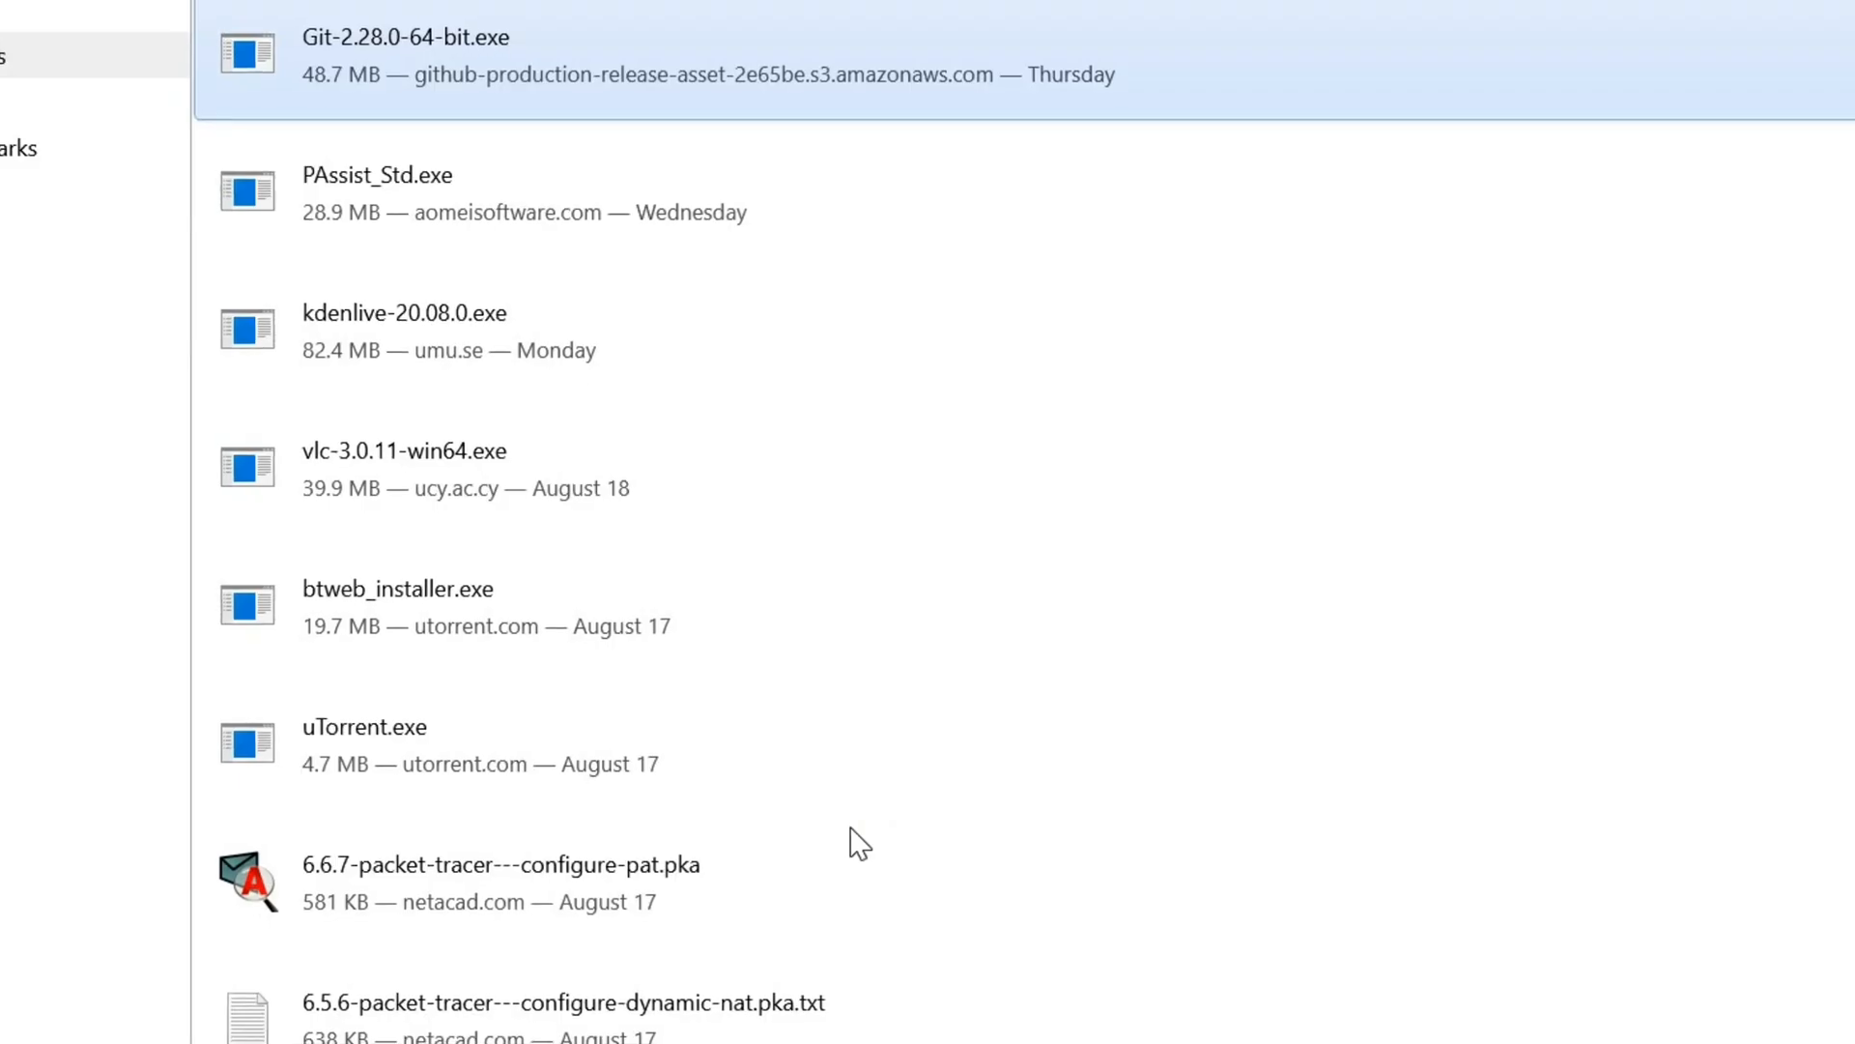
{"action": "double_click", "coordinate": [400, 37]}
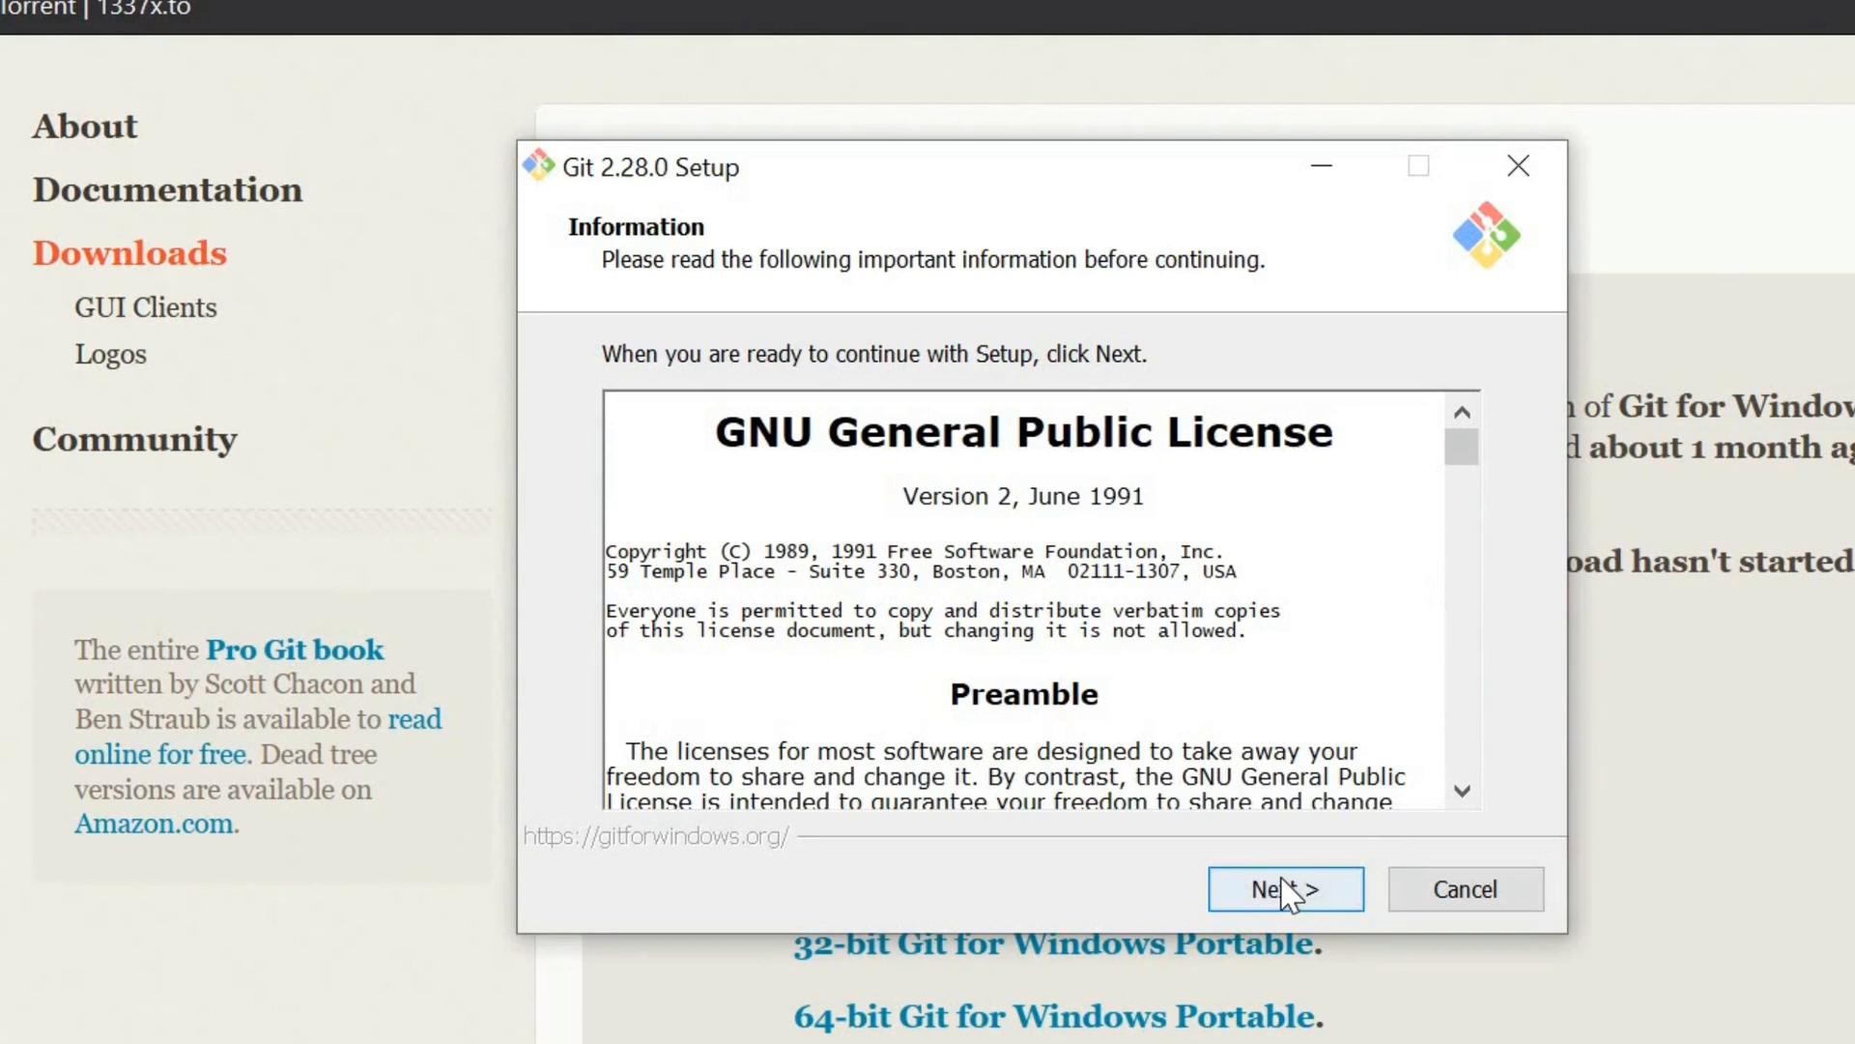
Accept the license, the existing install folder, default components and Vim as editor.
{"action": "left_click", "coordinate": [1285, 889]}
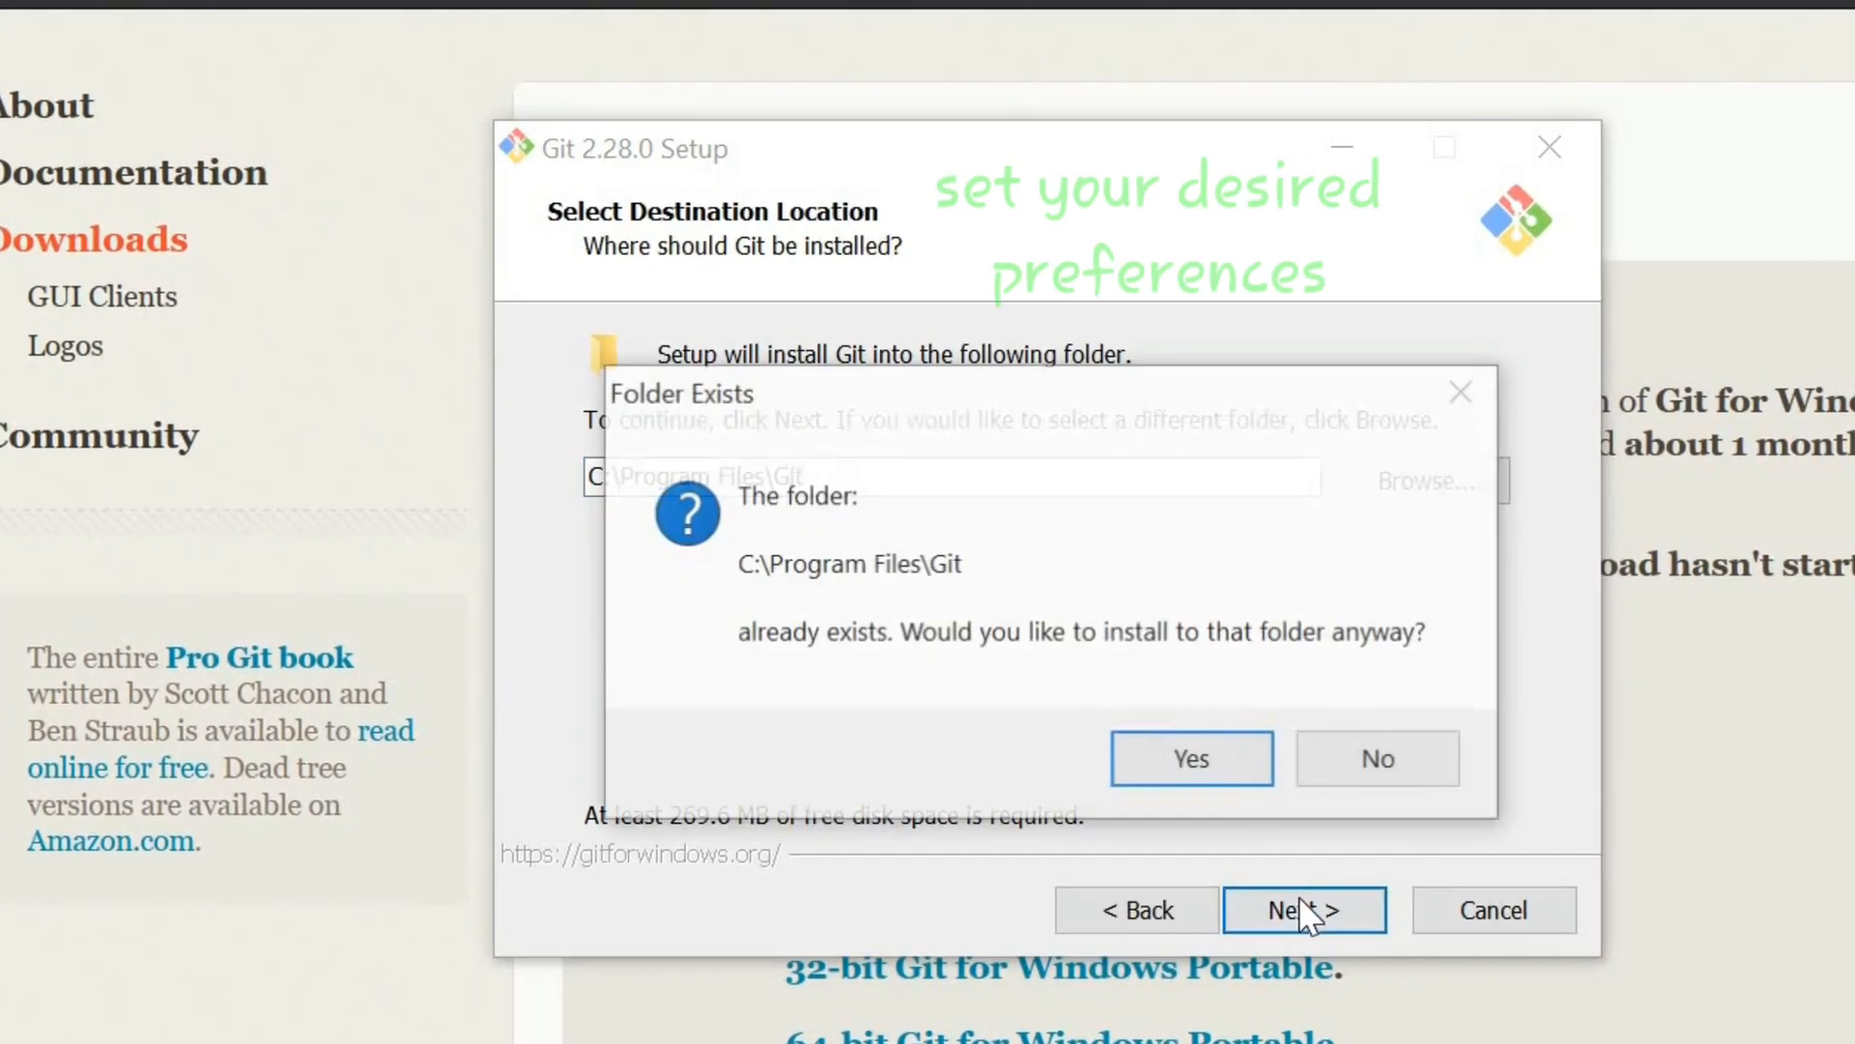
{"action": "left_click", "coordinate": [1190, 758]}
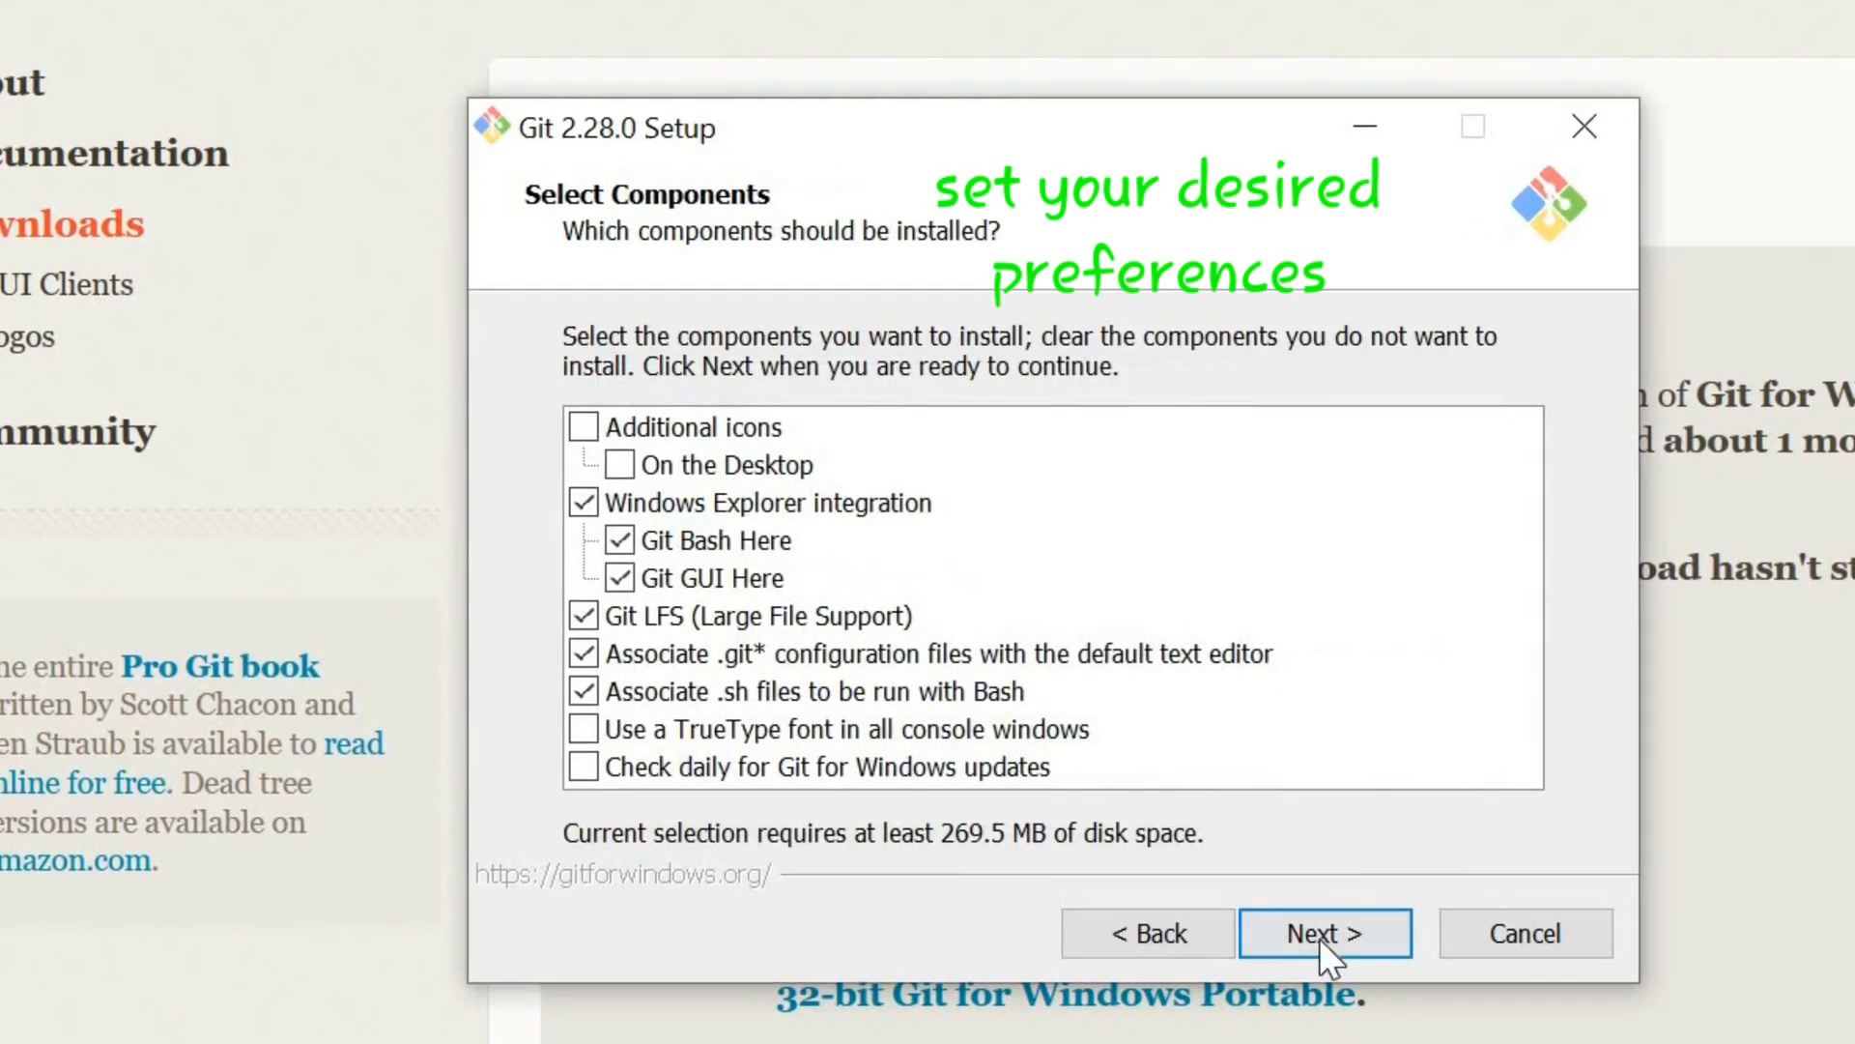
{"action": "left_click", "coordinate": [1324, 932]}
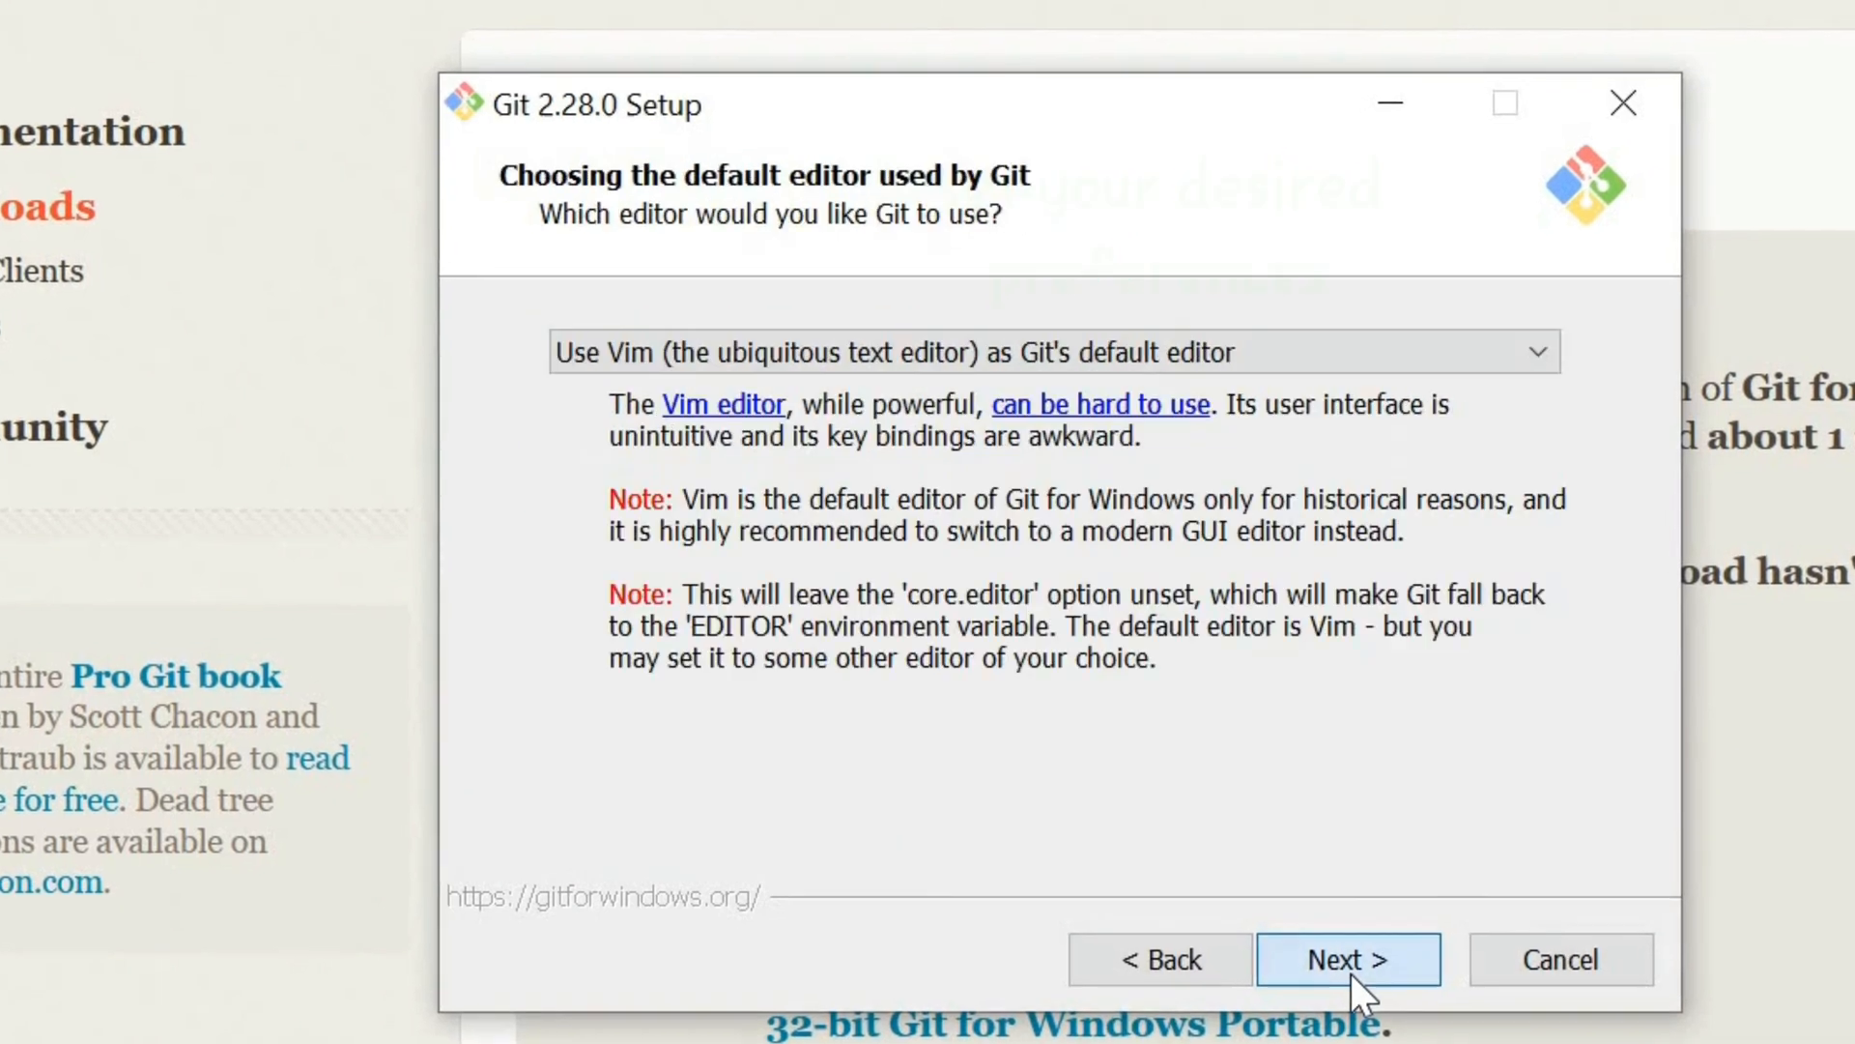
{"action": "left_click", "coordinate": [1349, 958]}
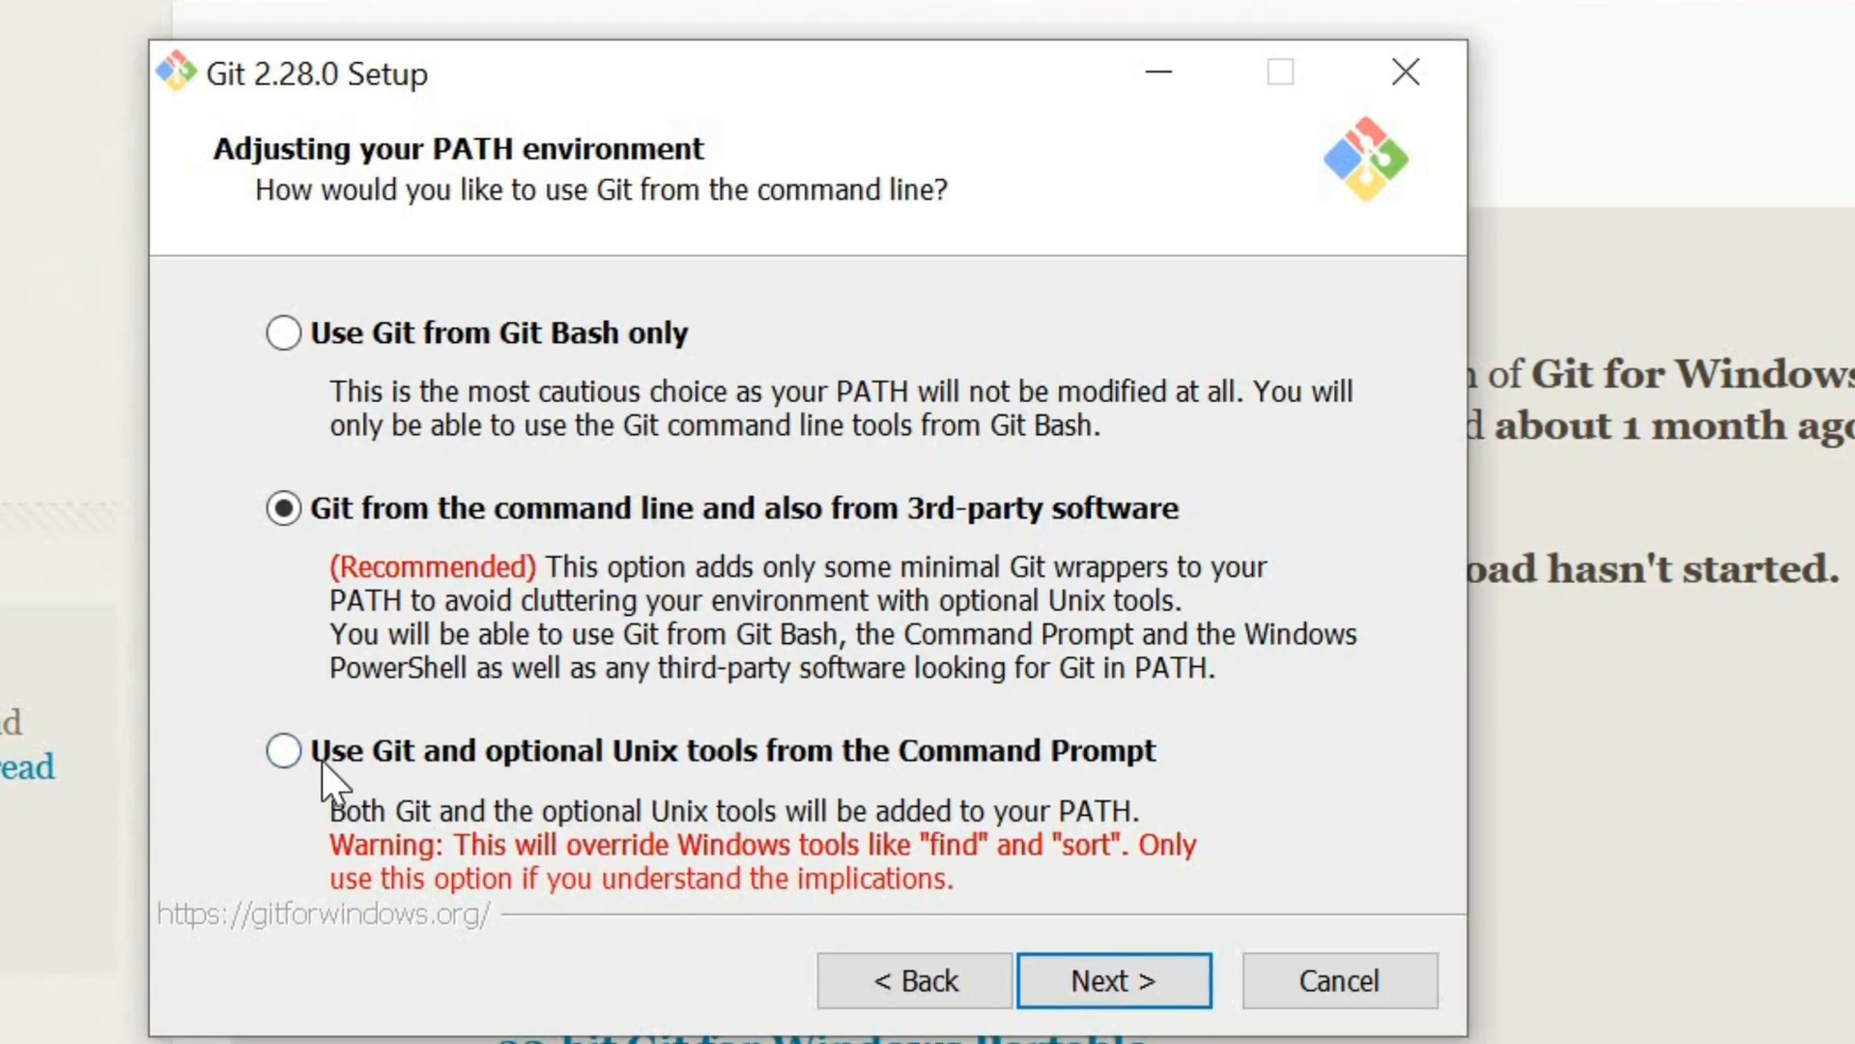
Choose 'Git and optional Unix tools' for PATH, keep remaining defaults, and install.
{"action": "left_click", "coordinate": [284, 750]}
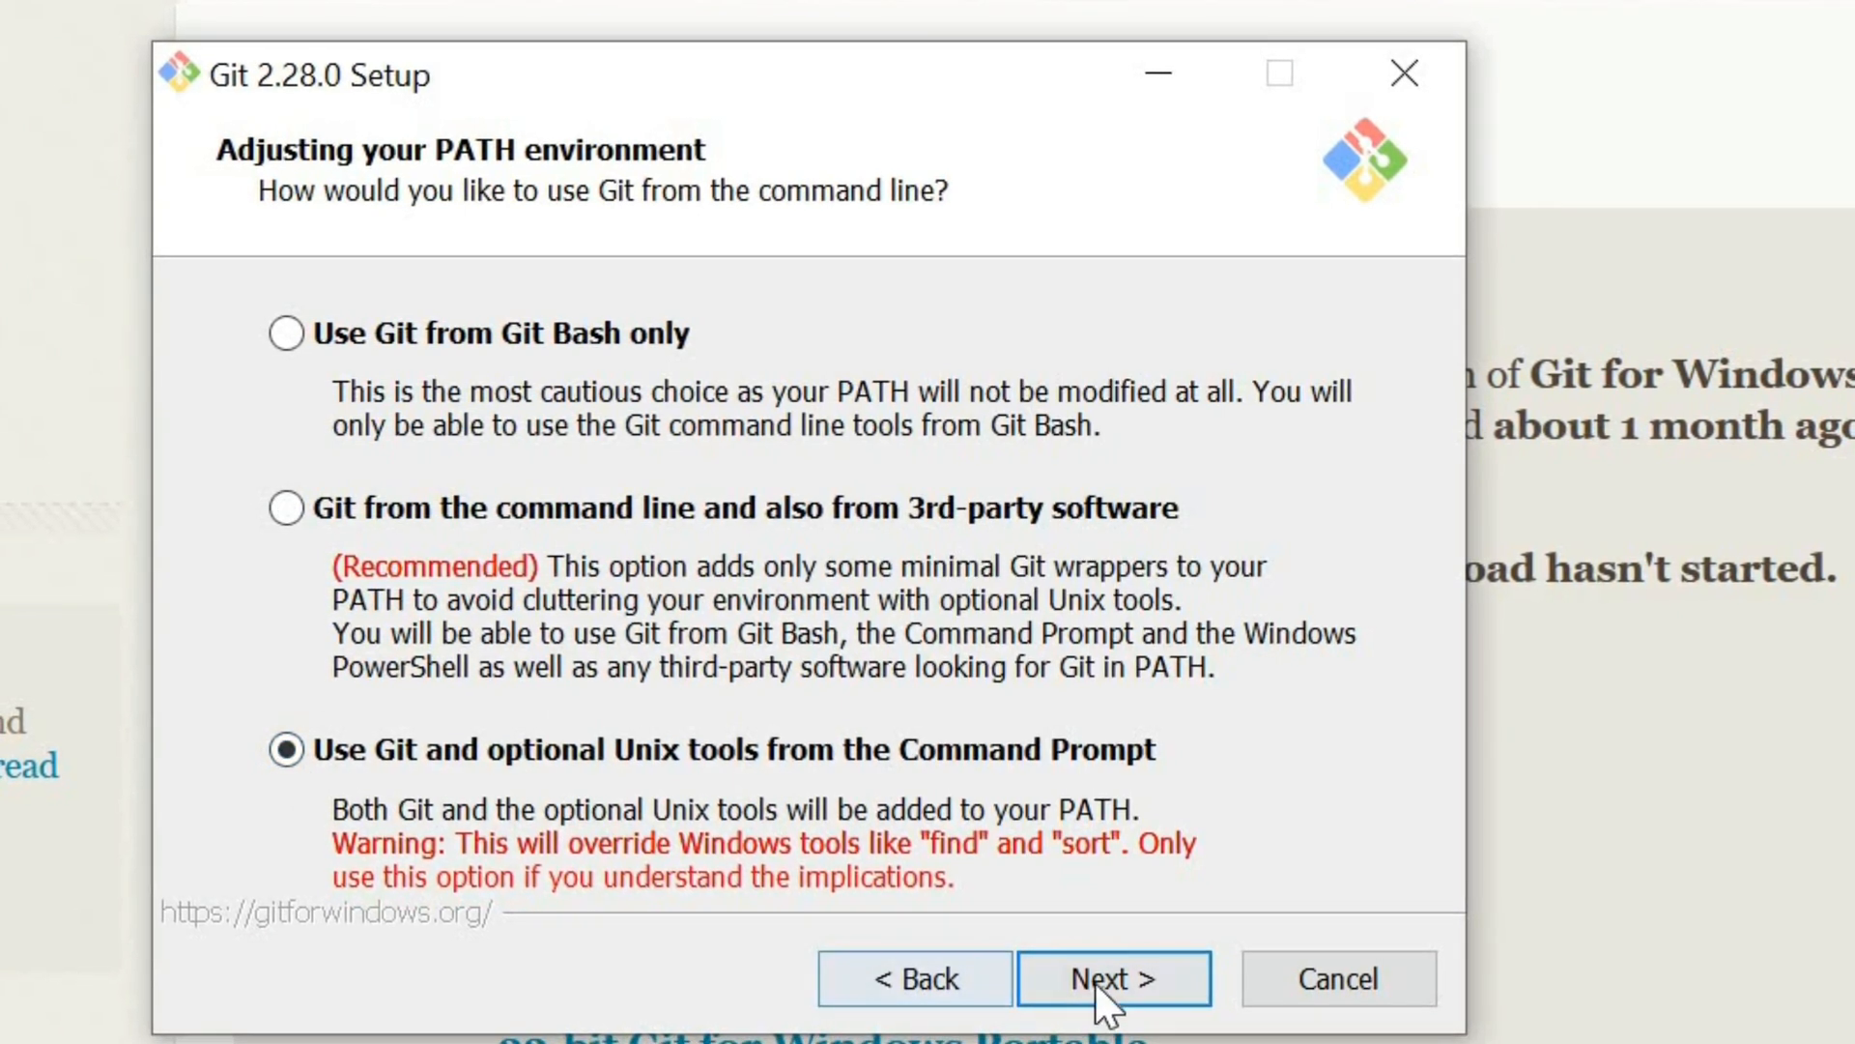
{"action": "left_click", "coordinate": [1113, 977]}
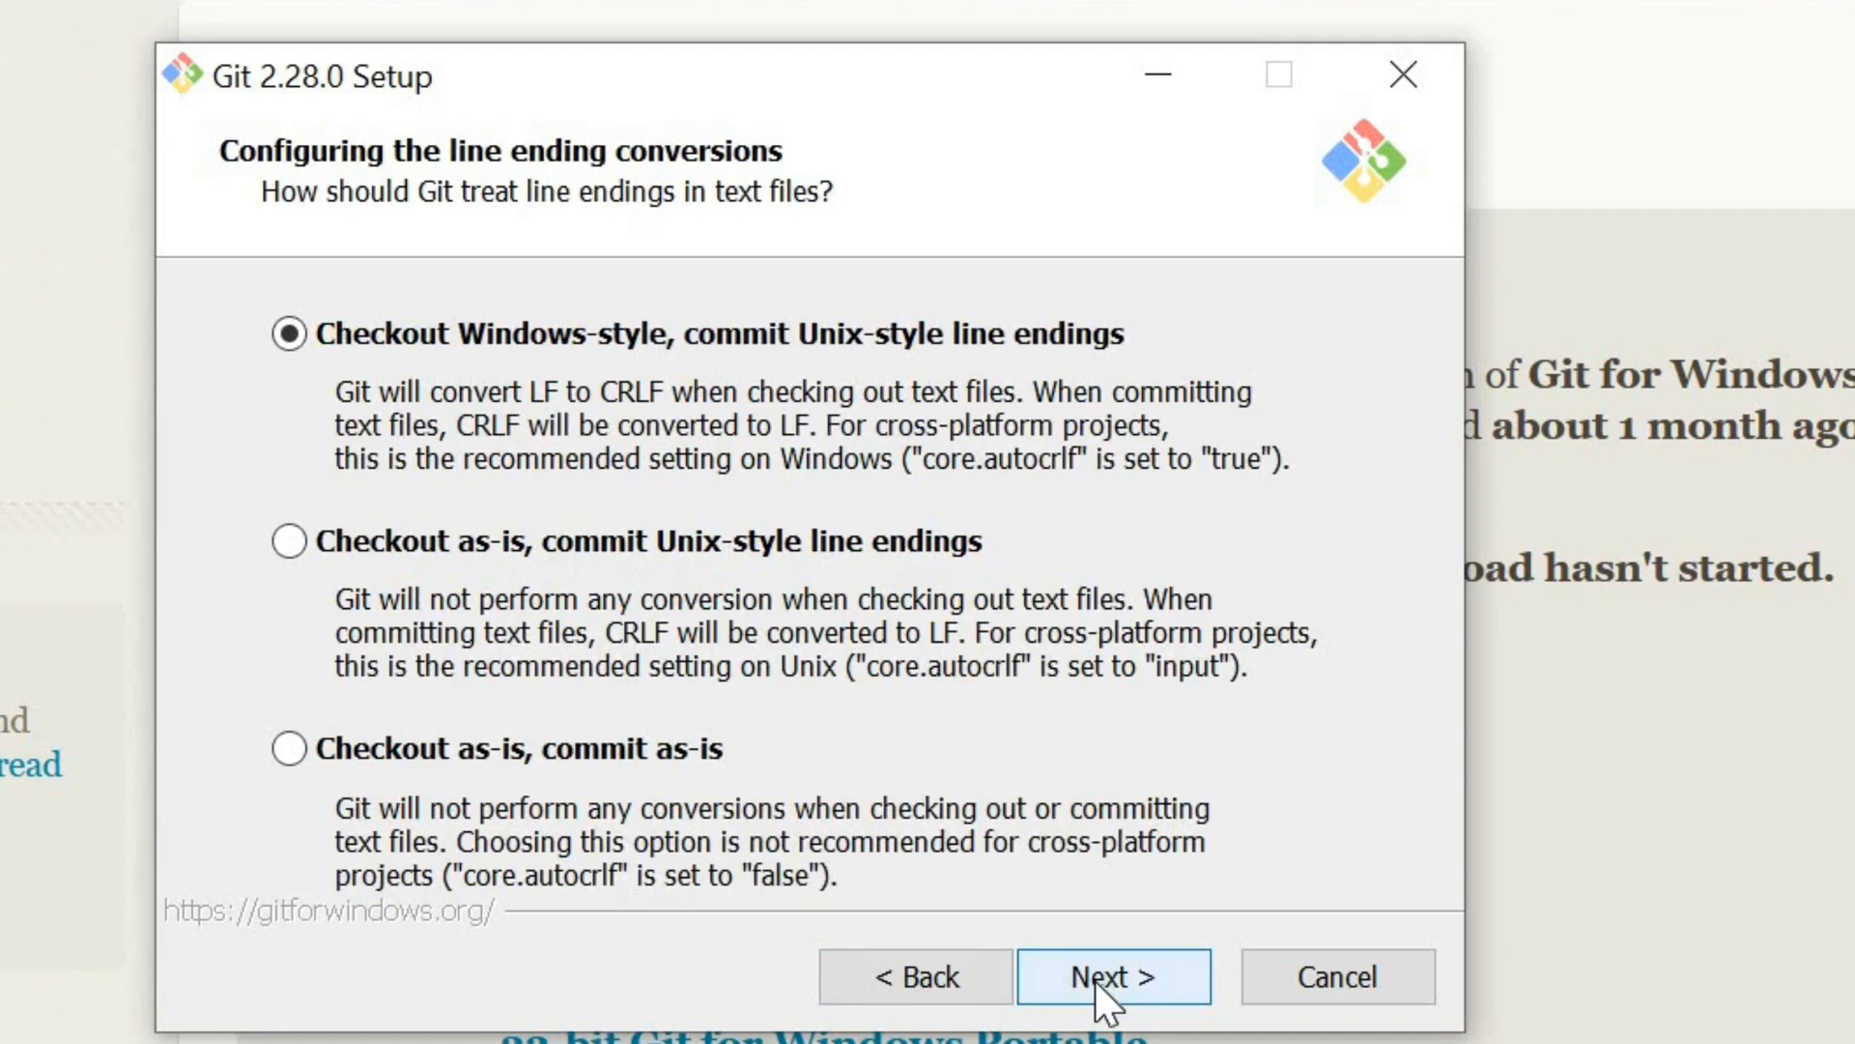
{"action": "left_click", "coordinate": [1112, 975]}
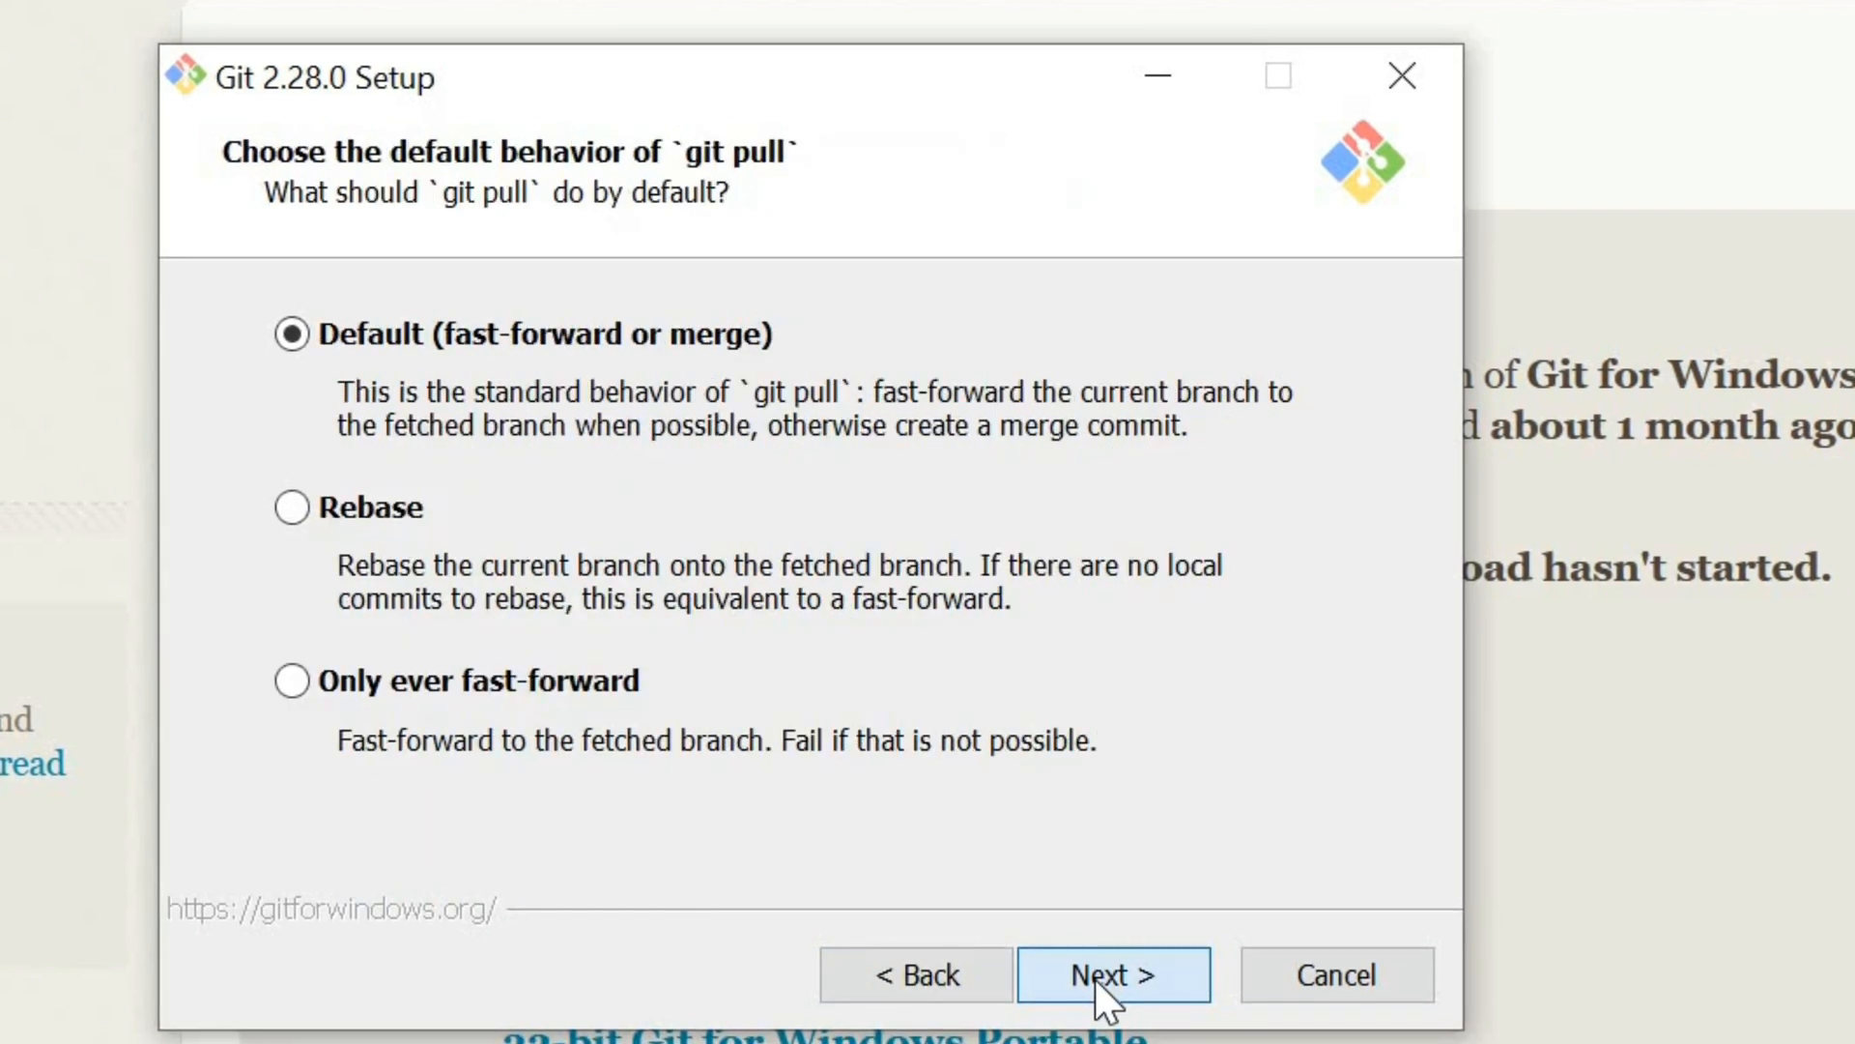
{"action": "left_click", "coordinate": [1111, 974]}
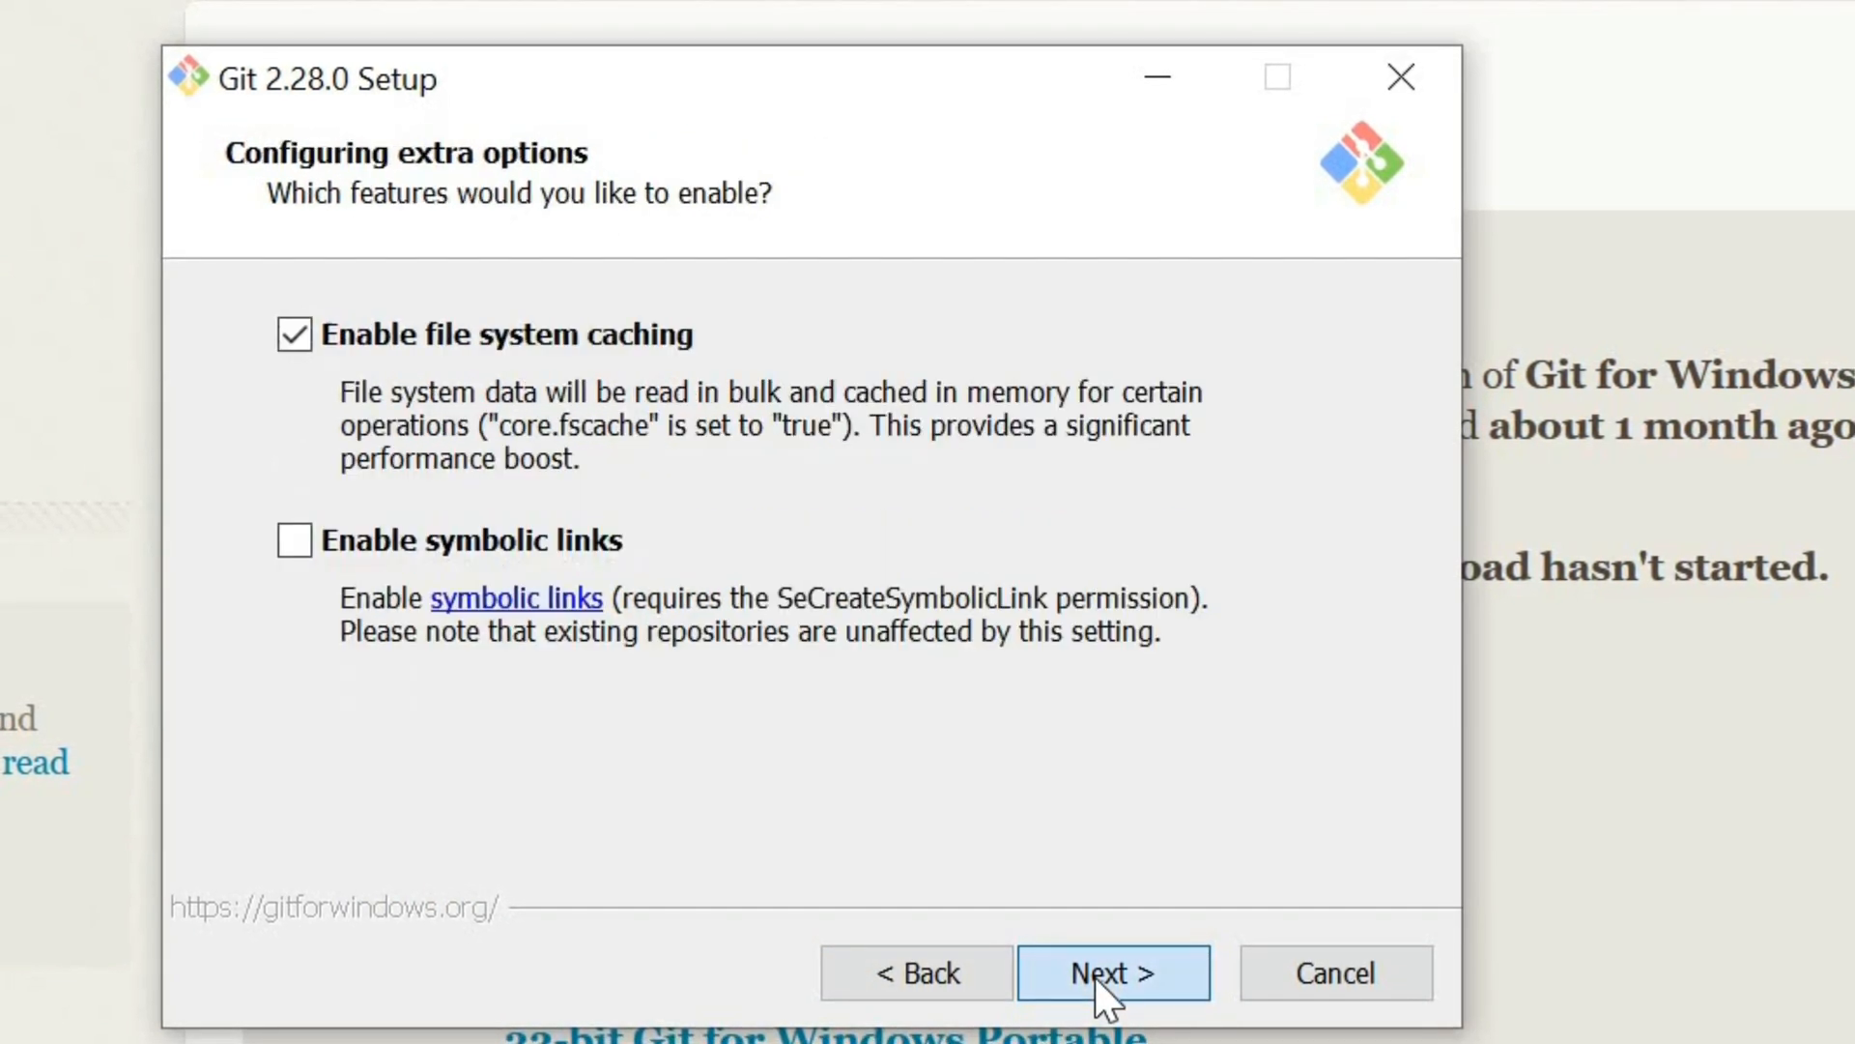
{"action": "left_click", "coordinate": [1111, 971]}
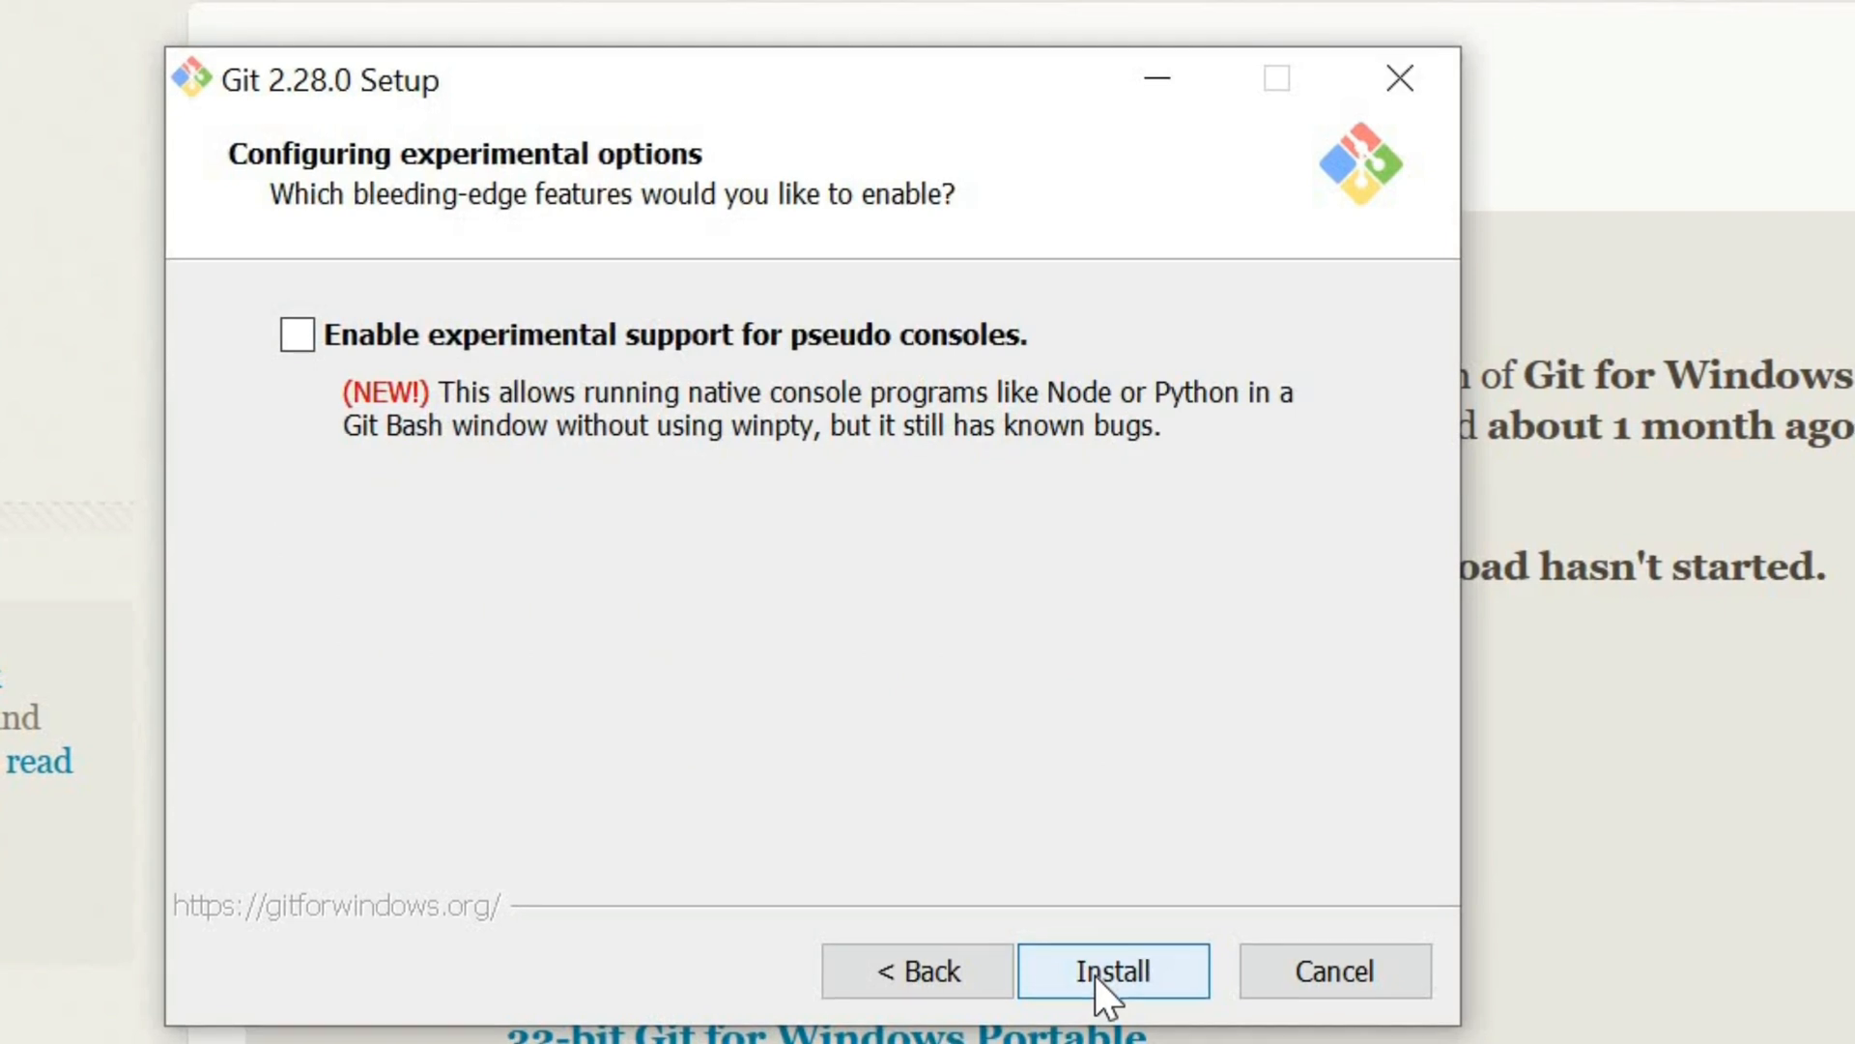
{"action": "left_click", "coordinate": [1113, 970]}
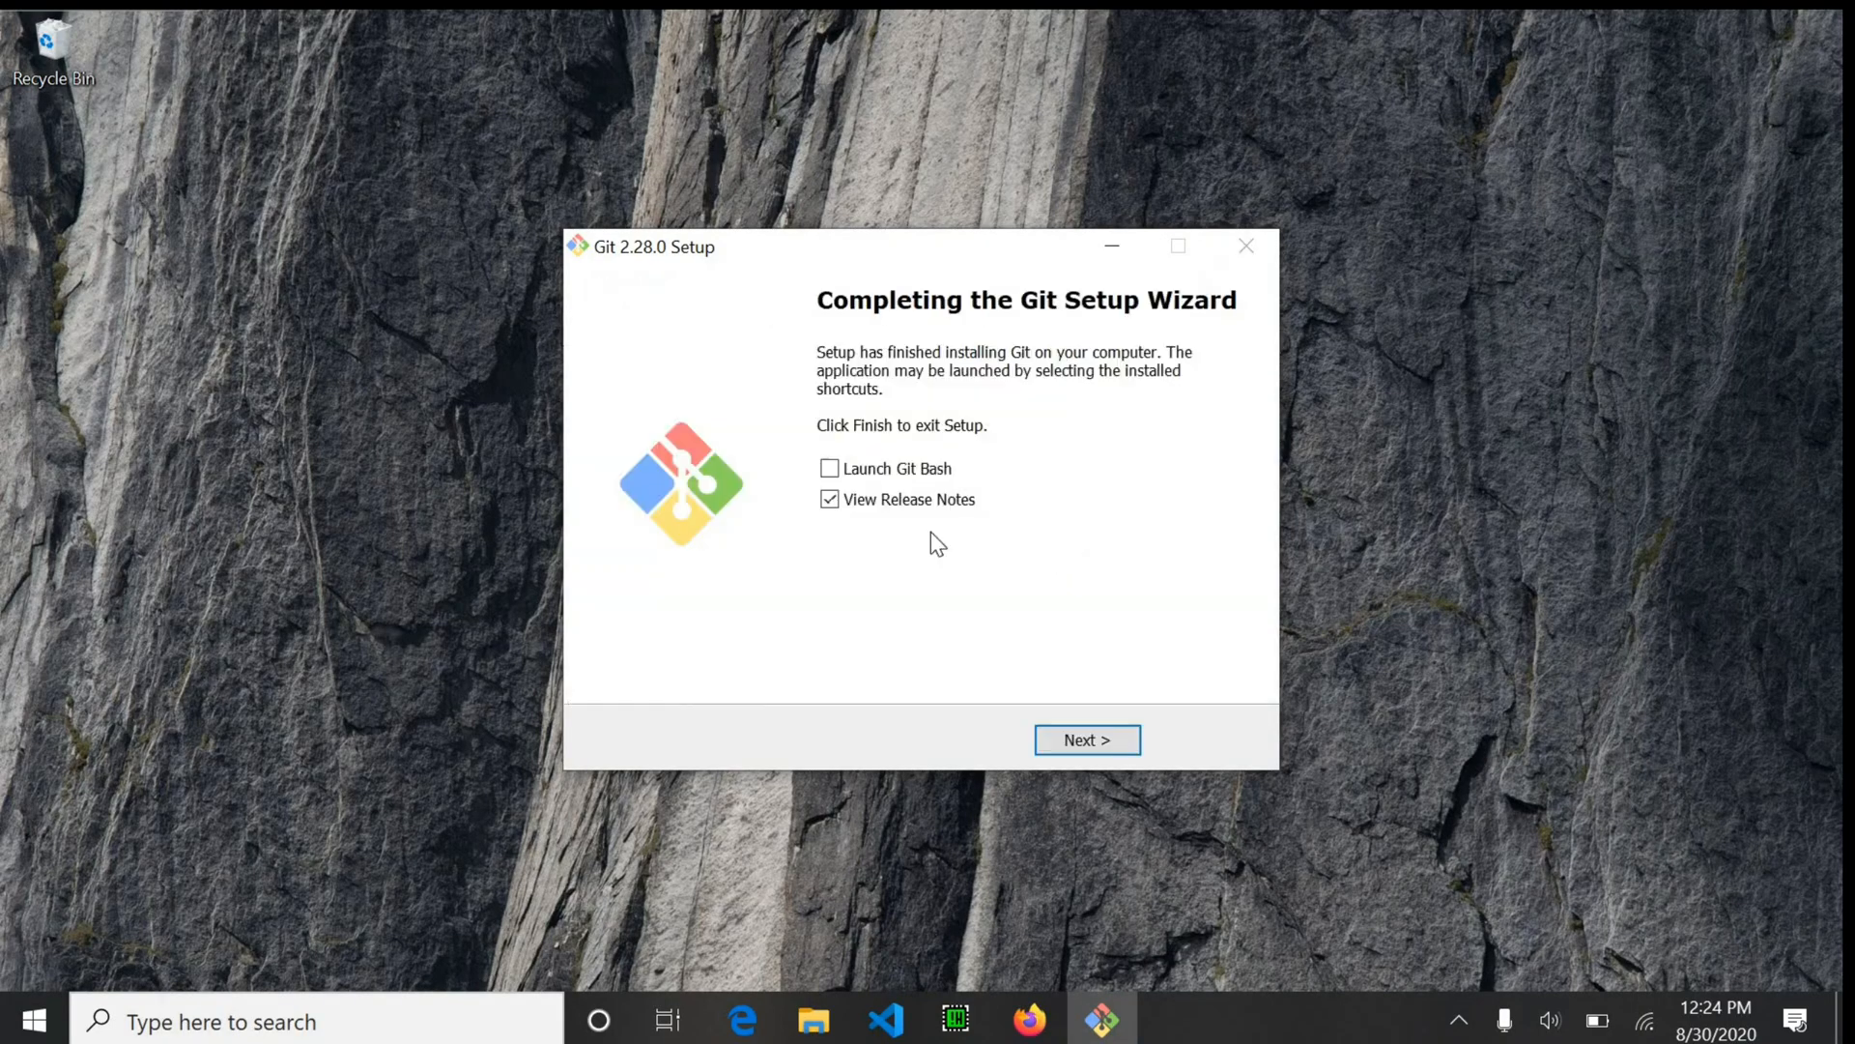
Launch Git Bash at setup finish and run git --version, showing 2.28.0.windows.1.
{"action": "left_click", "coordinate": [829, 468]}
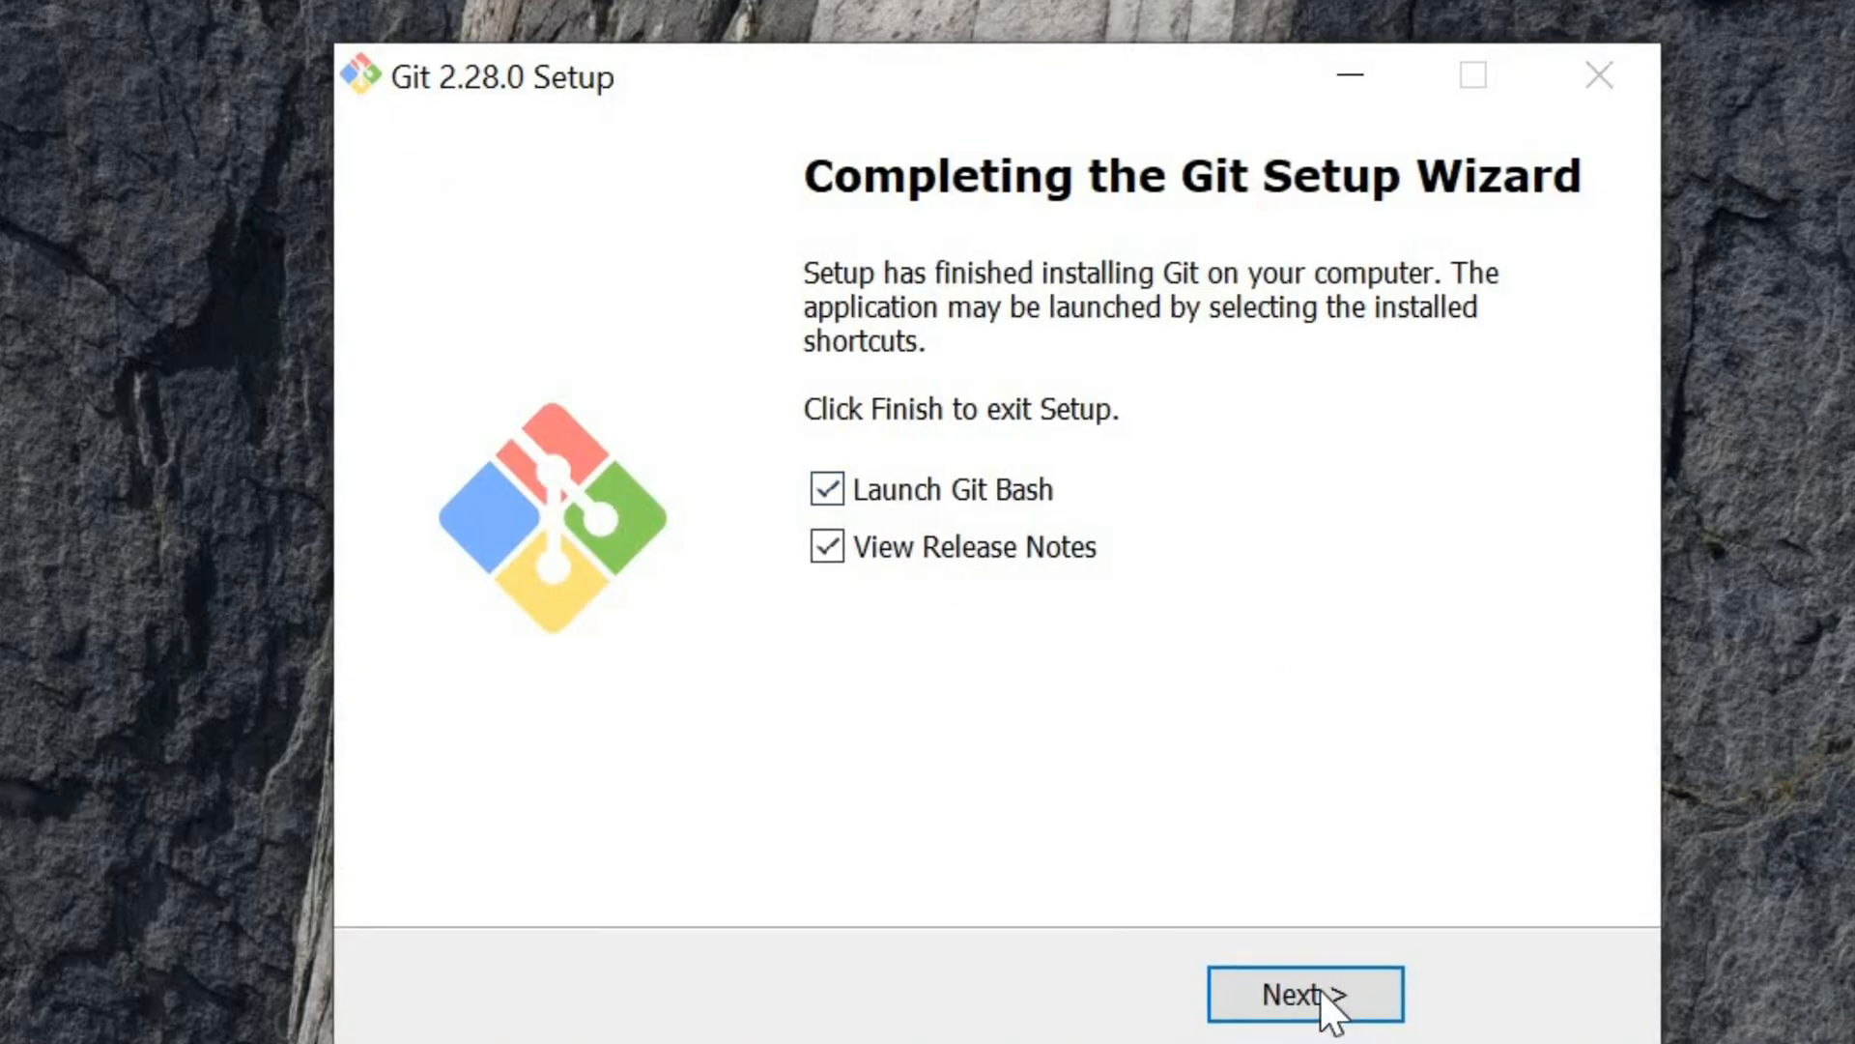
{"action": "left_click", "coordinate": [1304, 995]}
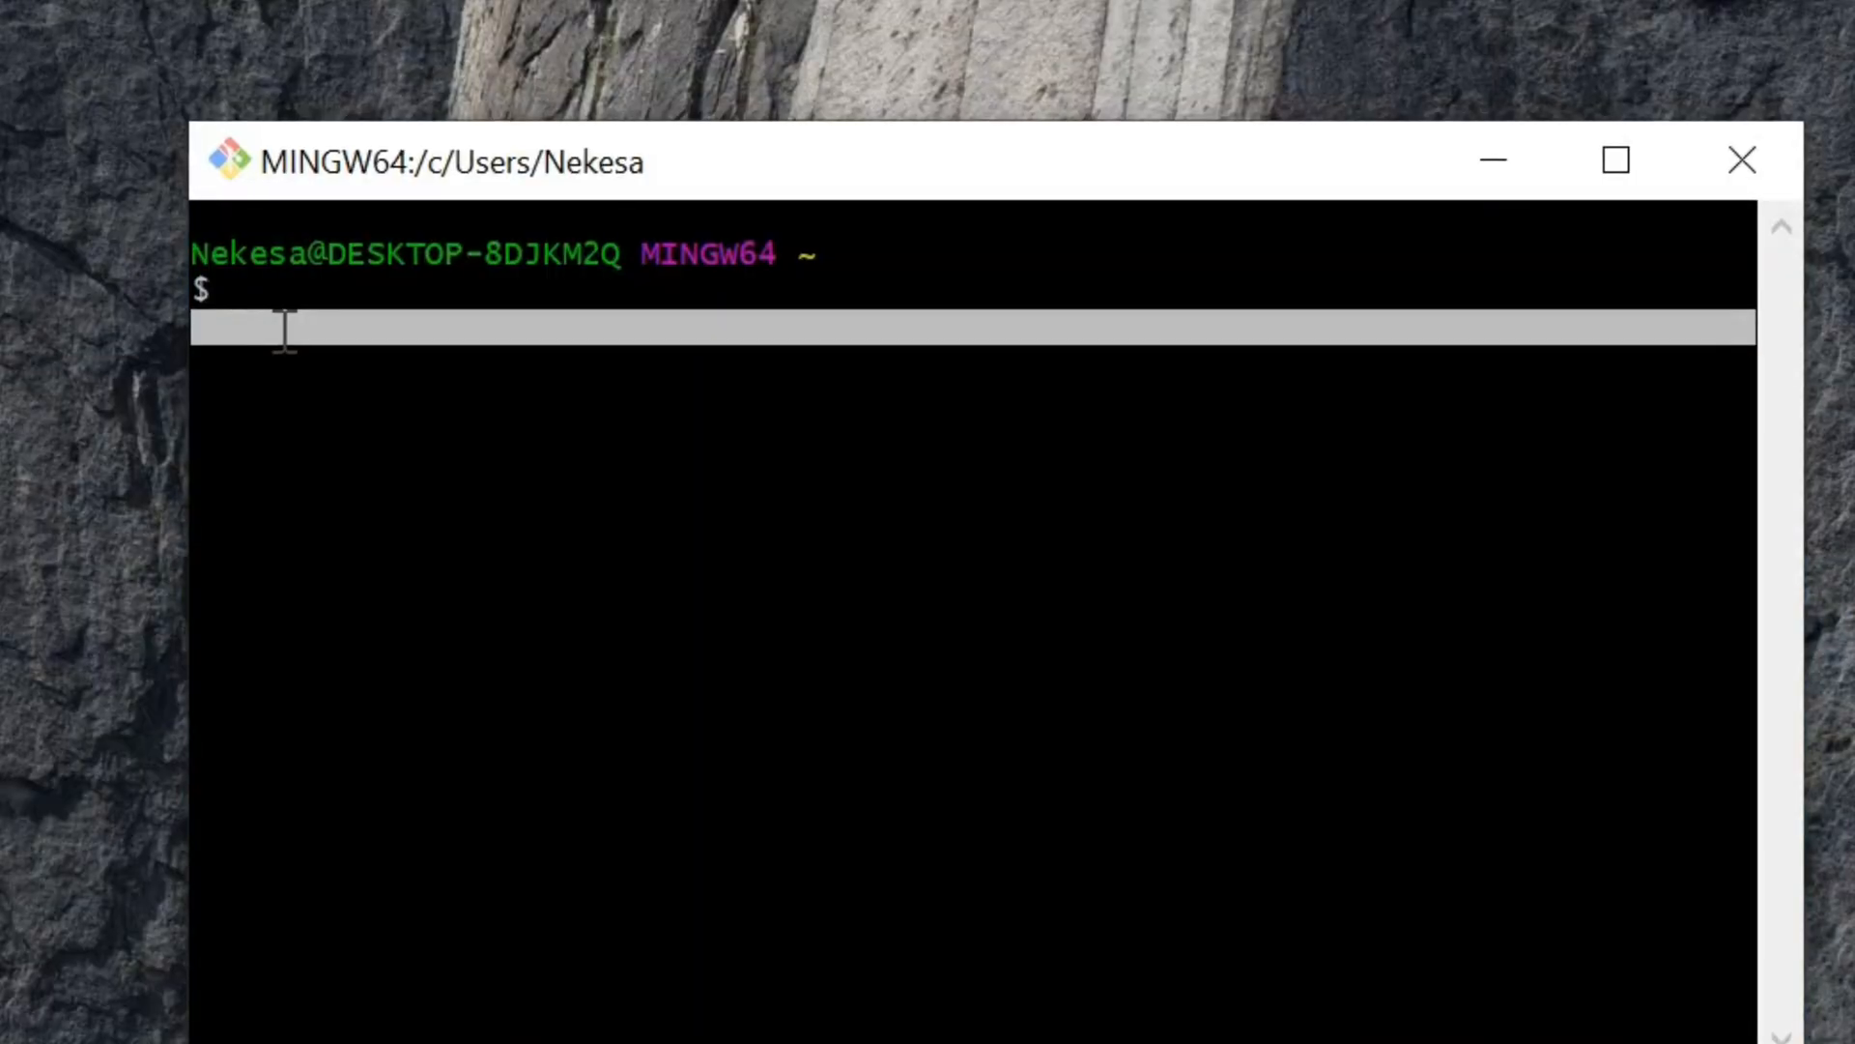
{"action": "type", "text": "git --"}
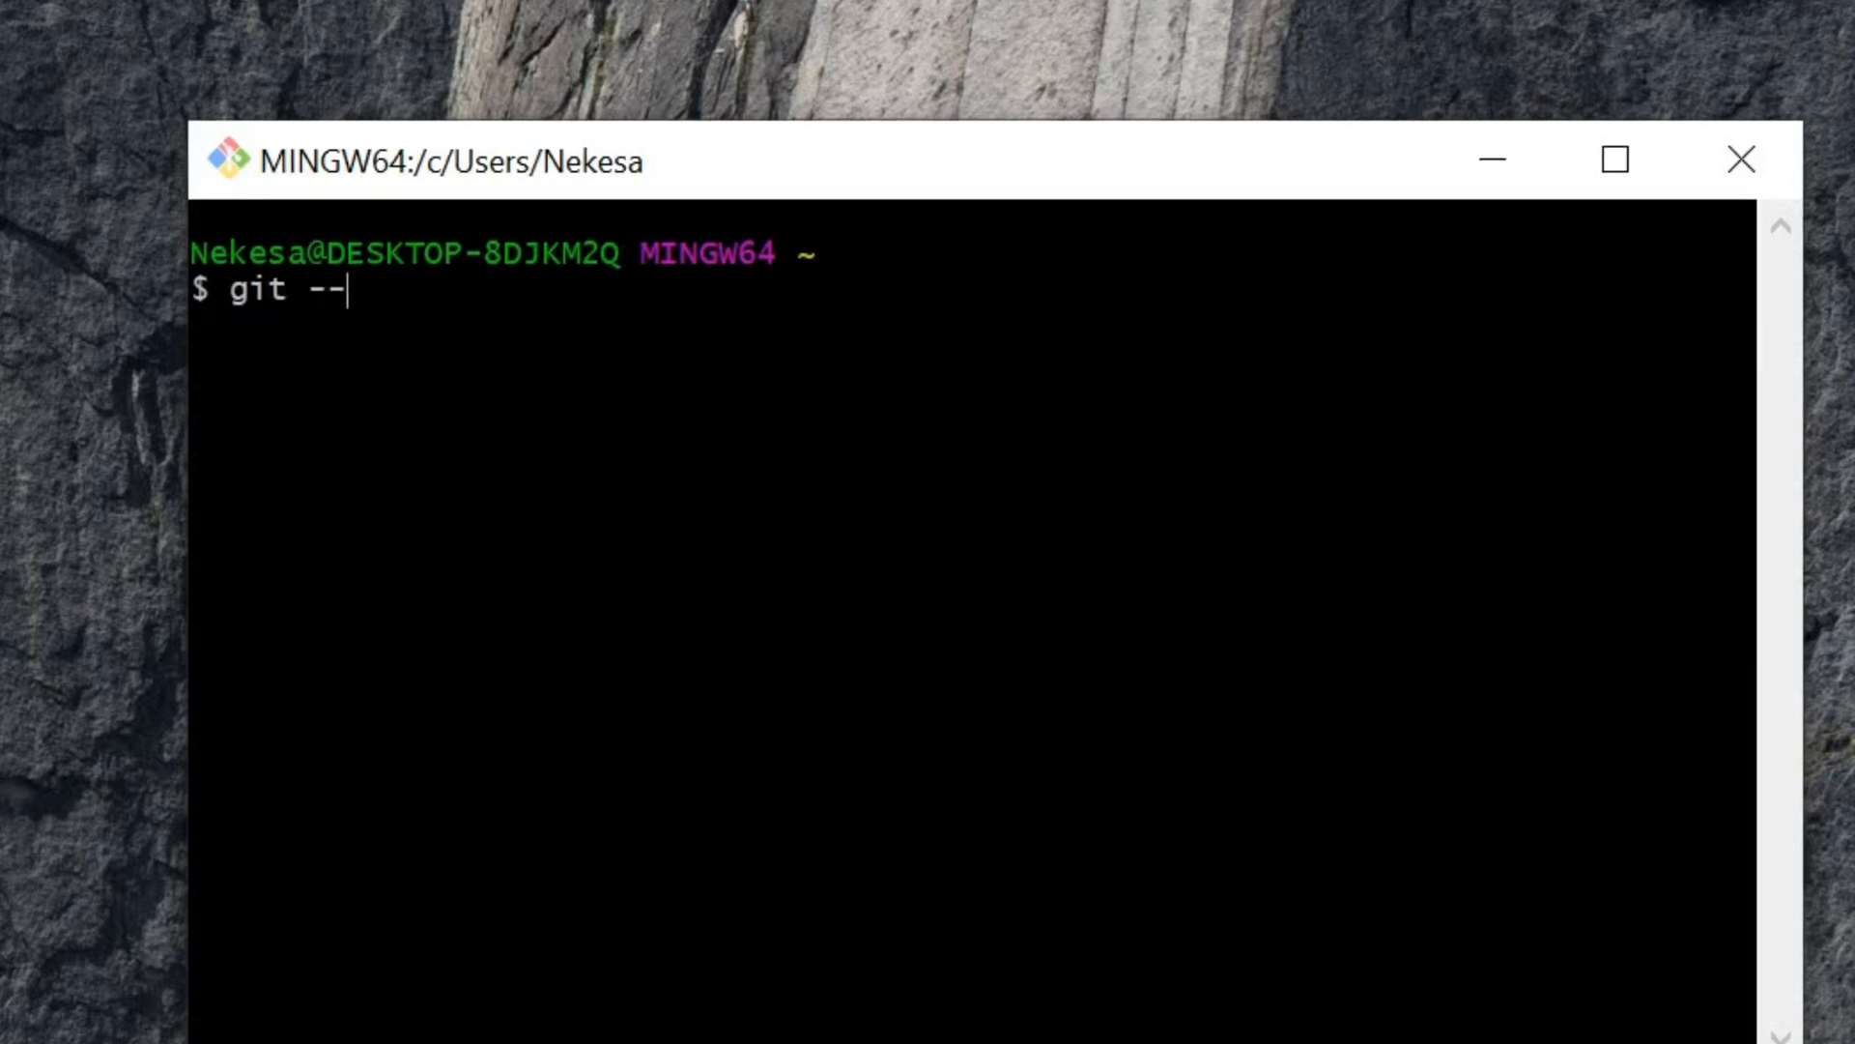
{"action": "type", "text": "version"}
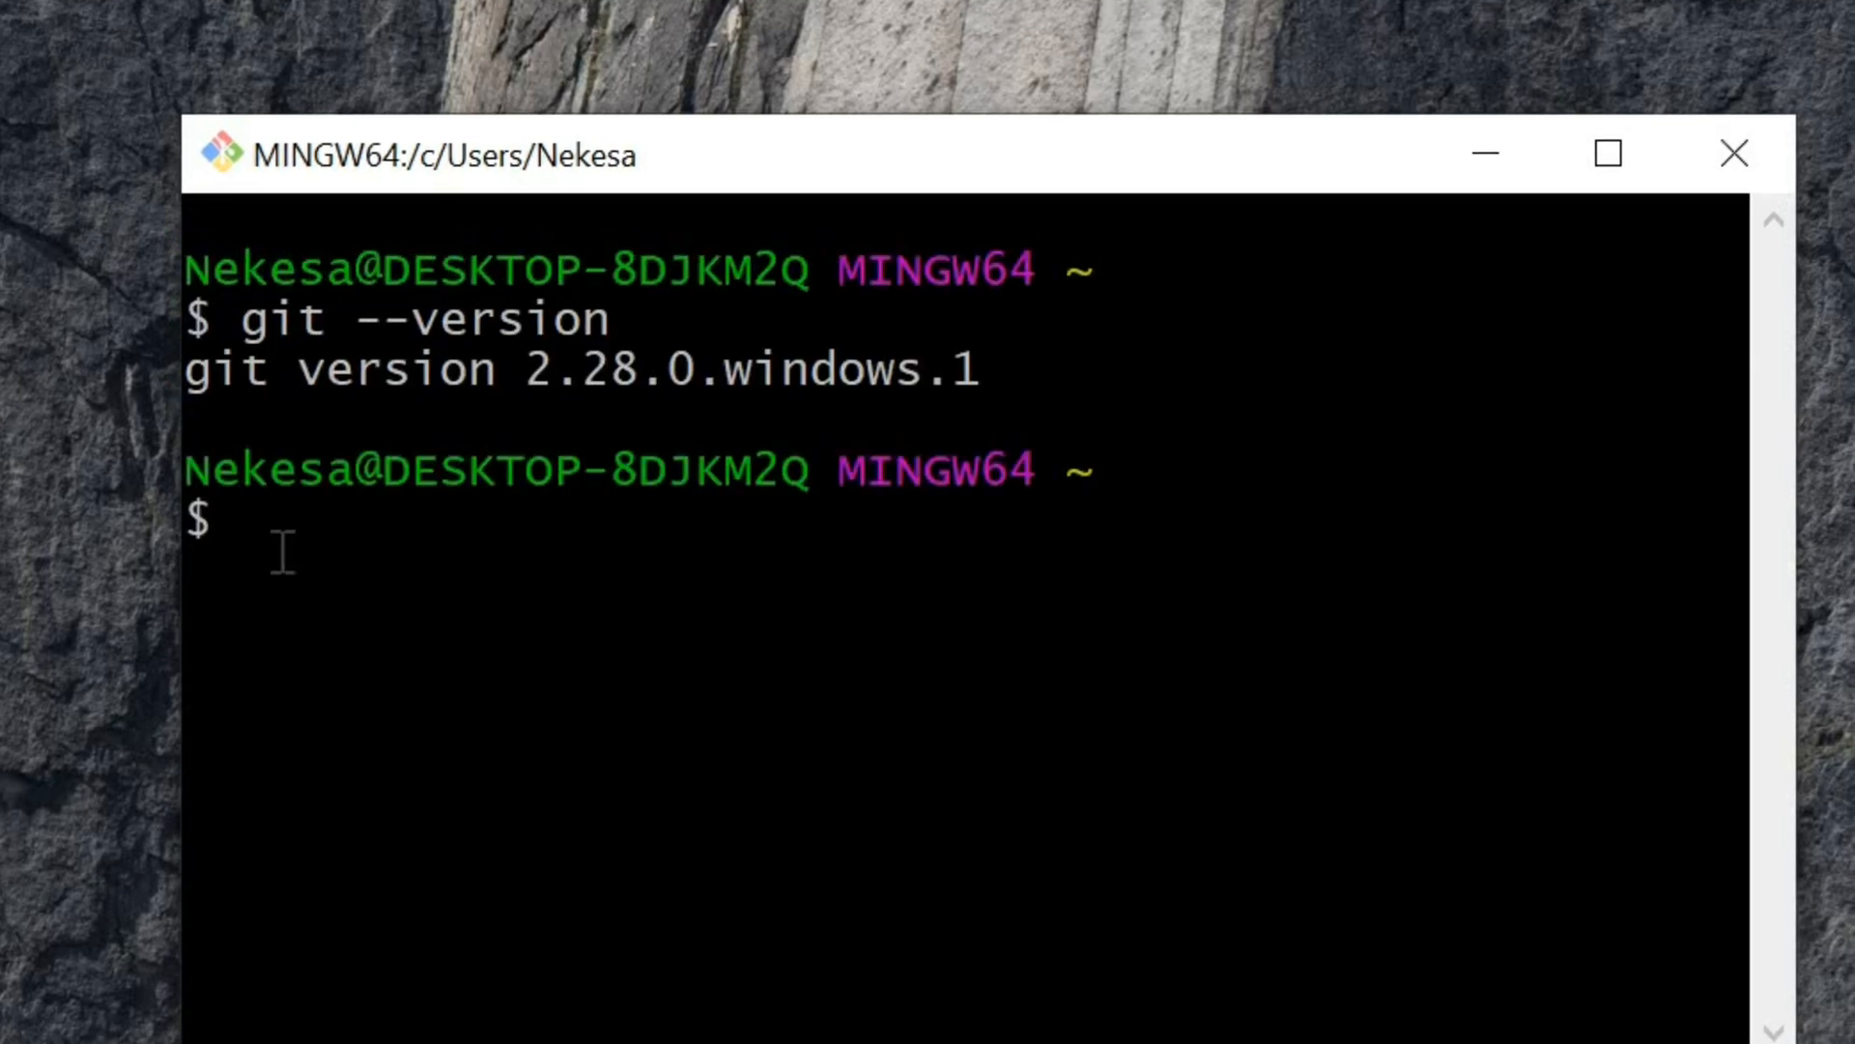
Set the global Git user.name to "conan-exploits".
{"action": "type", "text": "gi"}
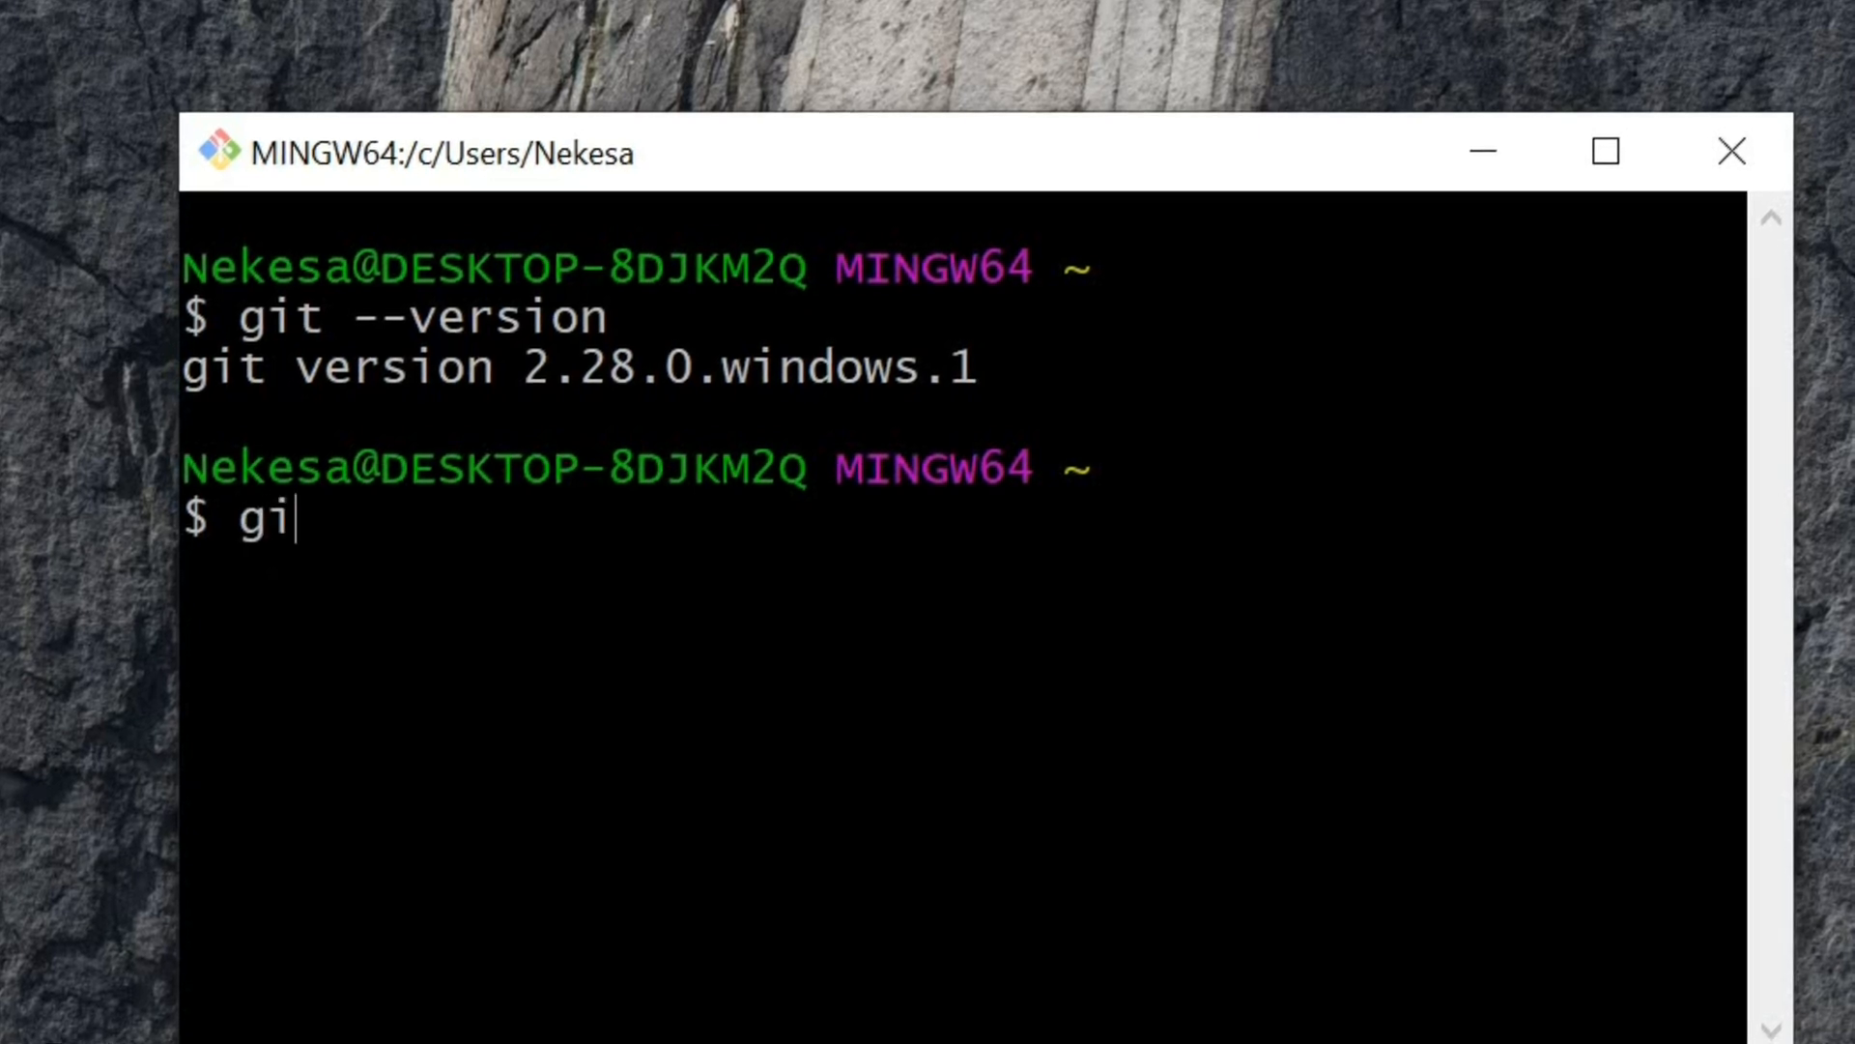
{"action": "type", "text": "t co"}
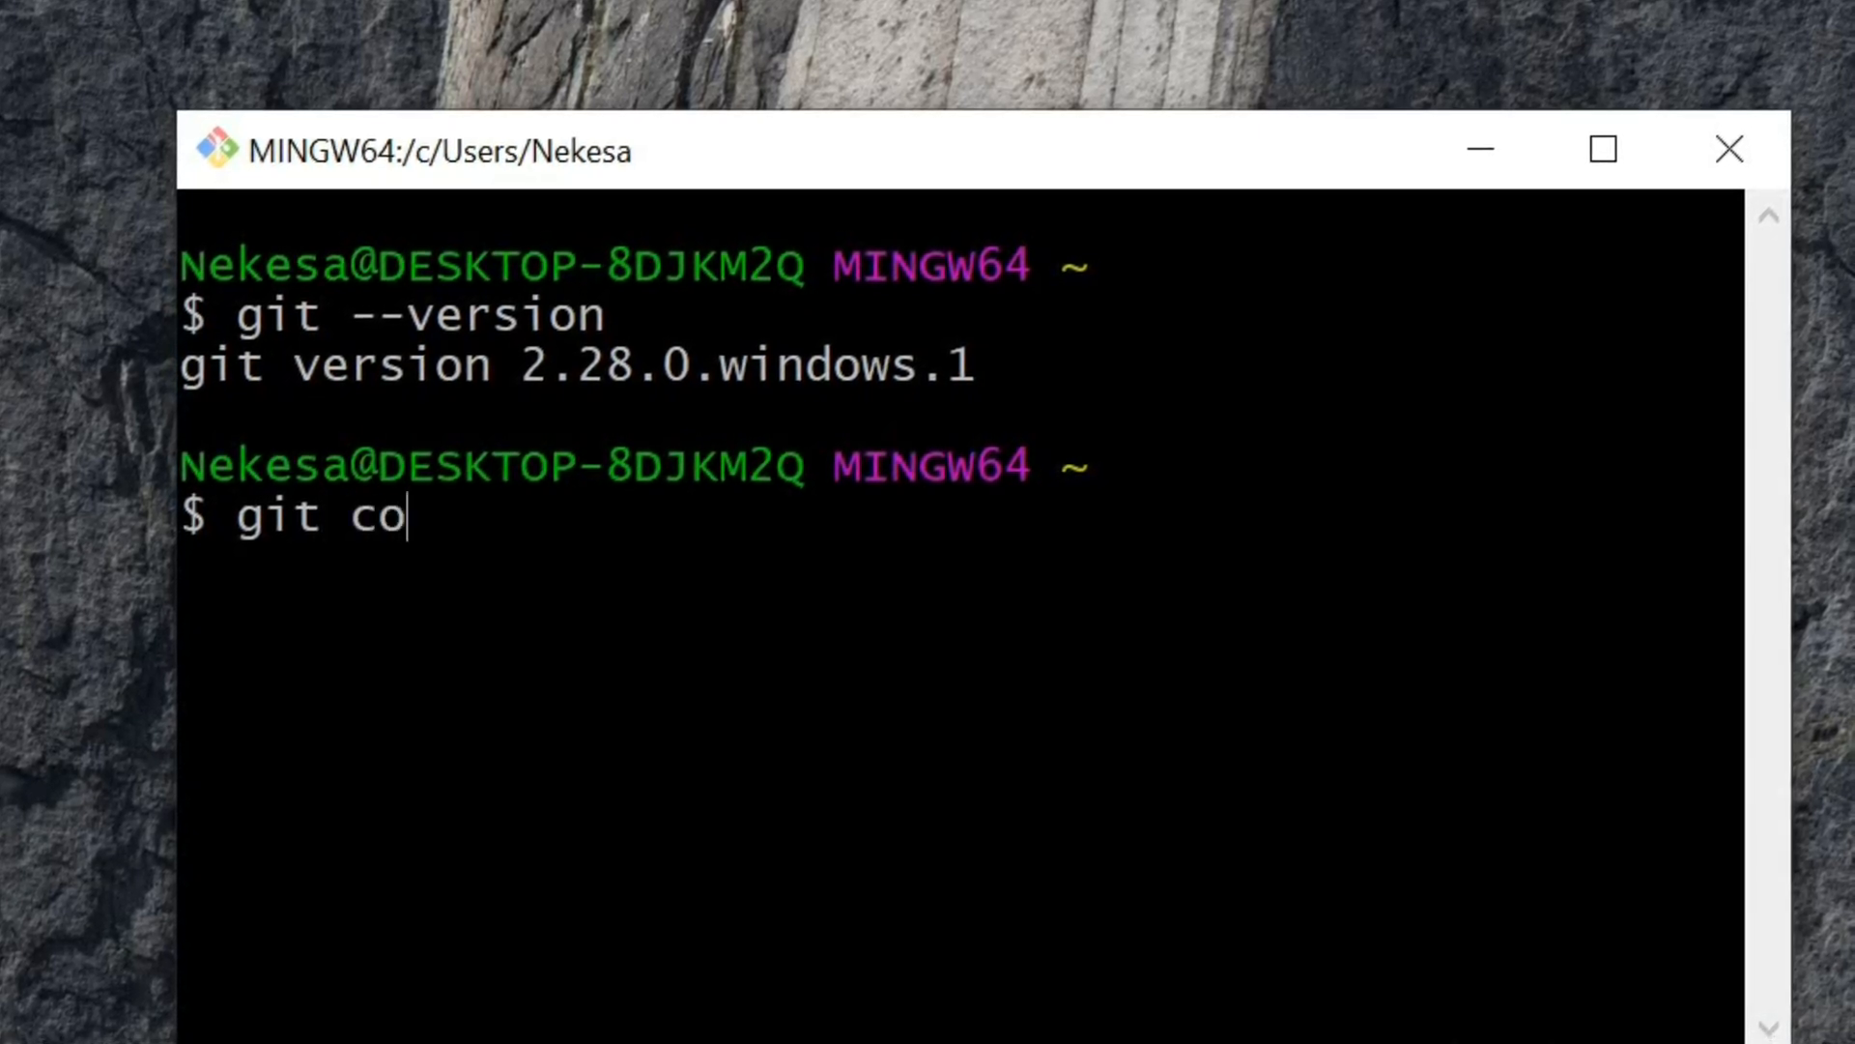
{"action": "type", "text": "nfig"}
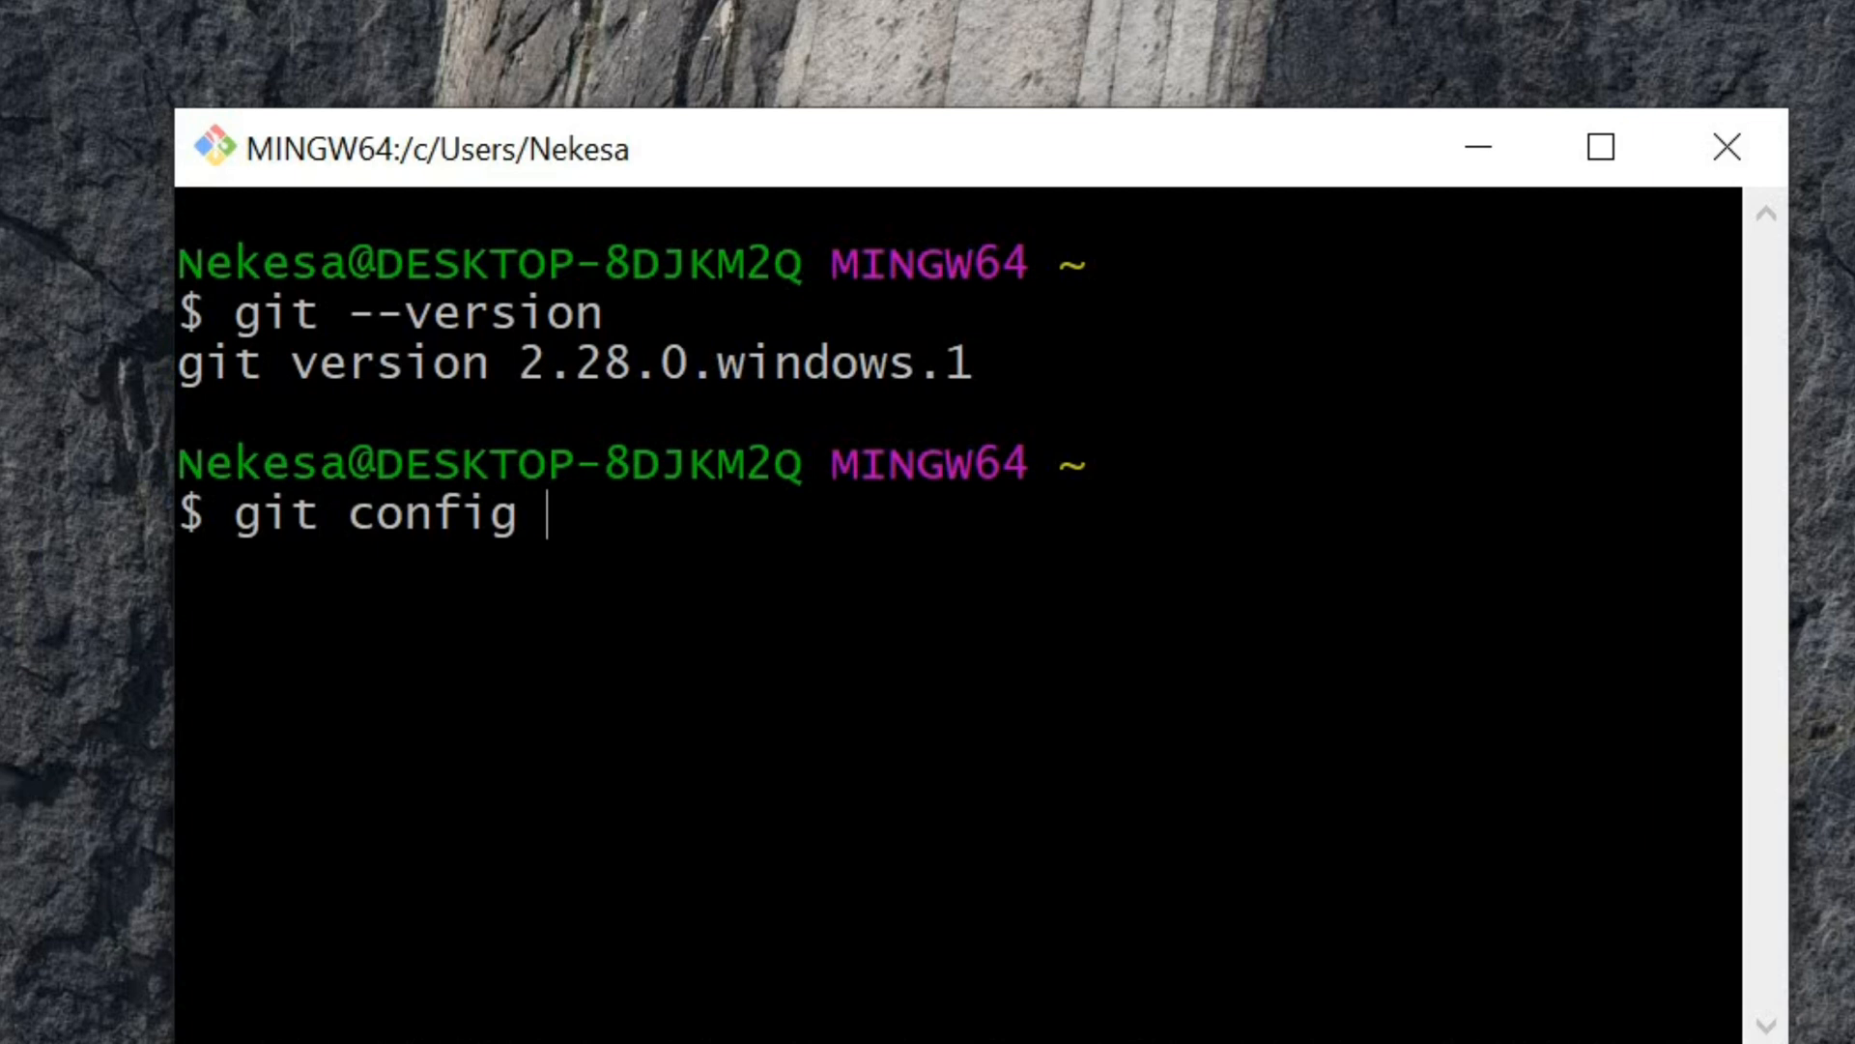
{"action": "type", "text": "--gl"}
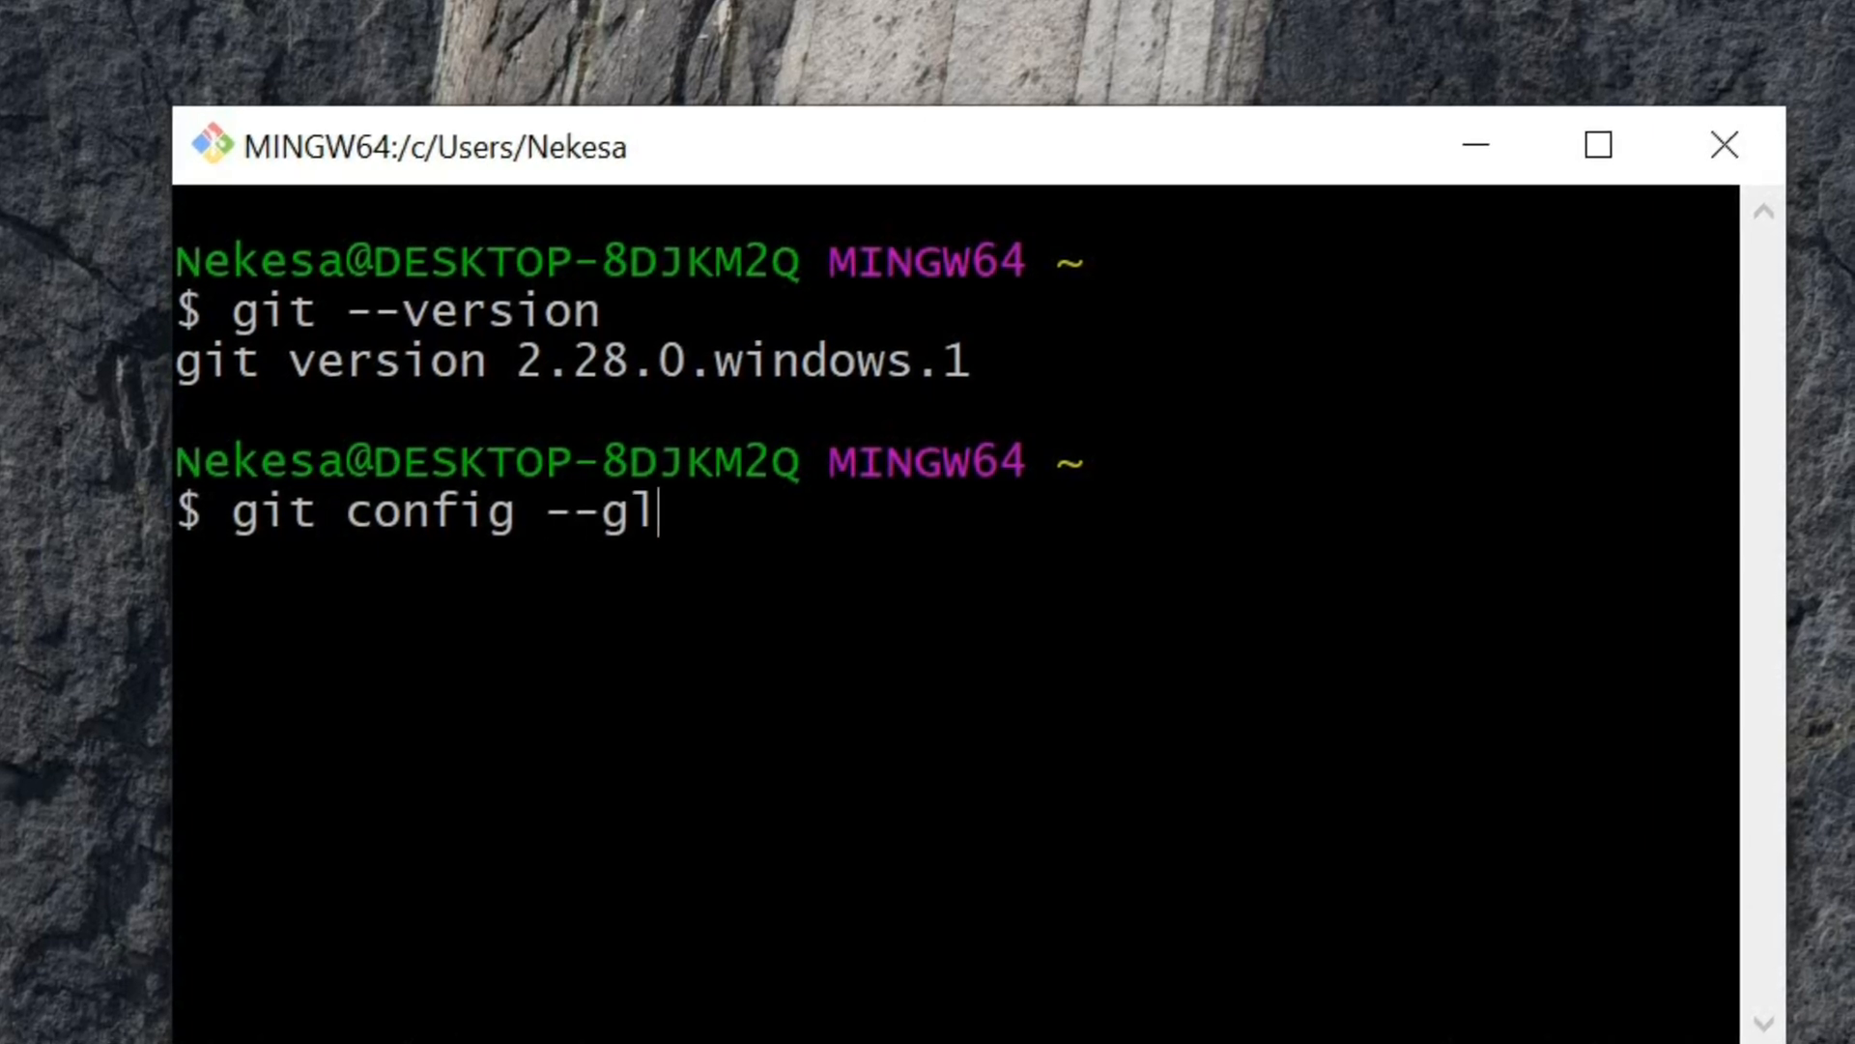
{"action": "type", "text": "obal"}
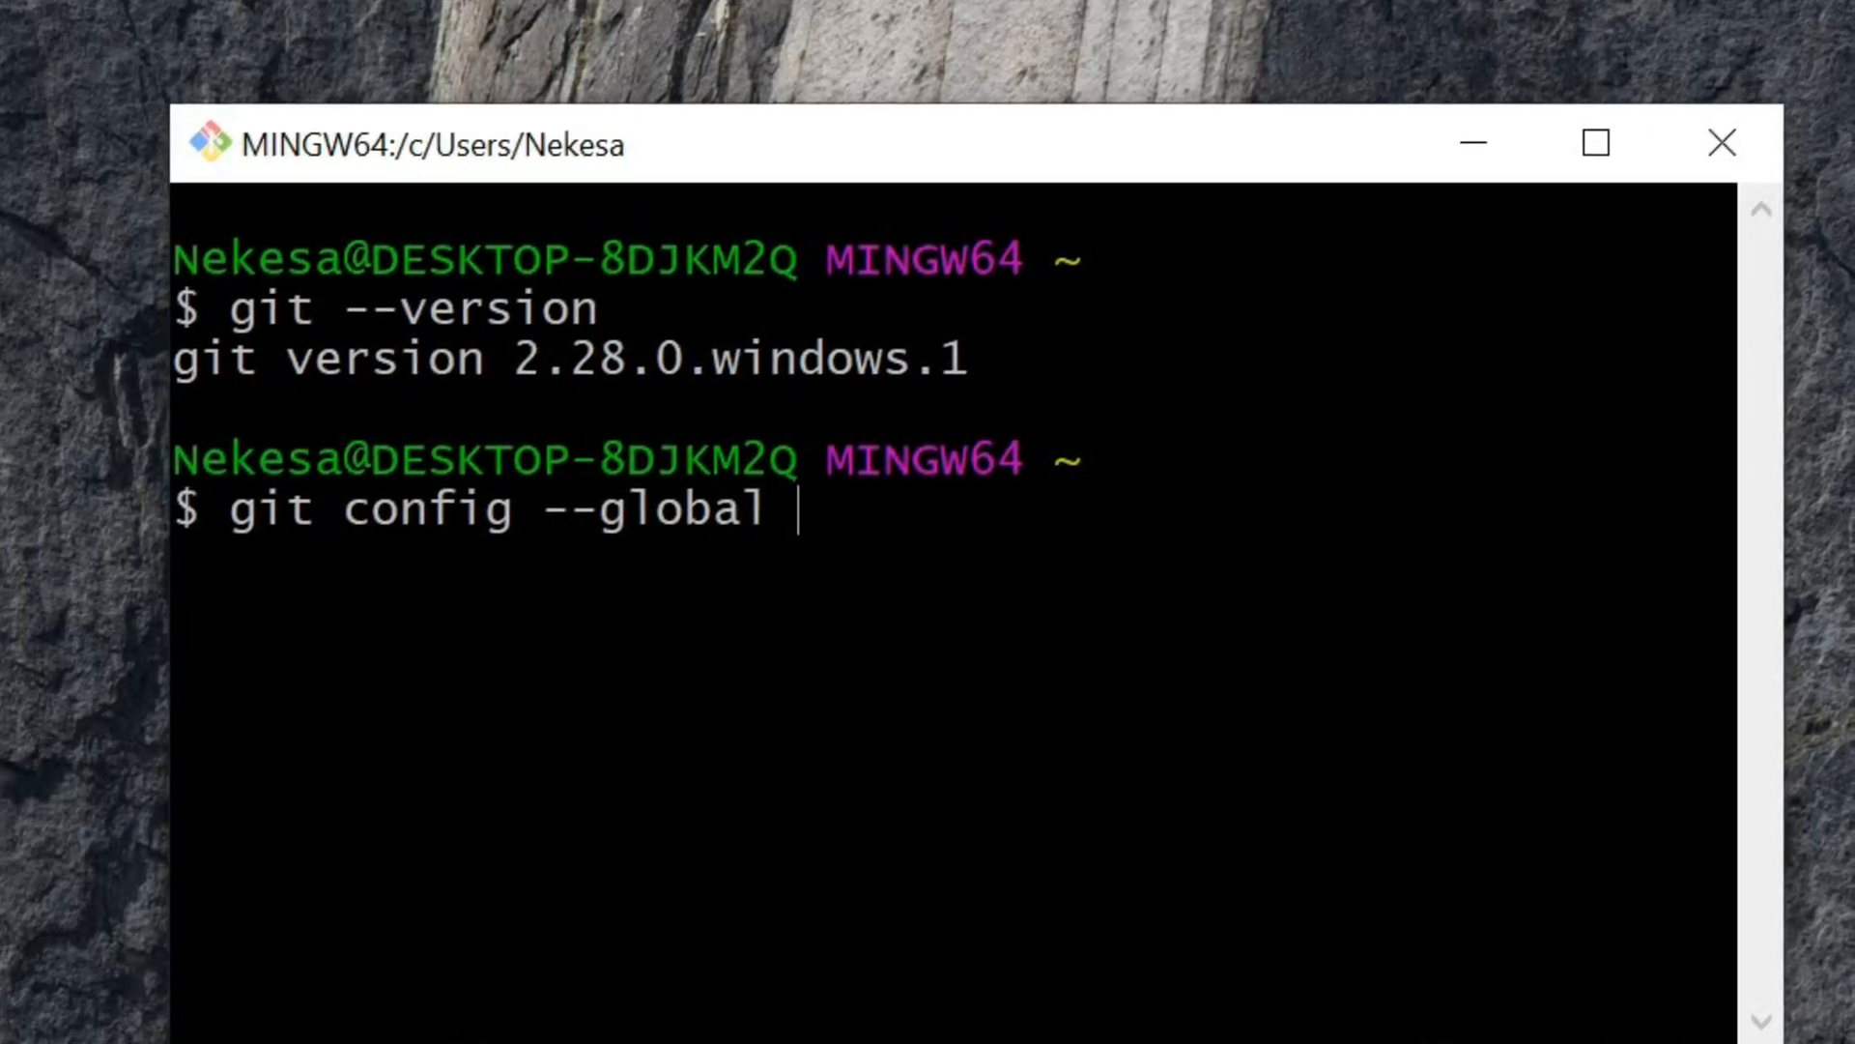
{"action": "type", "text": "user"}
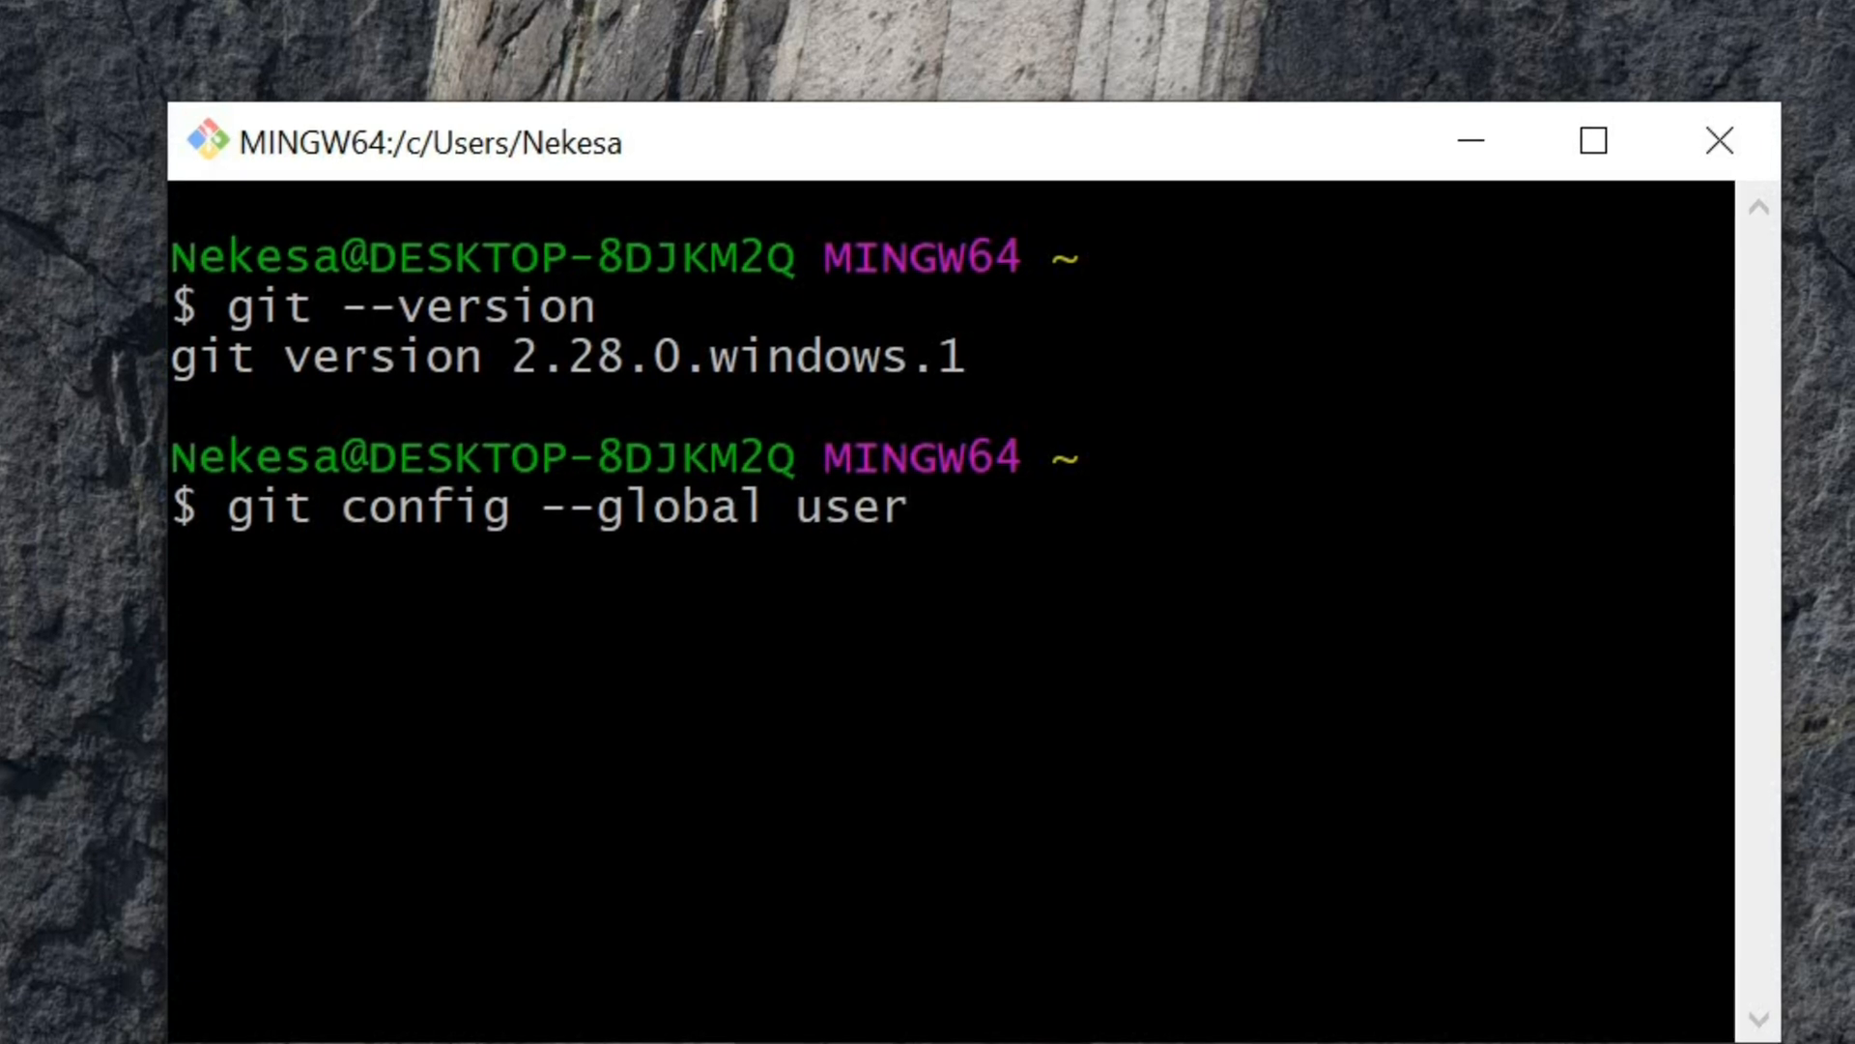
{"action": "type", "text": ".name"}
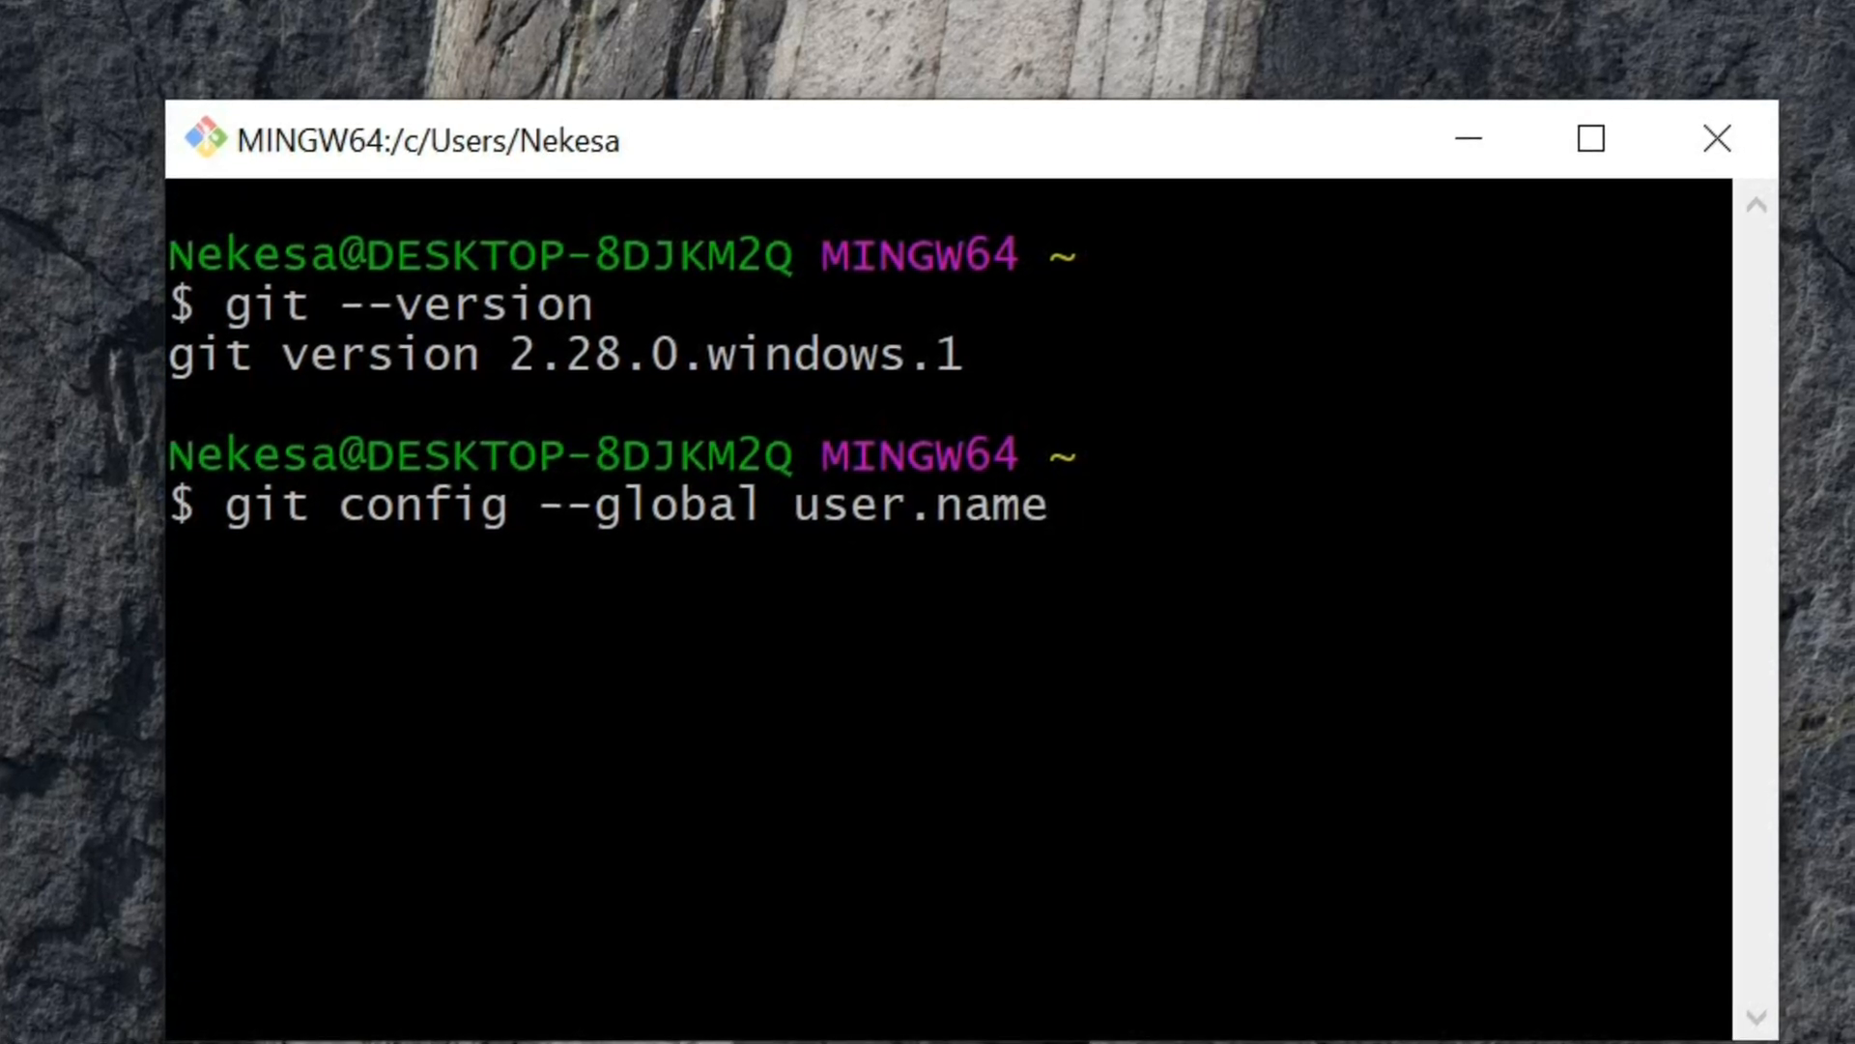
{"action": "type", "text": "\""}
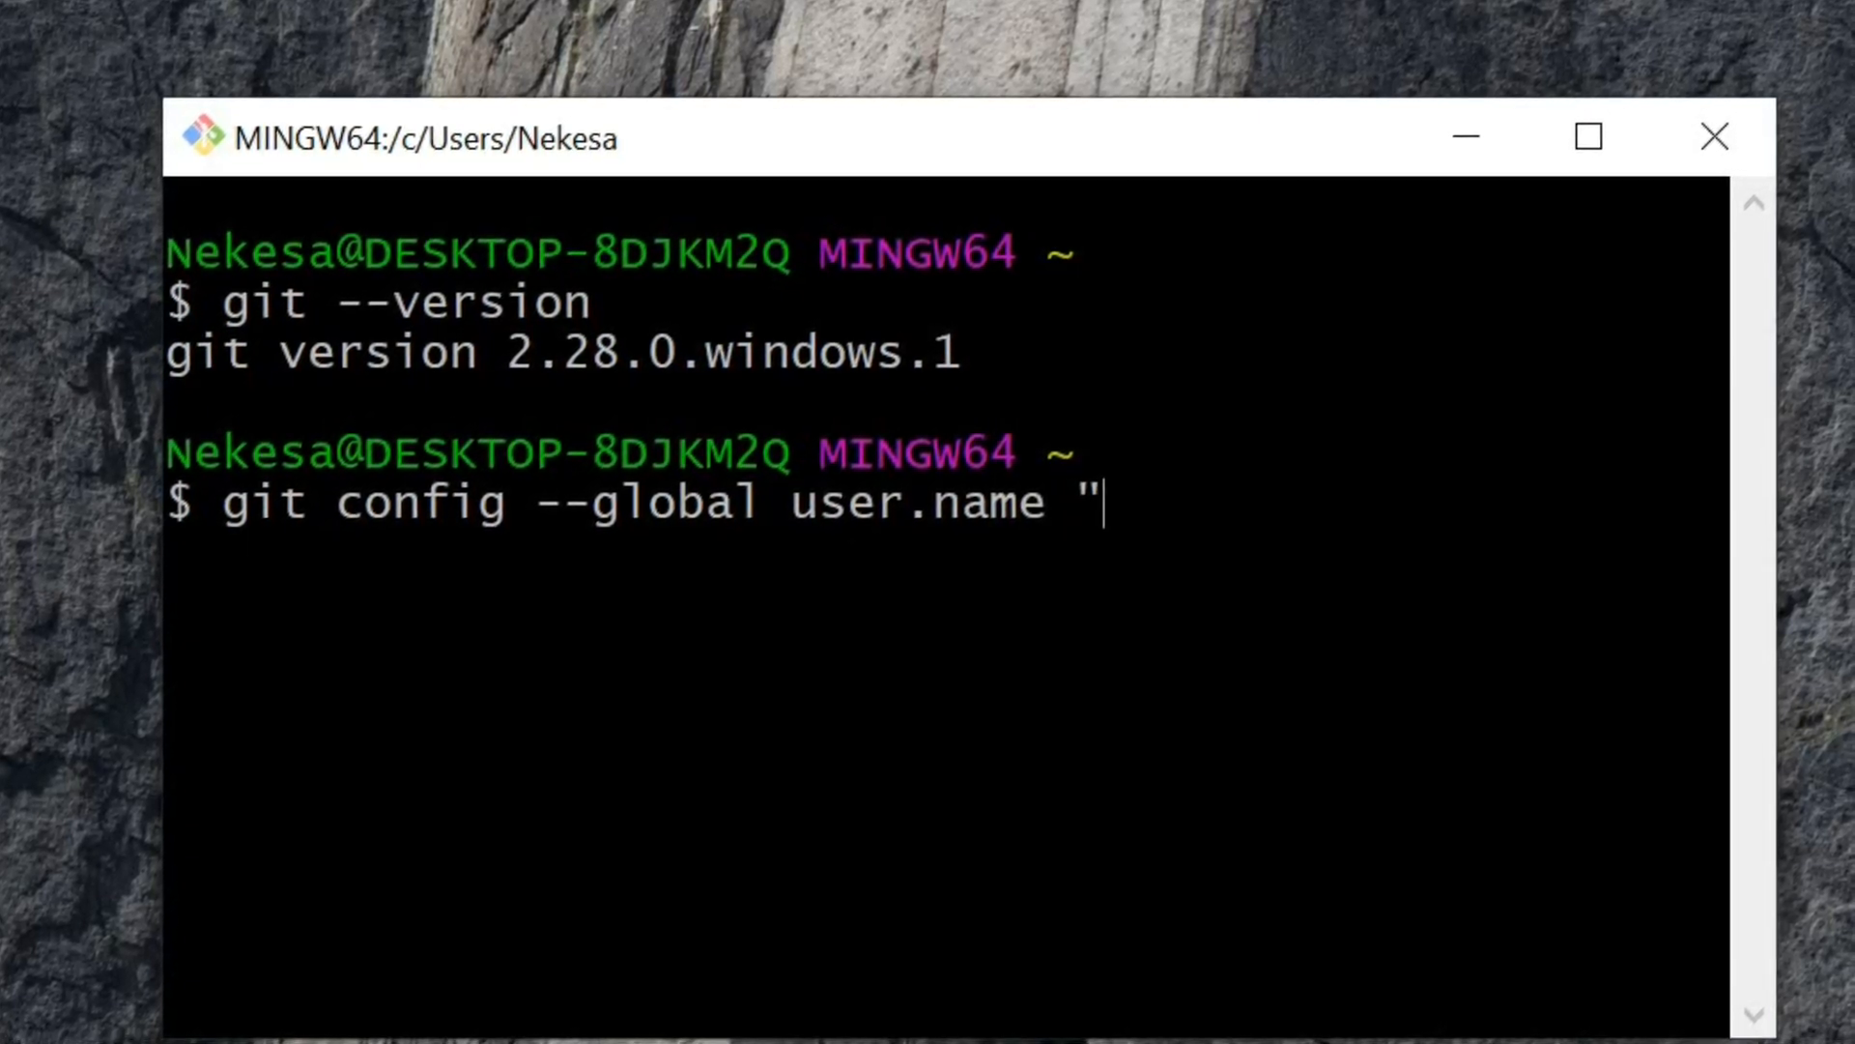
{"action": "type", "text": "conan"}
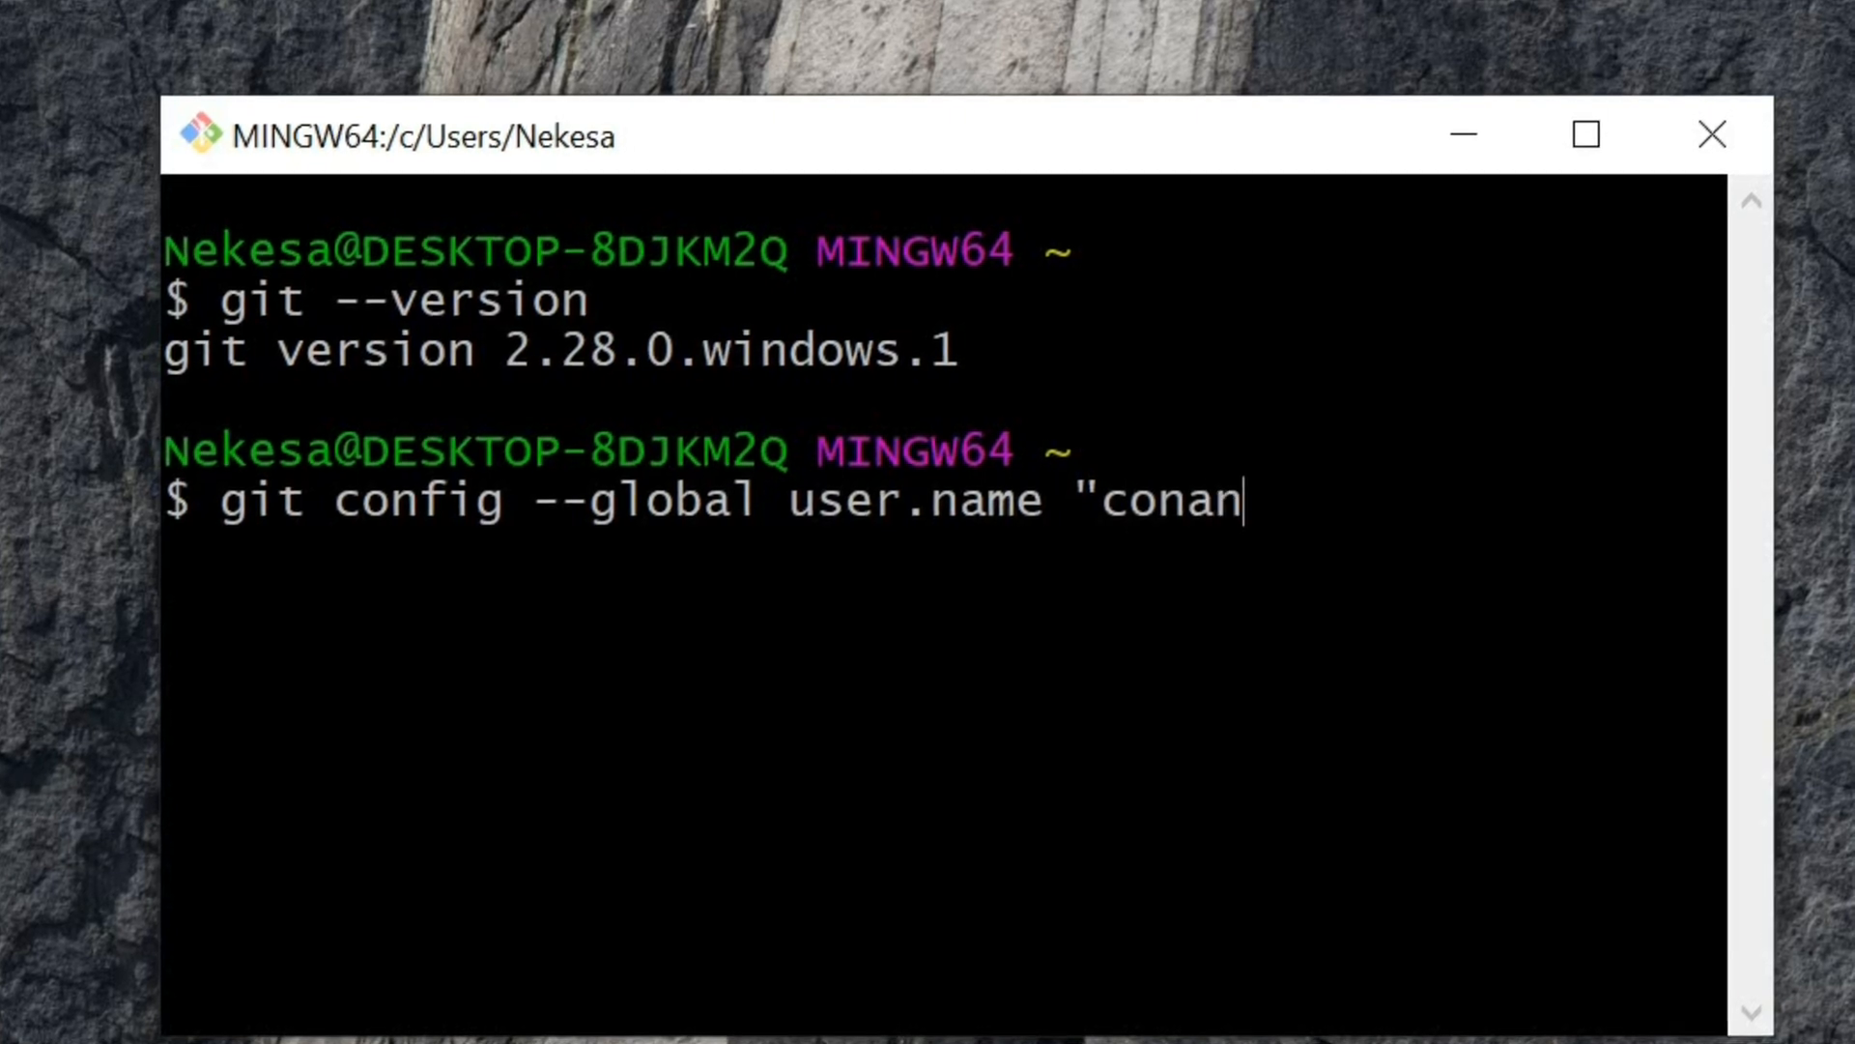
{"action": "type", "text": "-expl"}
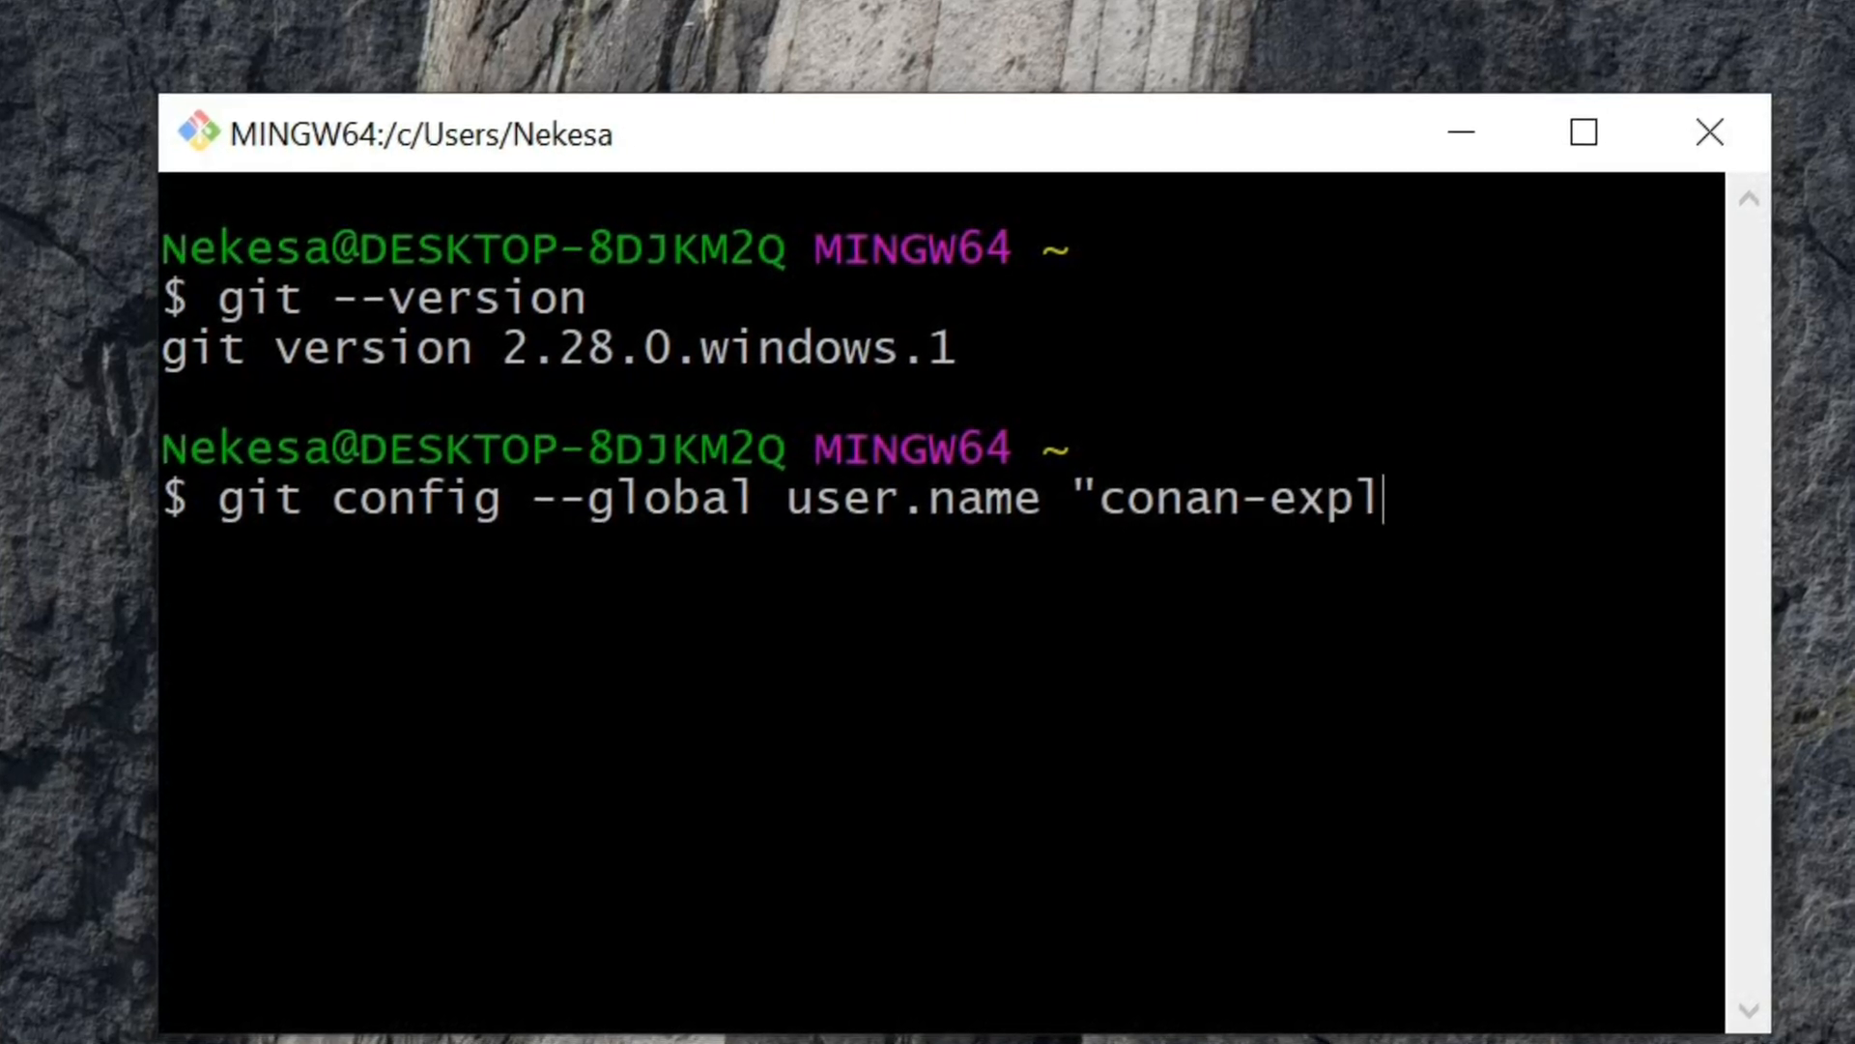
{"action": "type", "text": "oits\""}
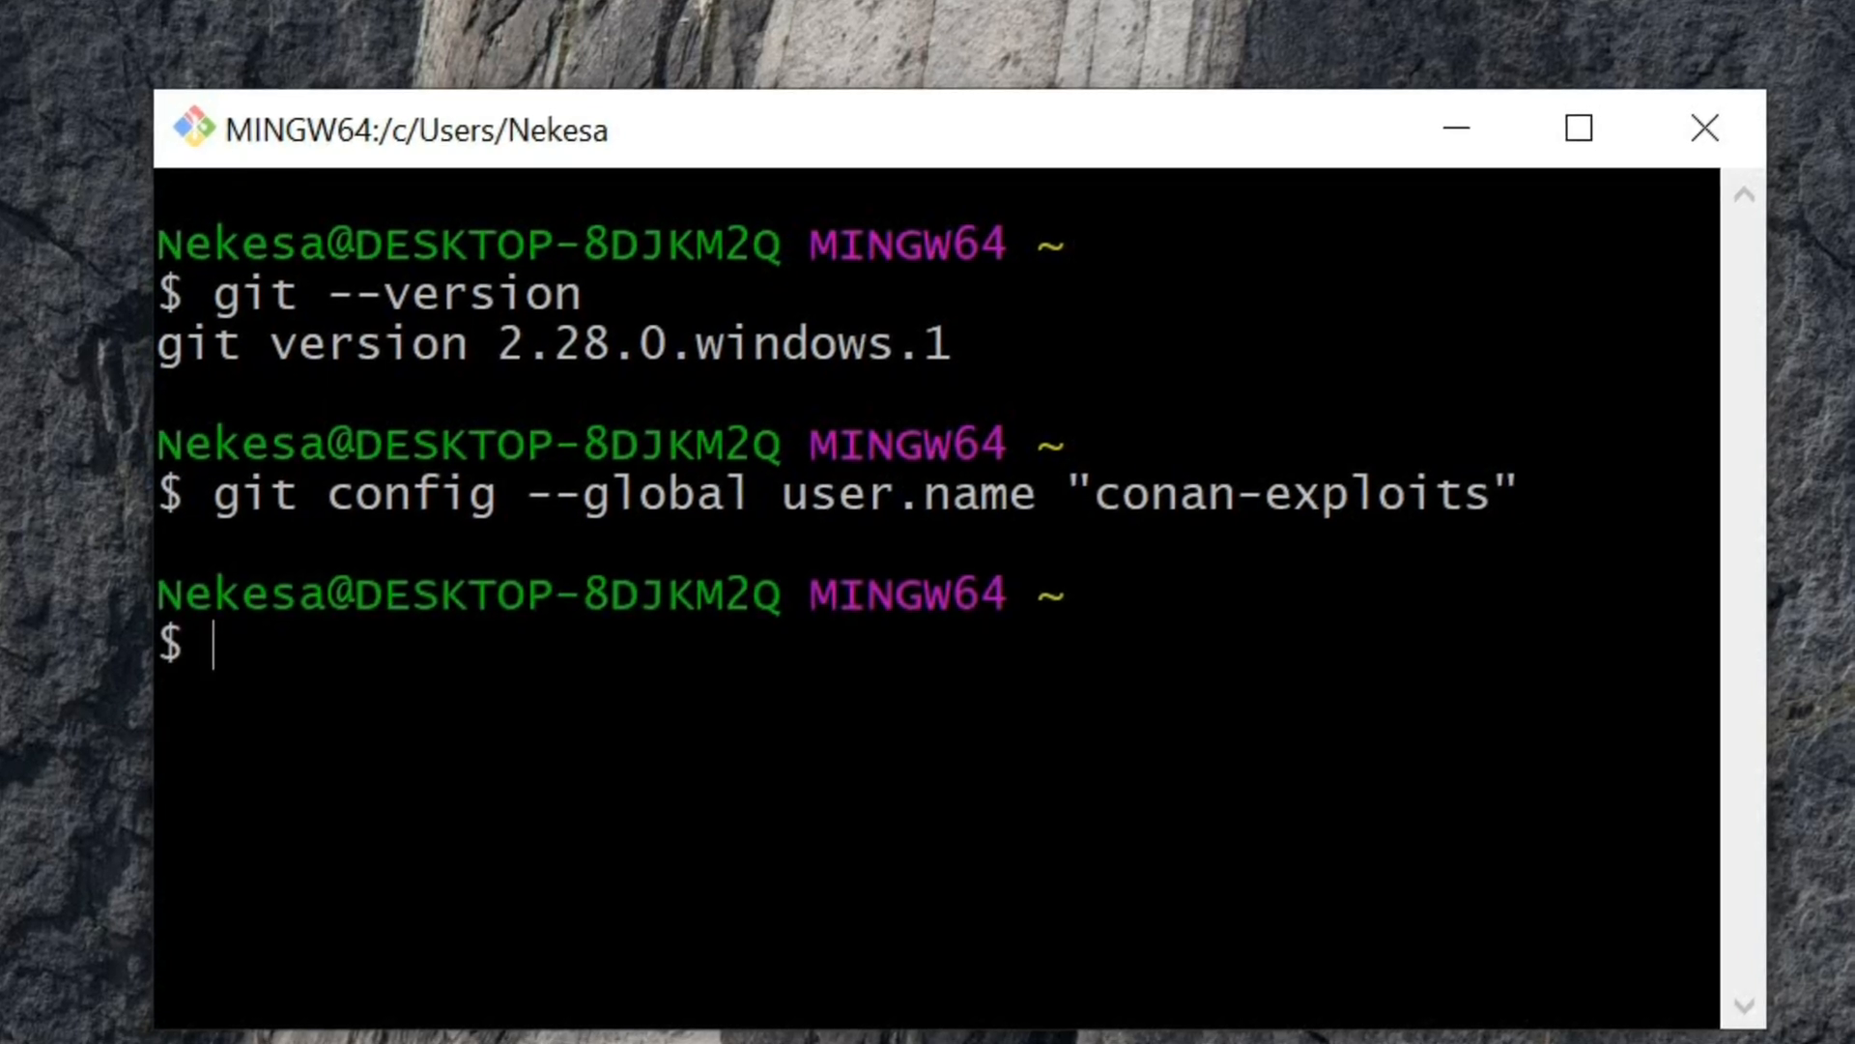
Enter the git config --global user.email command with the email address.
{"action": "type", "text": "git c"}
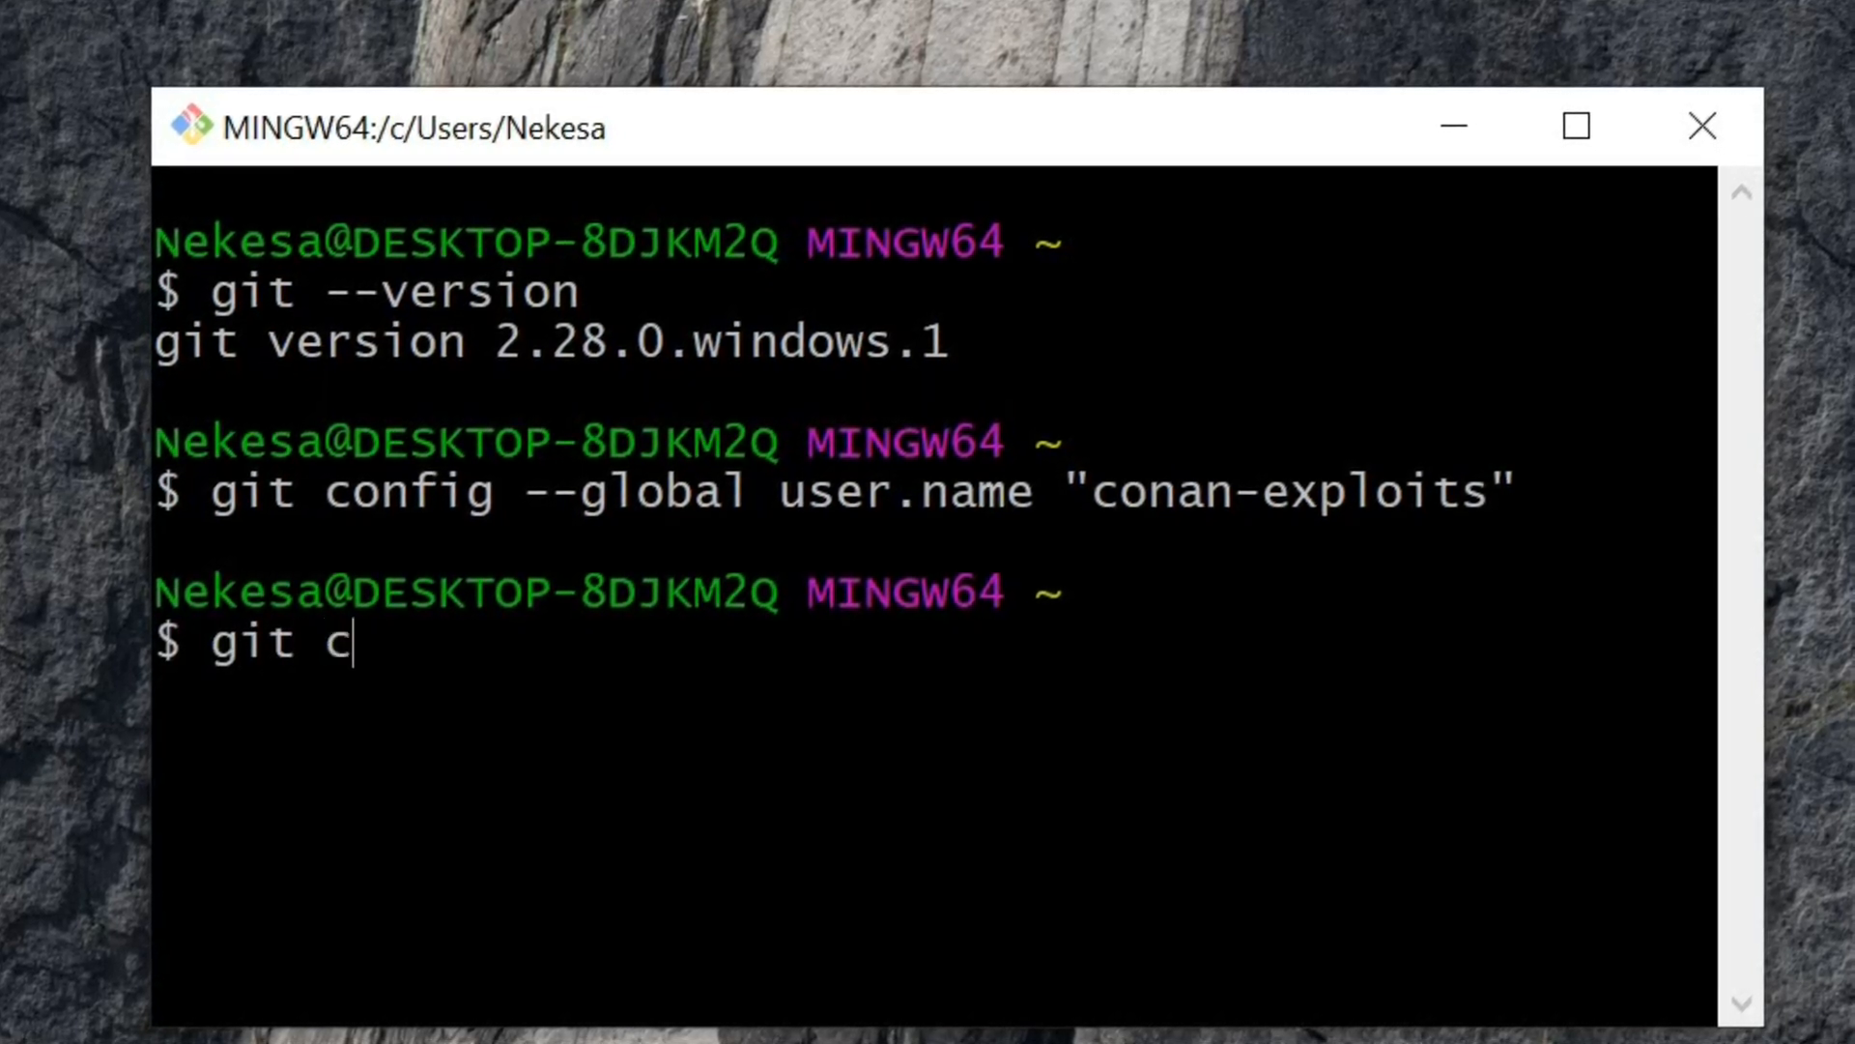
{"action": "type", "text": "onfig"}
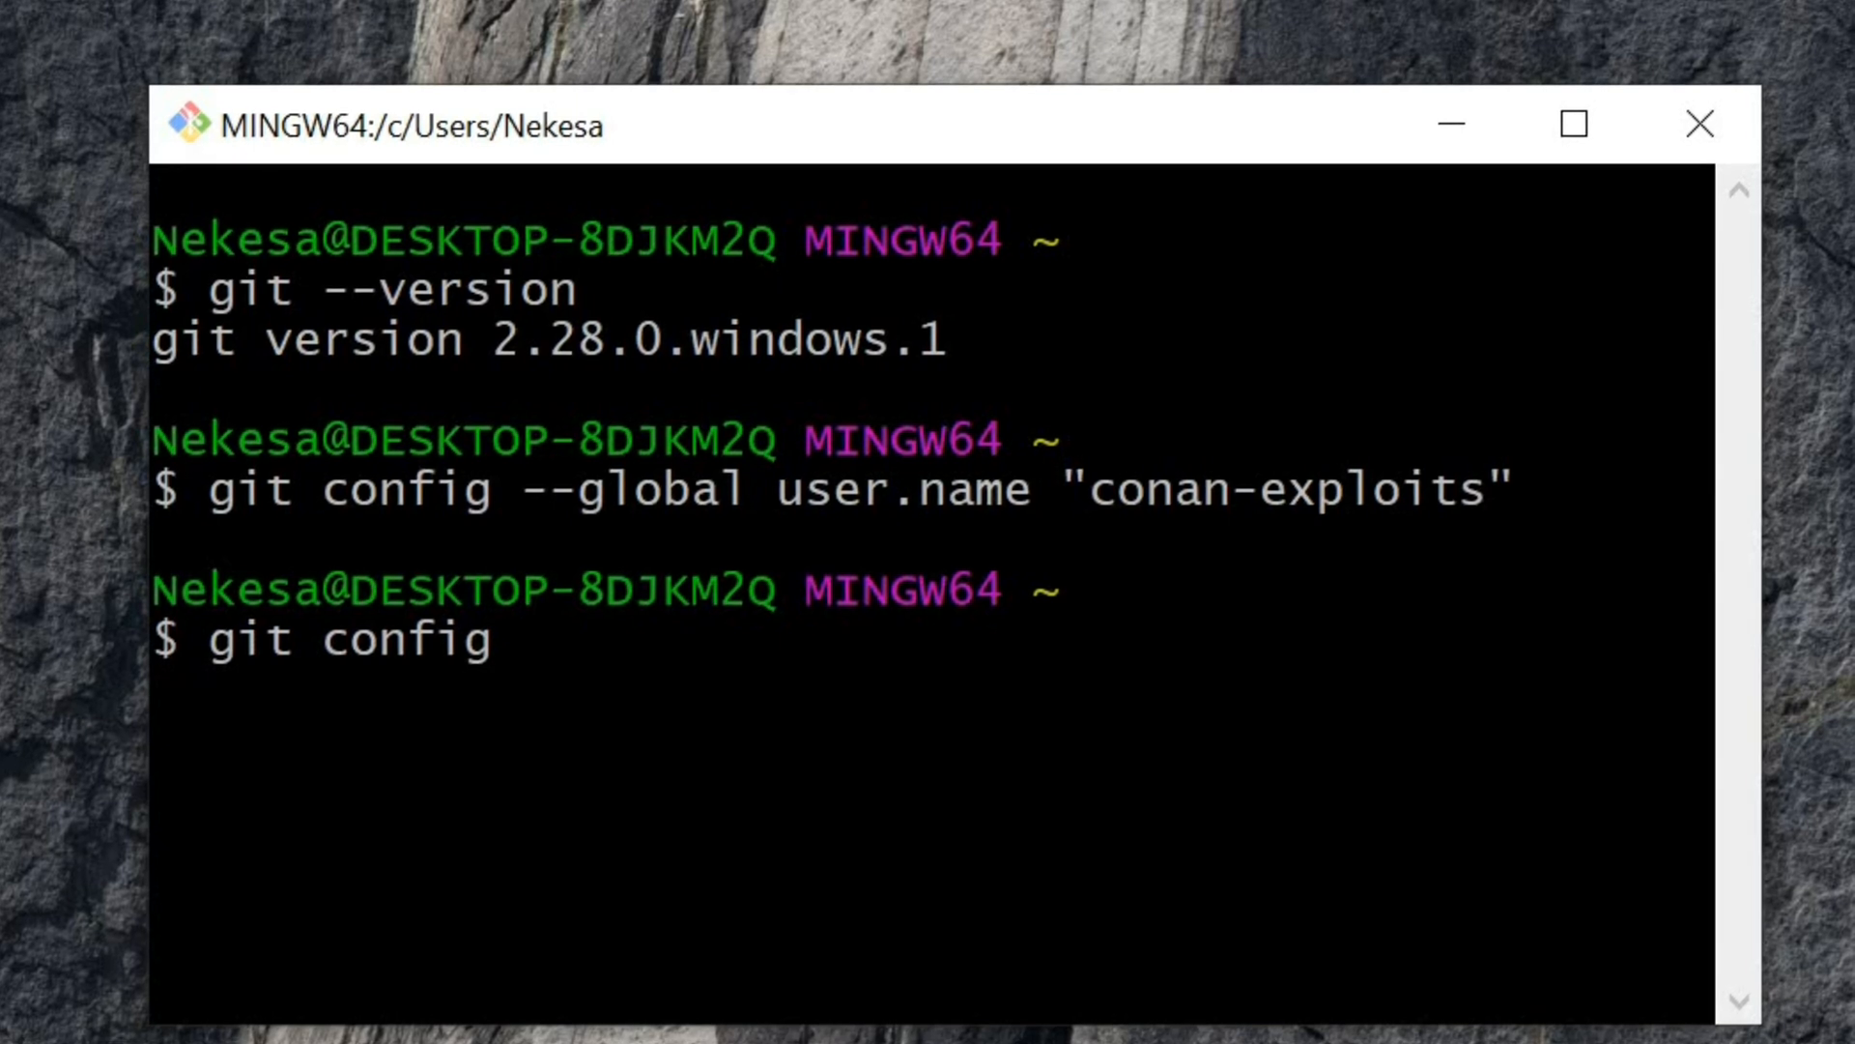
{"action": "type", "text": "--g"}
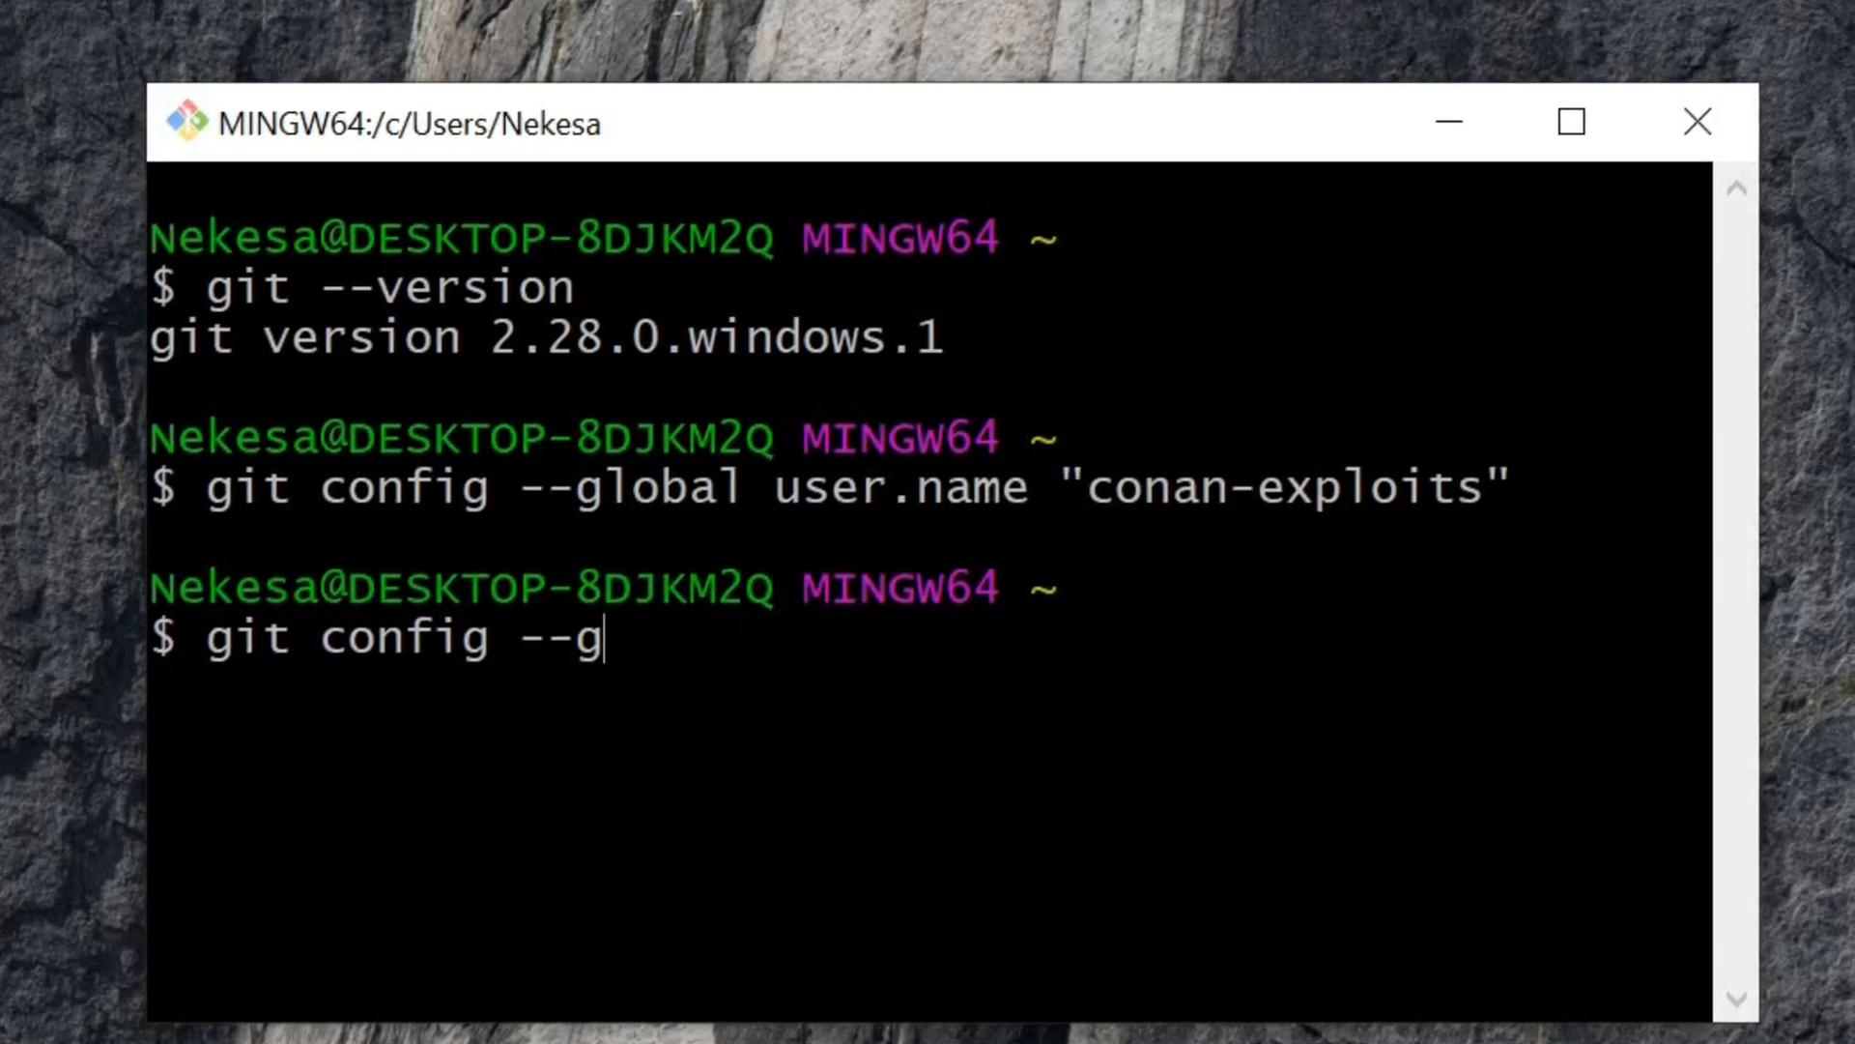
{"action": "type", "text": "lobal u"}
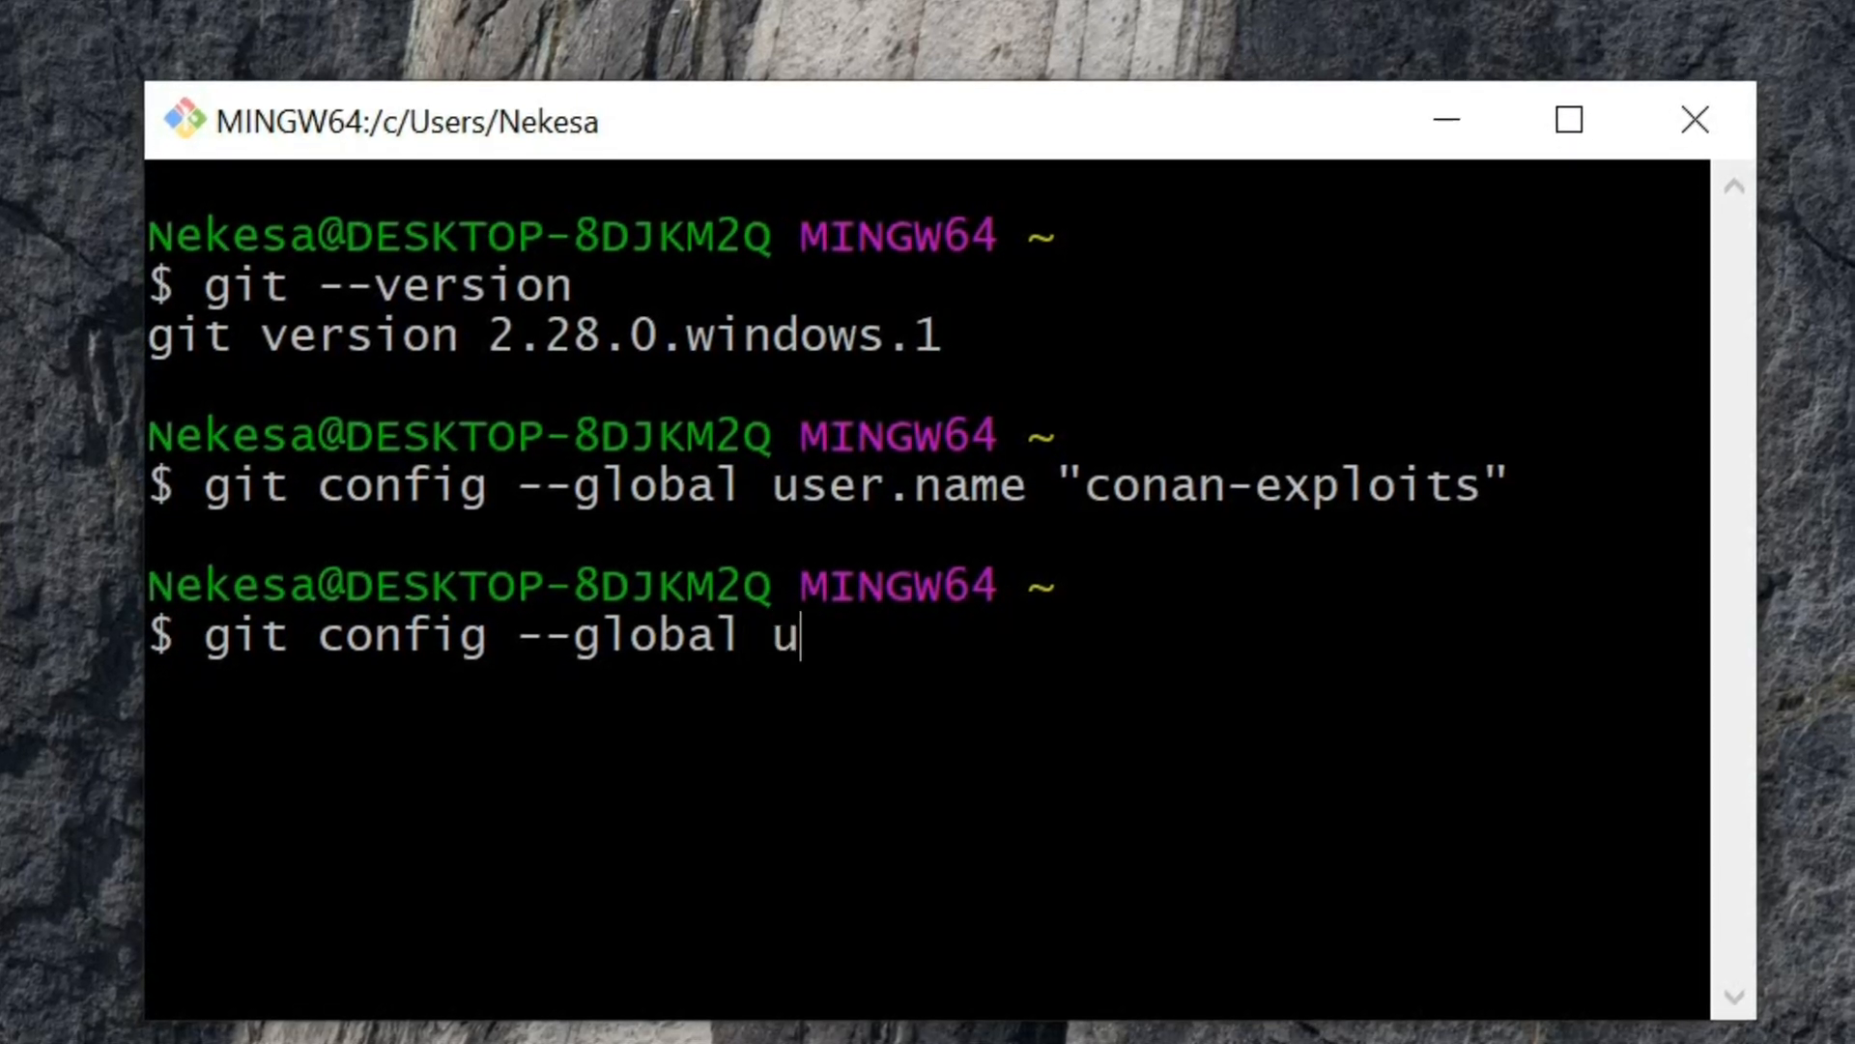
{"action": "type", "text": "ser.email '"}
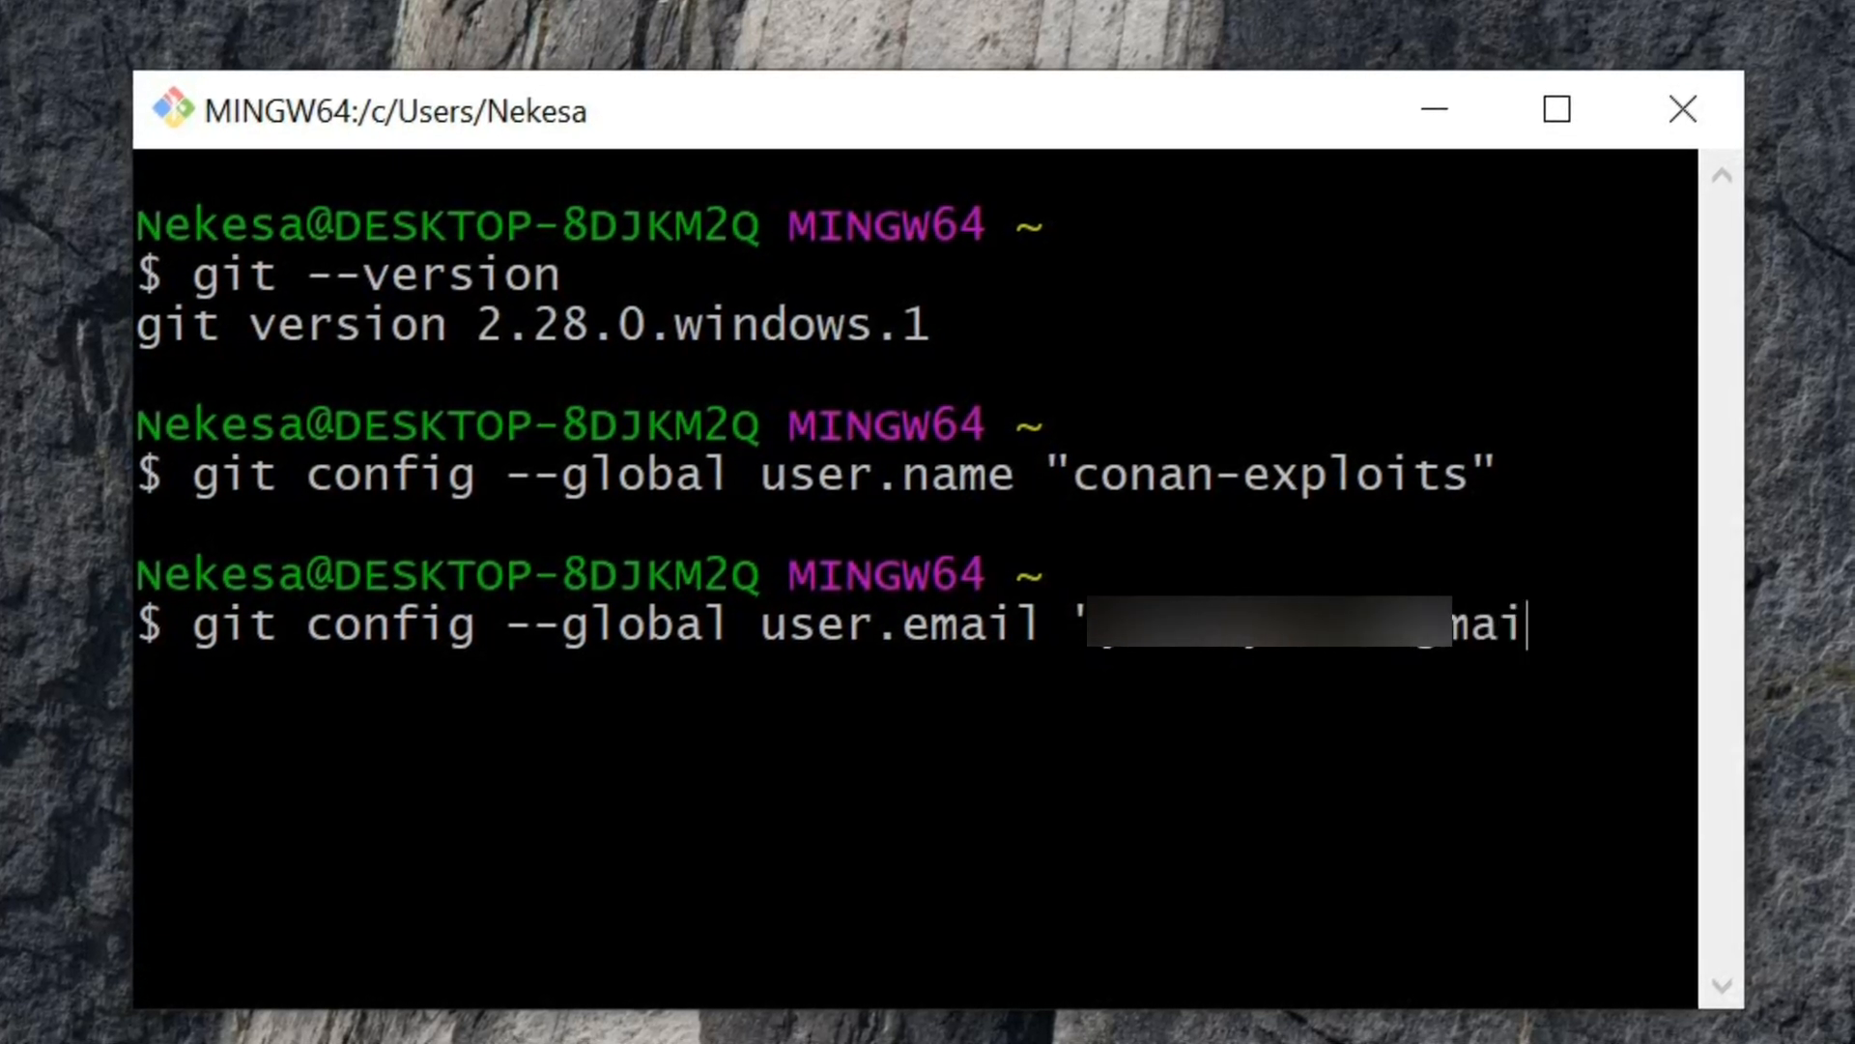
{"action": "type", "text": "l.com"}
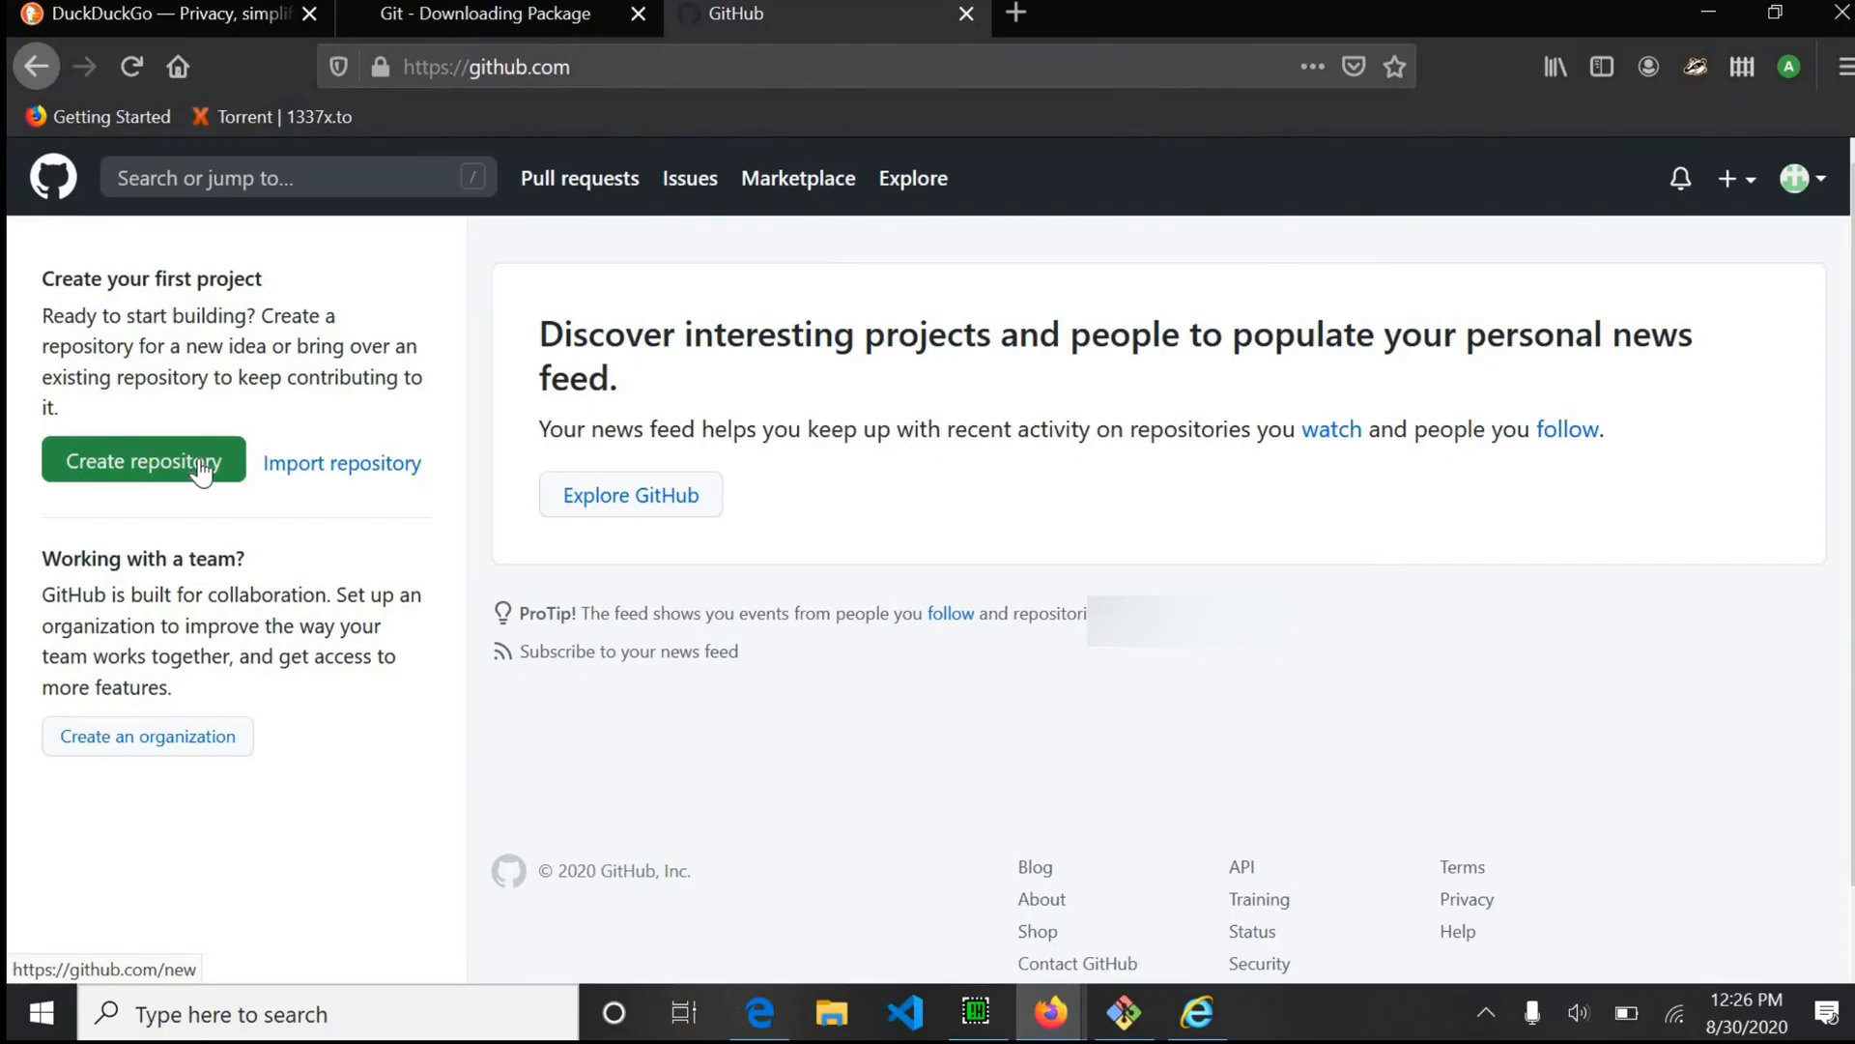
Click Create repository on the GitHub dashboard to reach the new-repository form.
{"action": "left_click", "coordinate": [142, 462]}
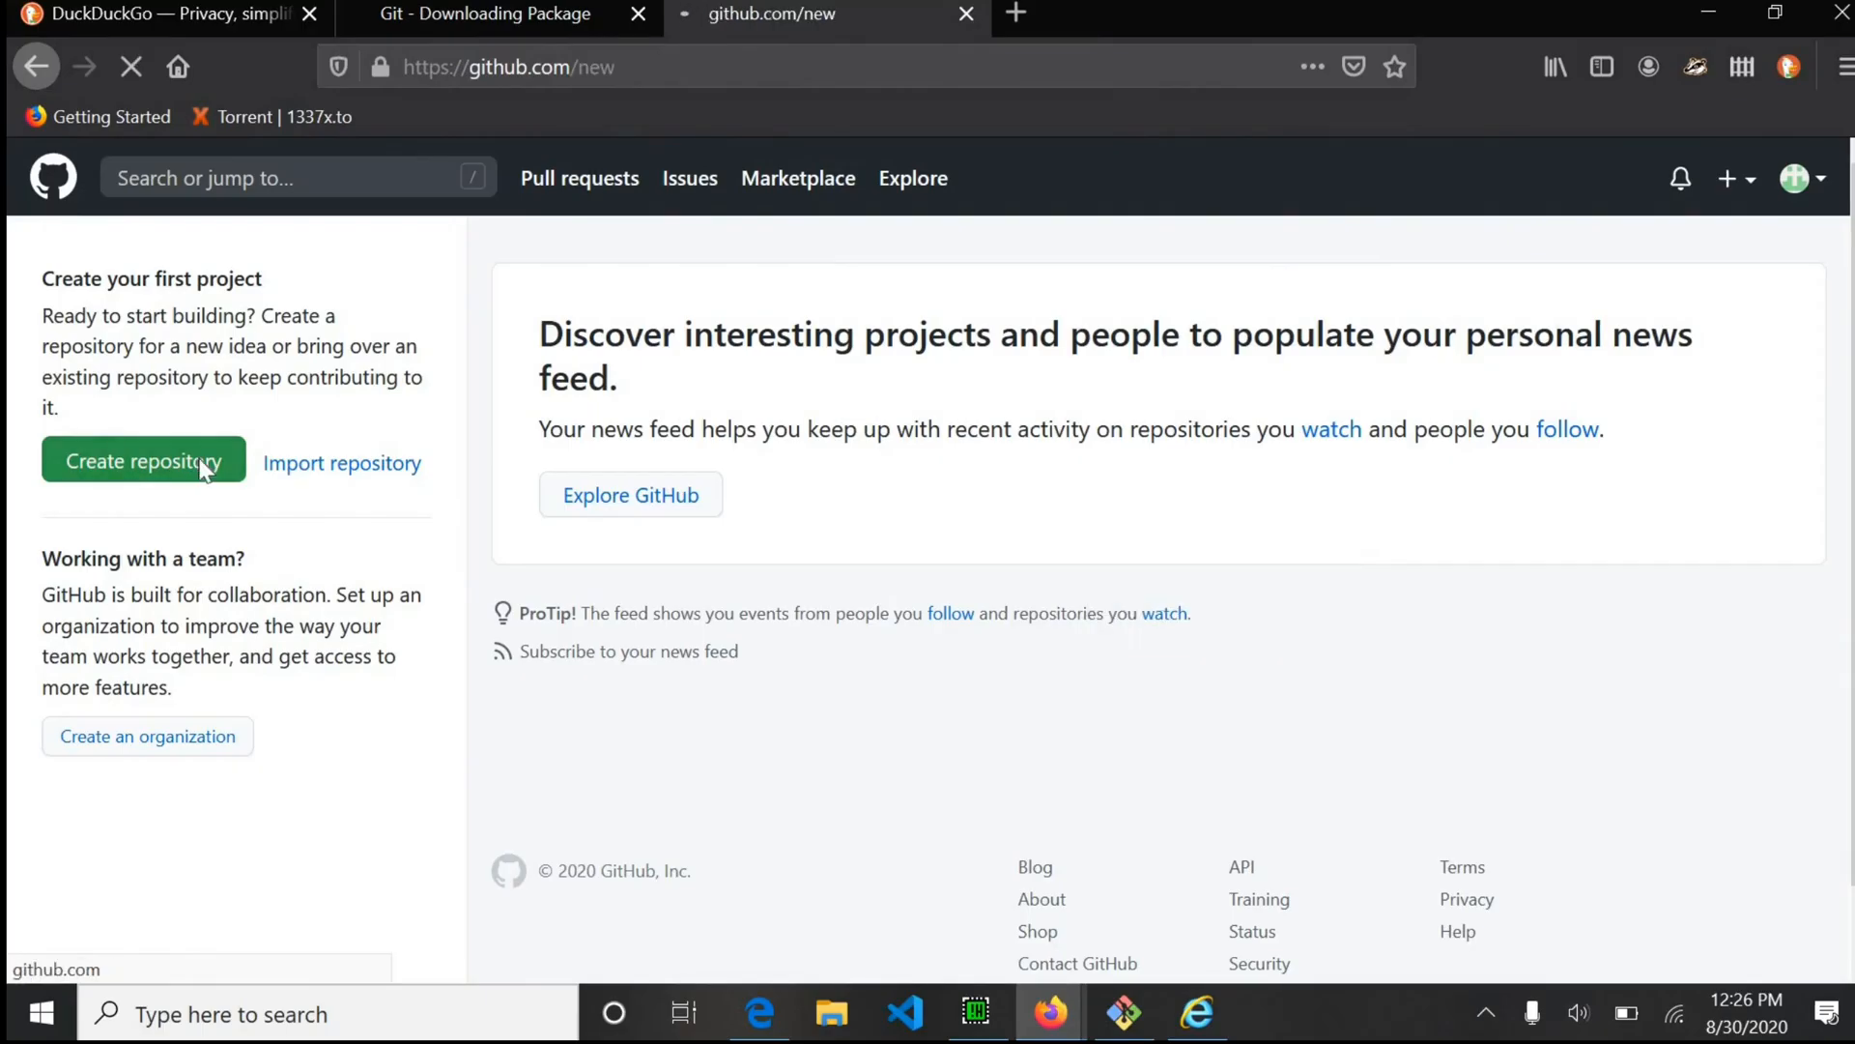
{"action": "left_click", "coordinate": [143, 460]}
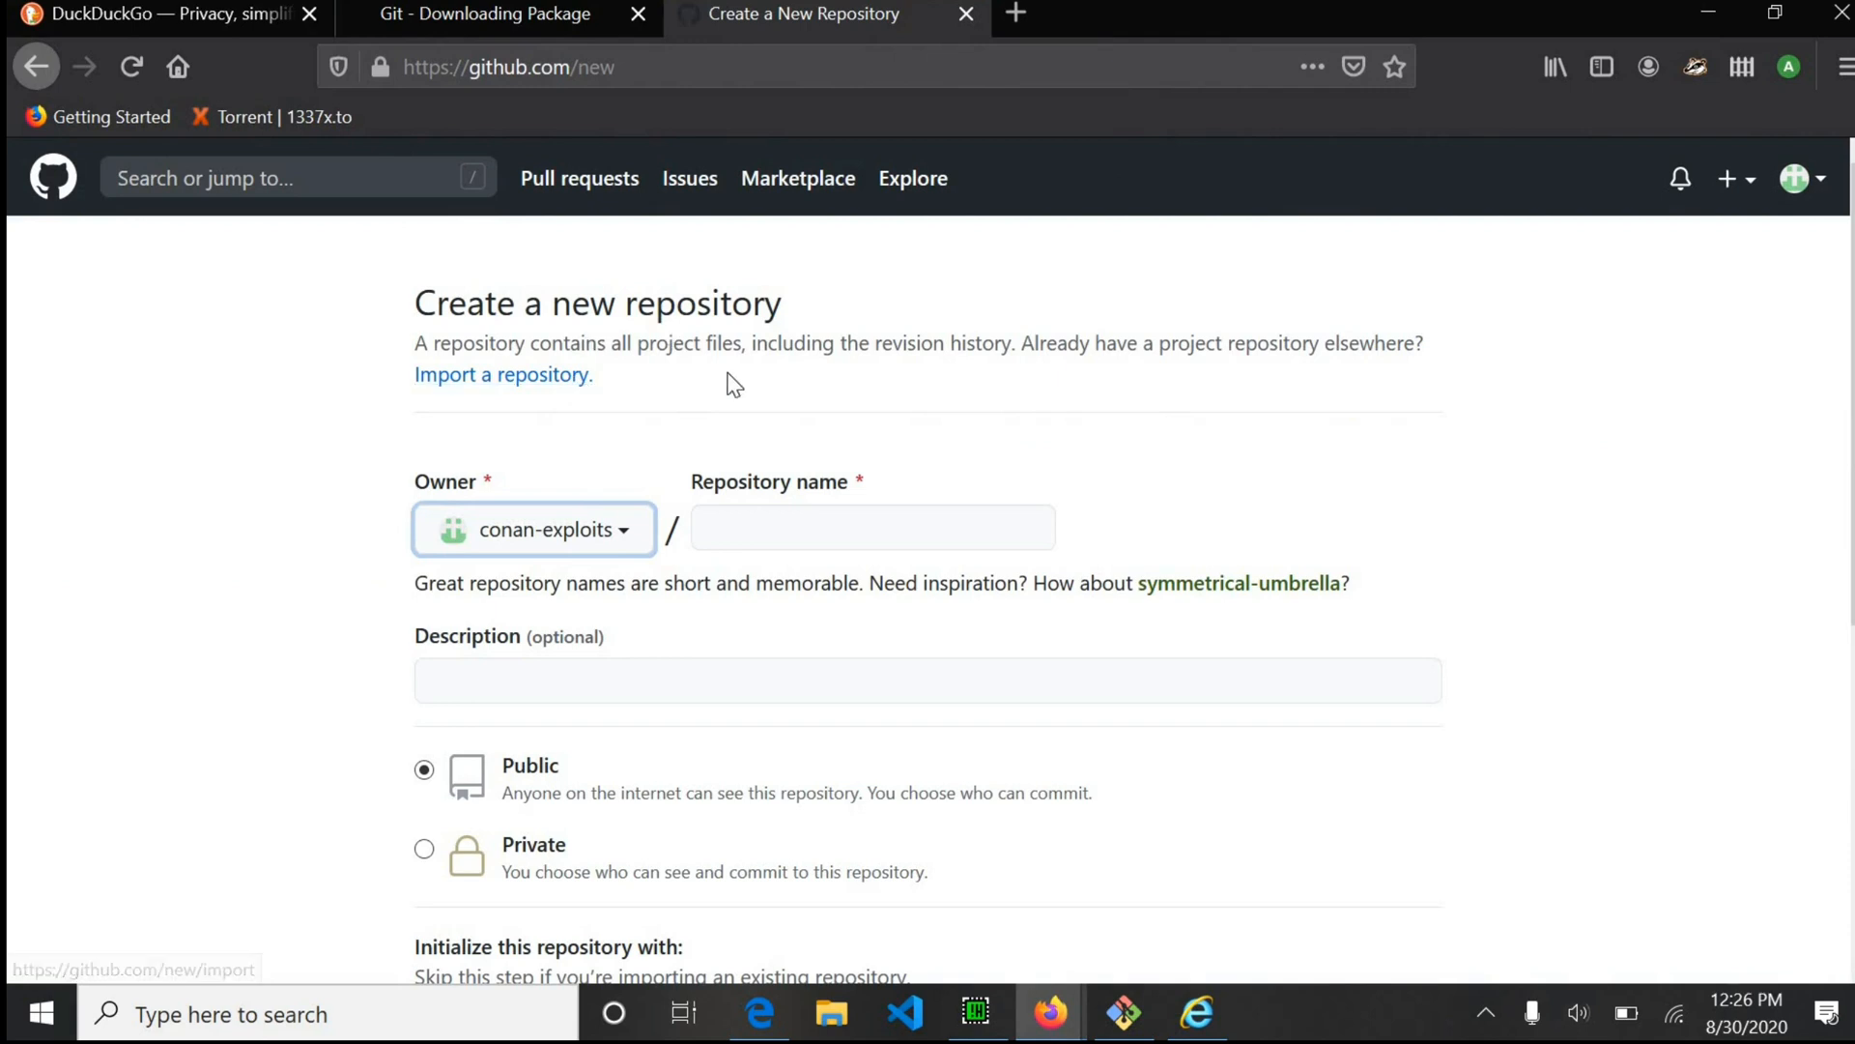
Create public repo 'Demo' with description 'This is a demo' and a README file.
{"action": "left_click", "coordinate": [872, 527]}
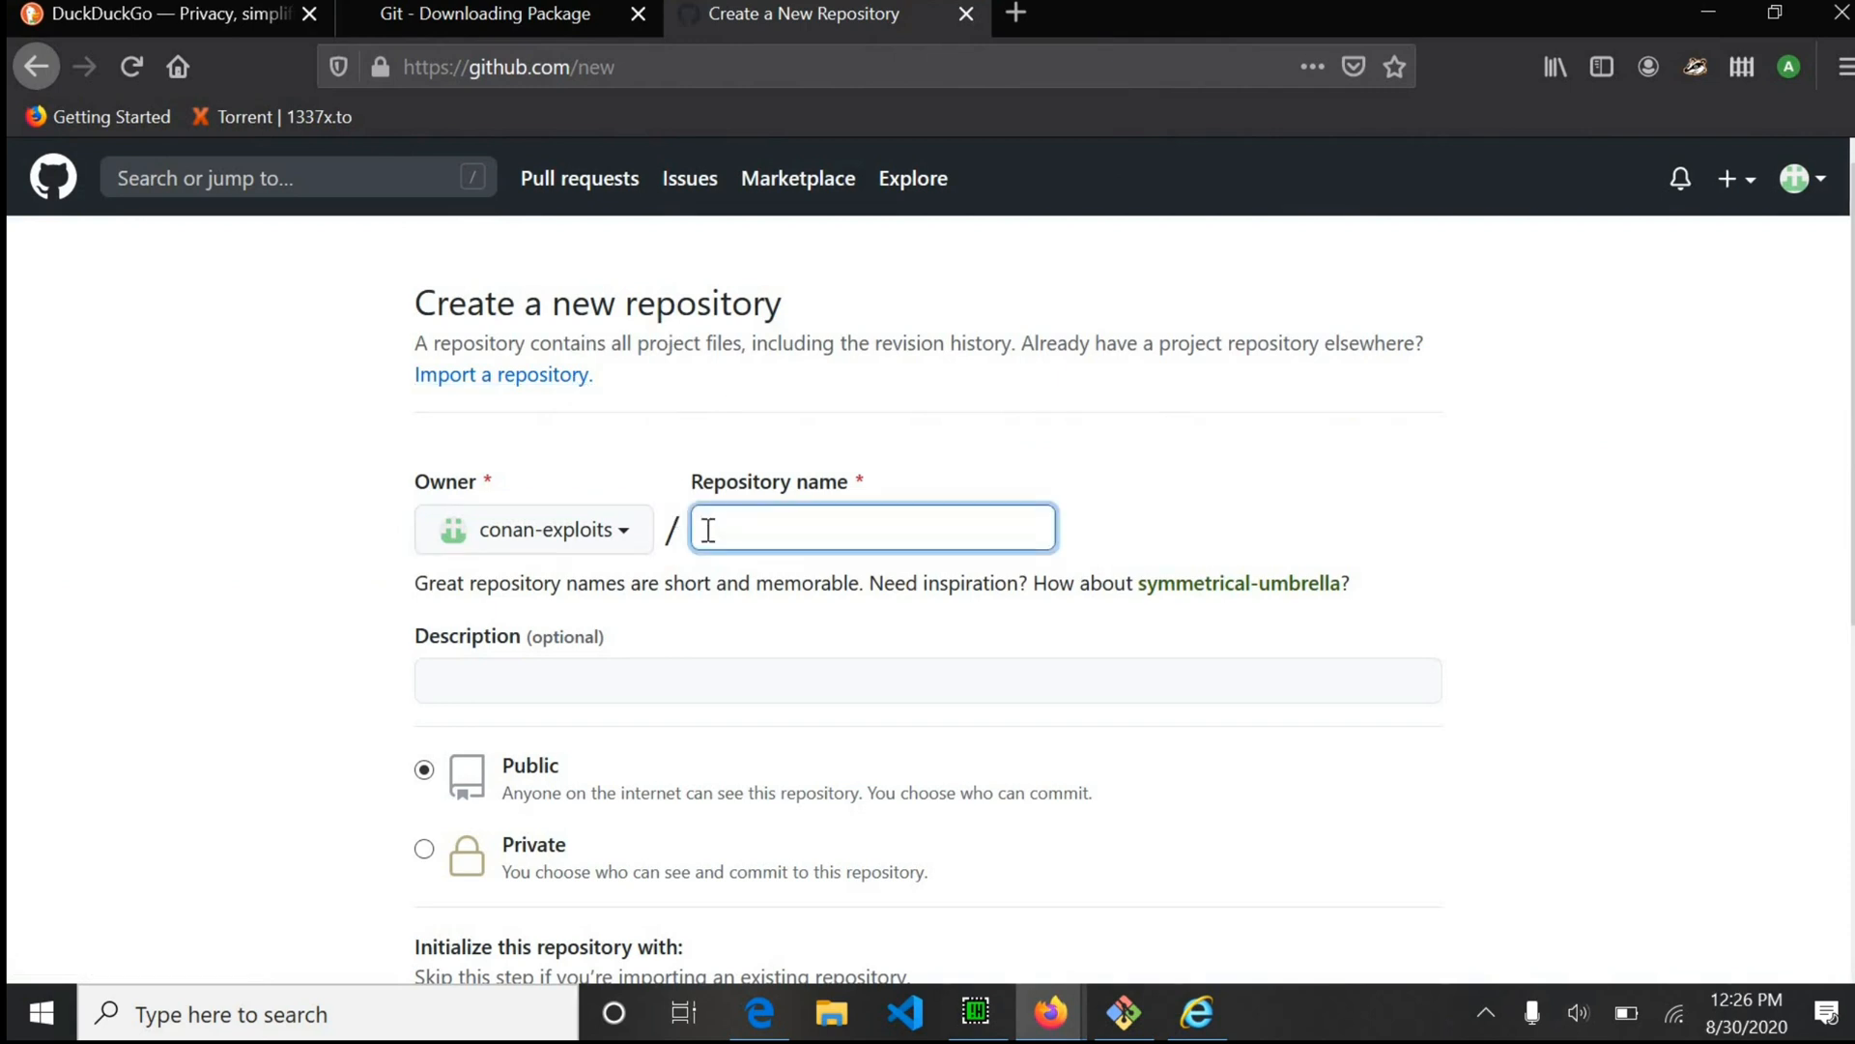
{"action": "type", "text": "Demo"}
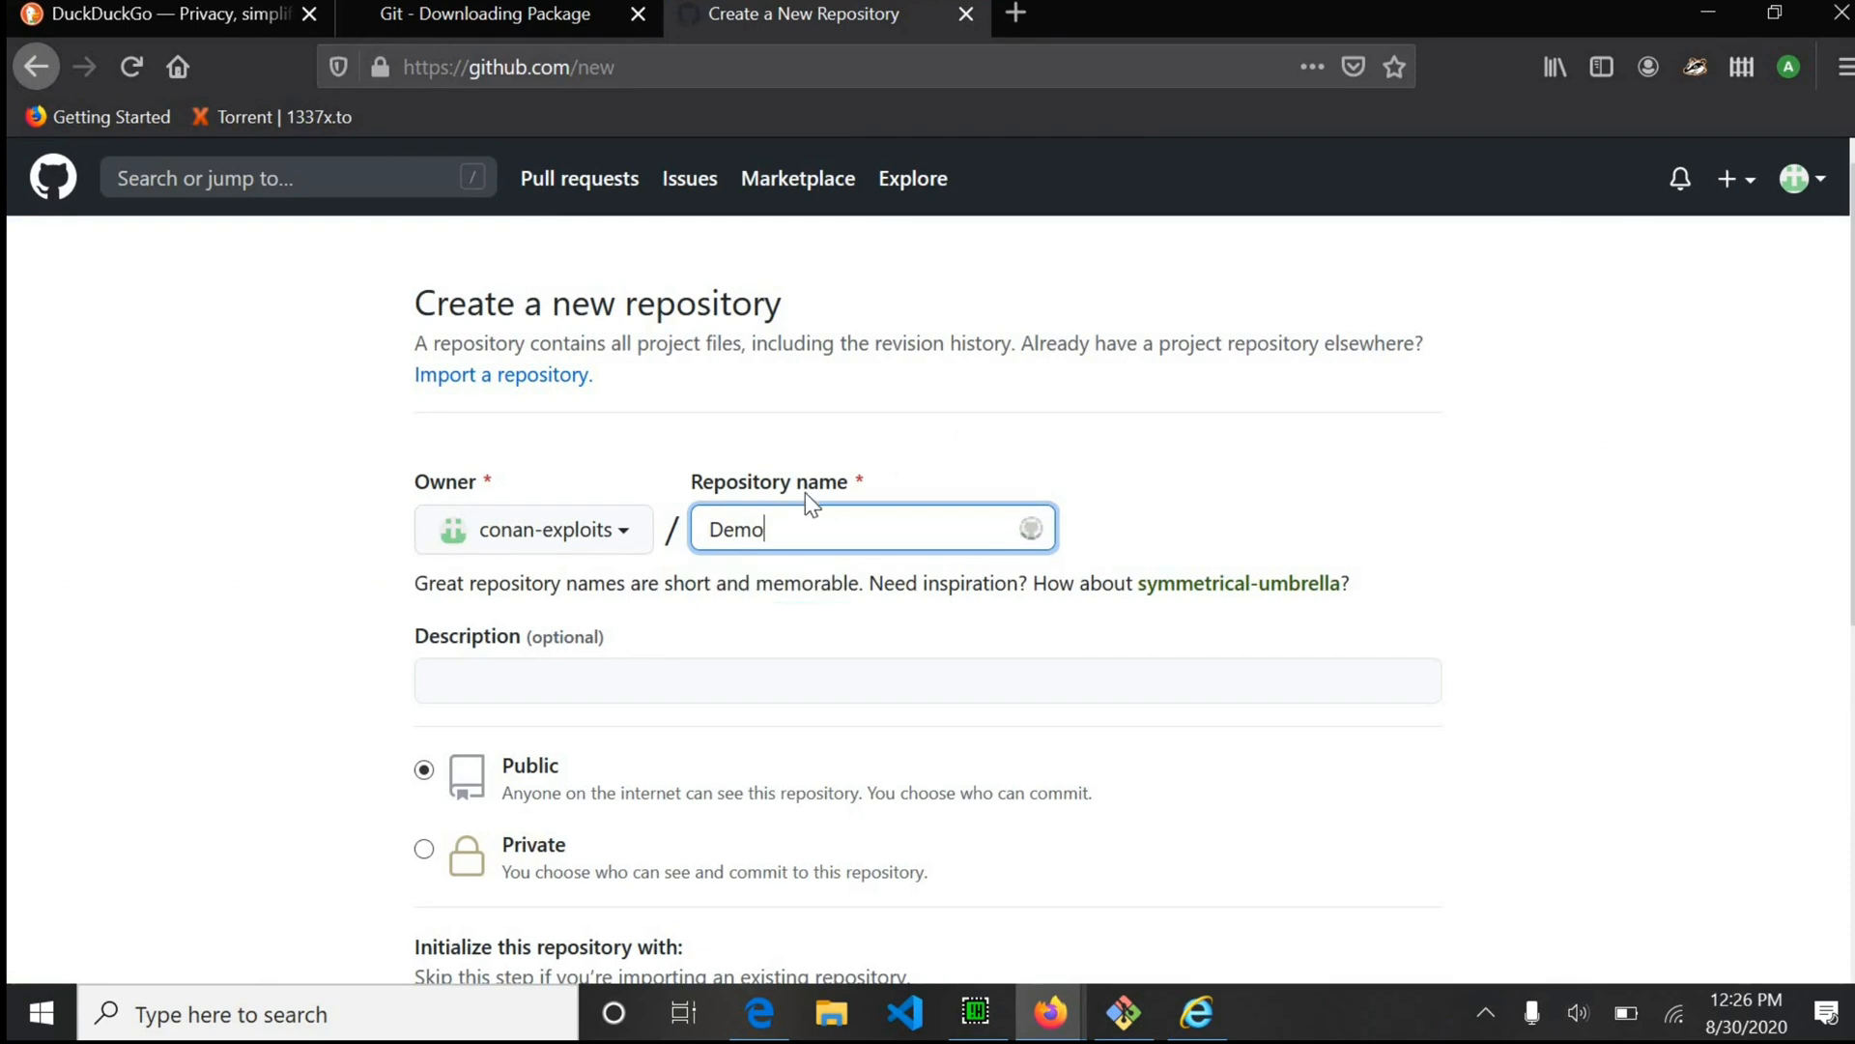
{"action": "scroll", "scroll_direction": "down", "scroll_amount": 3}
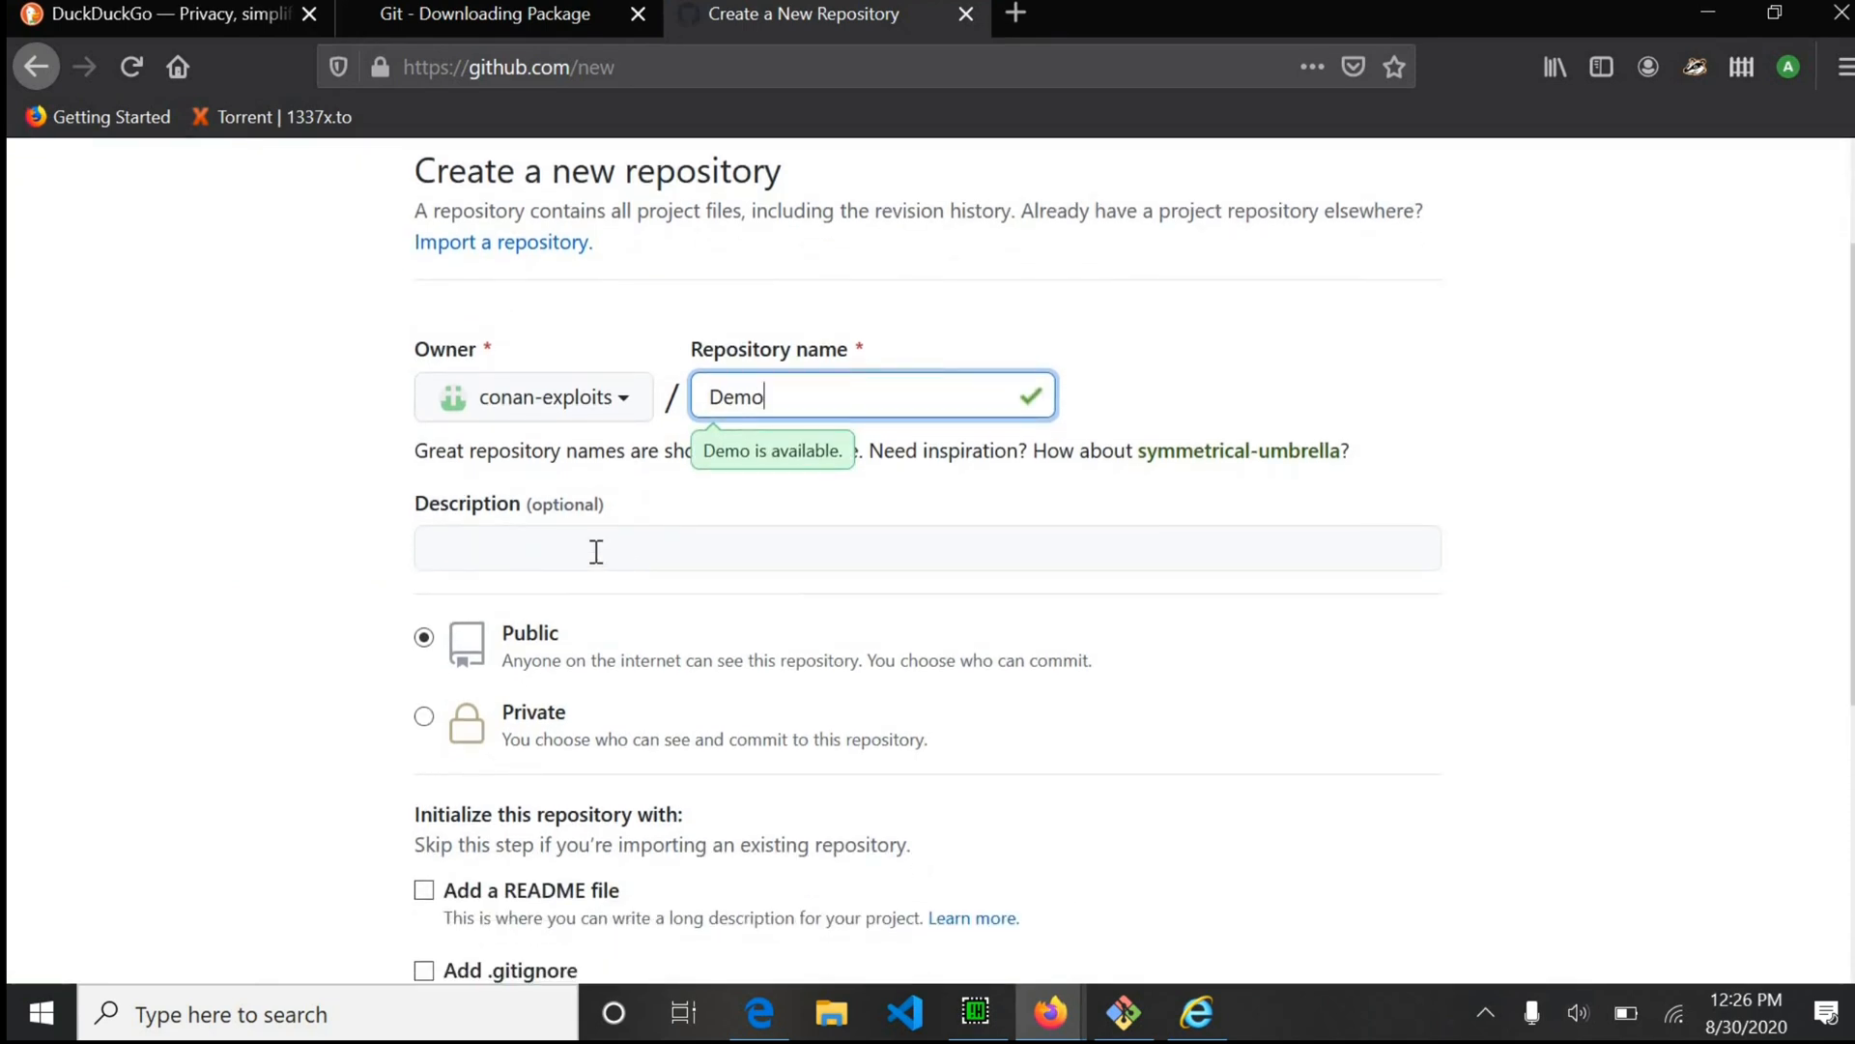
{"action": "left_click", "coordinate": [927, 548]}
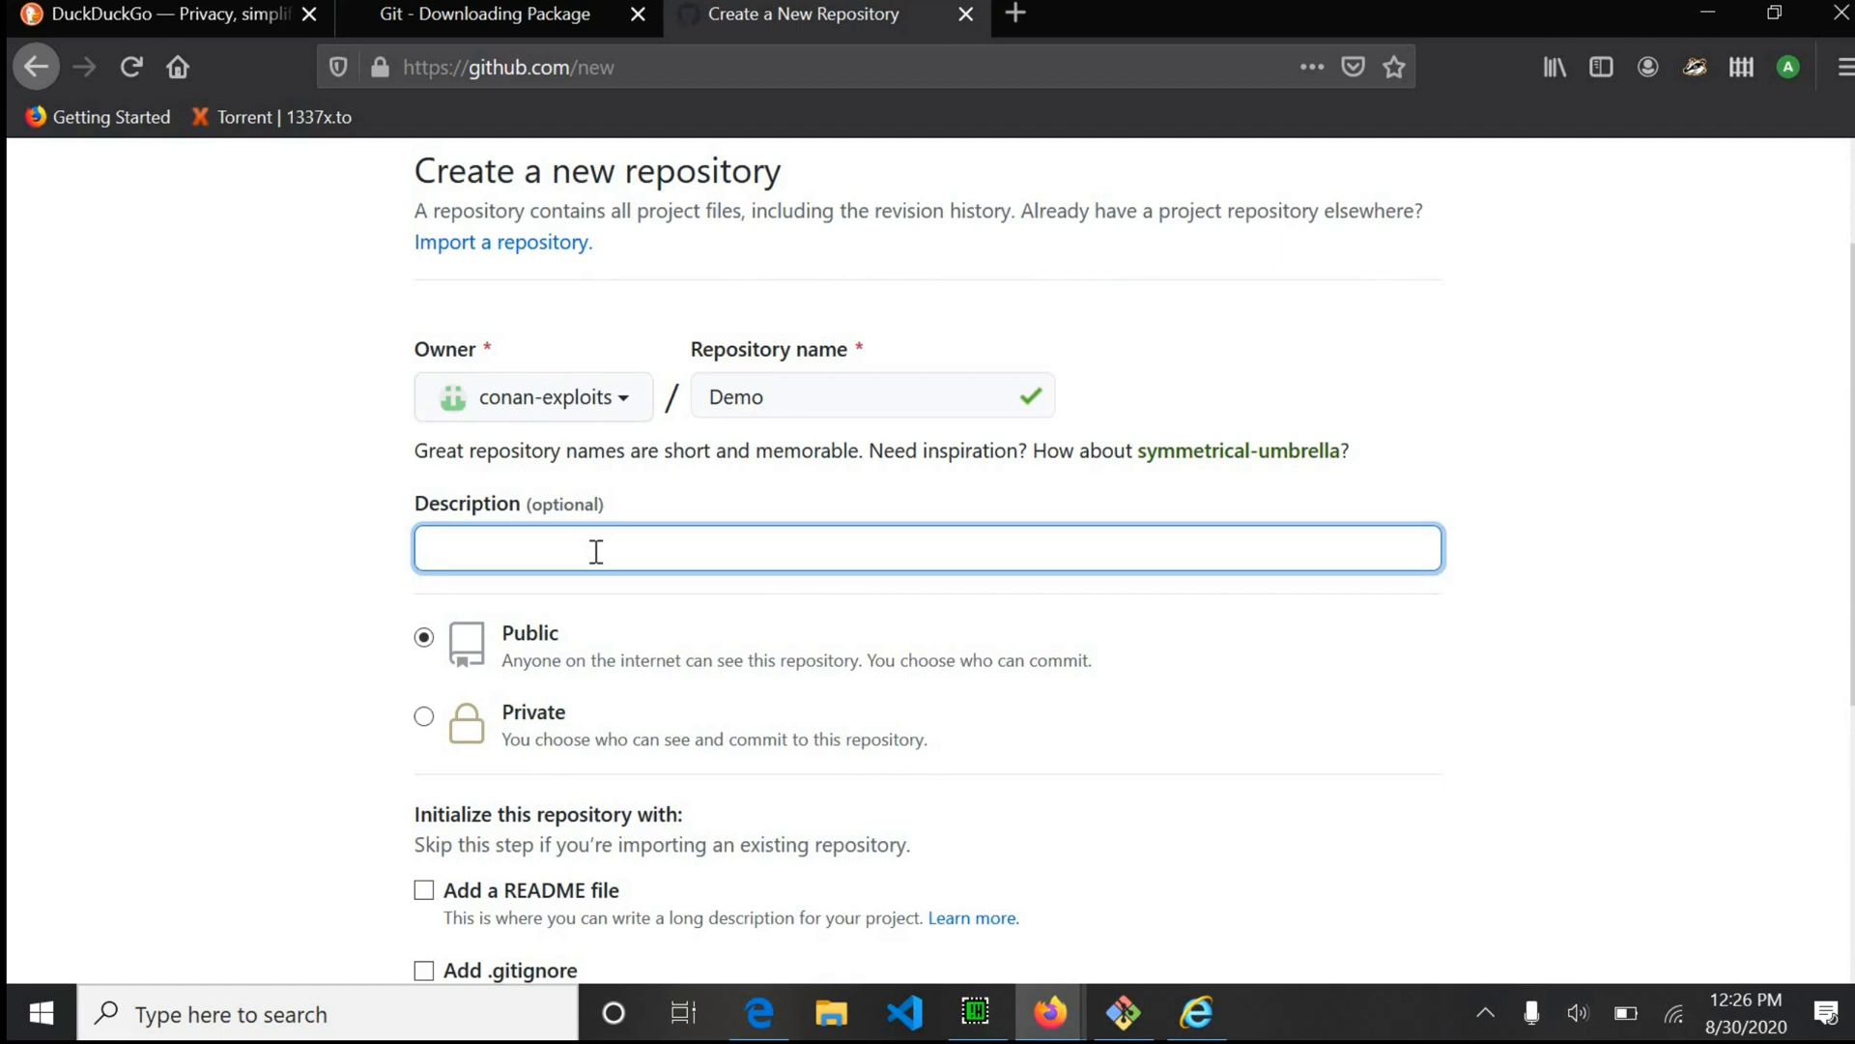
{"action": "type", "text": "This is a"}
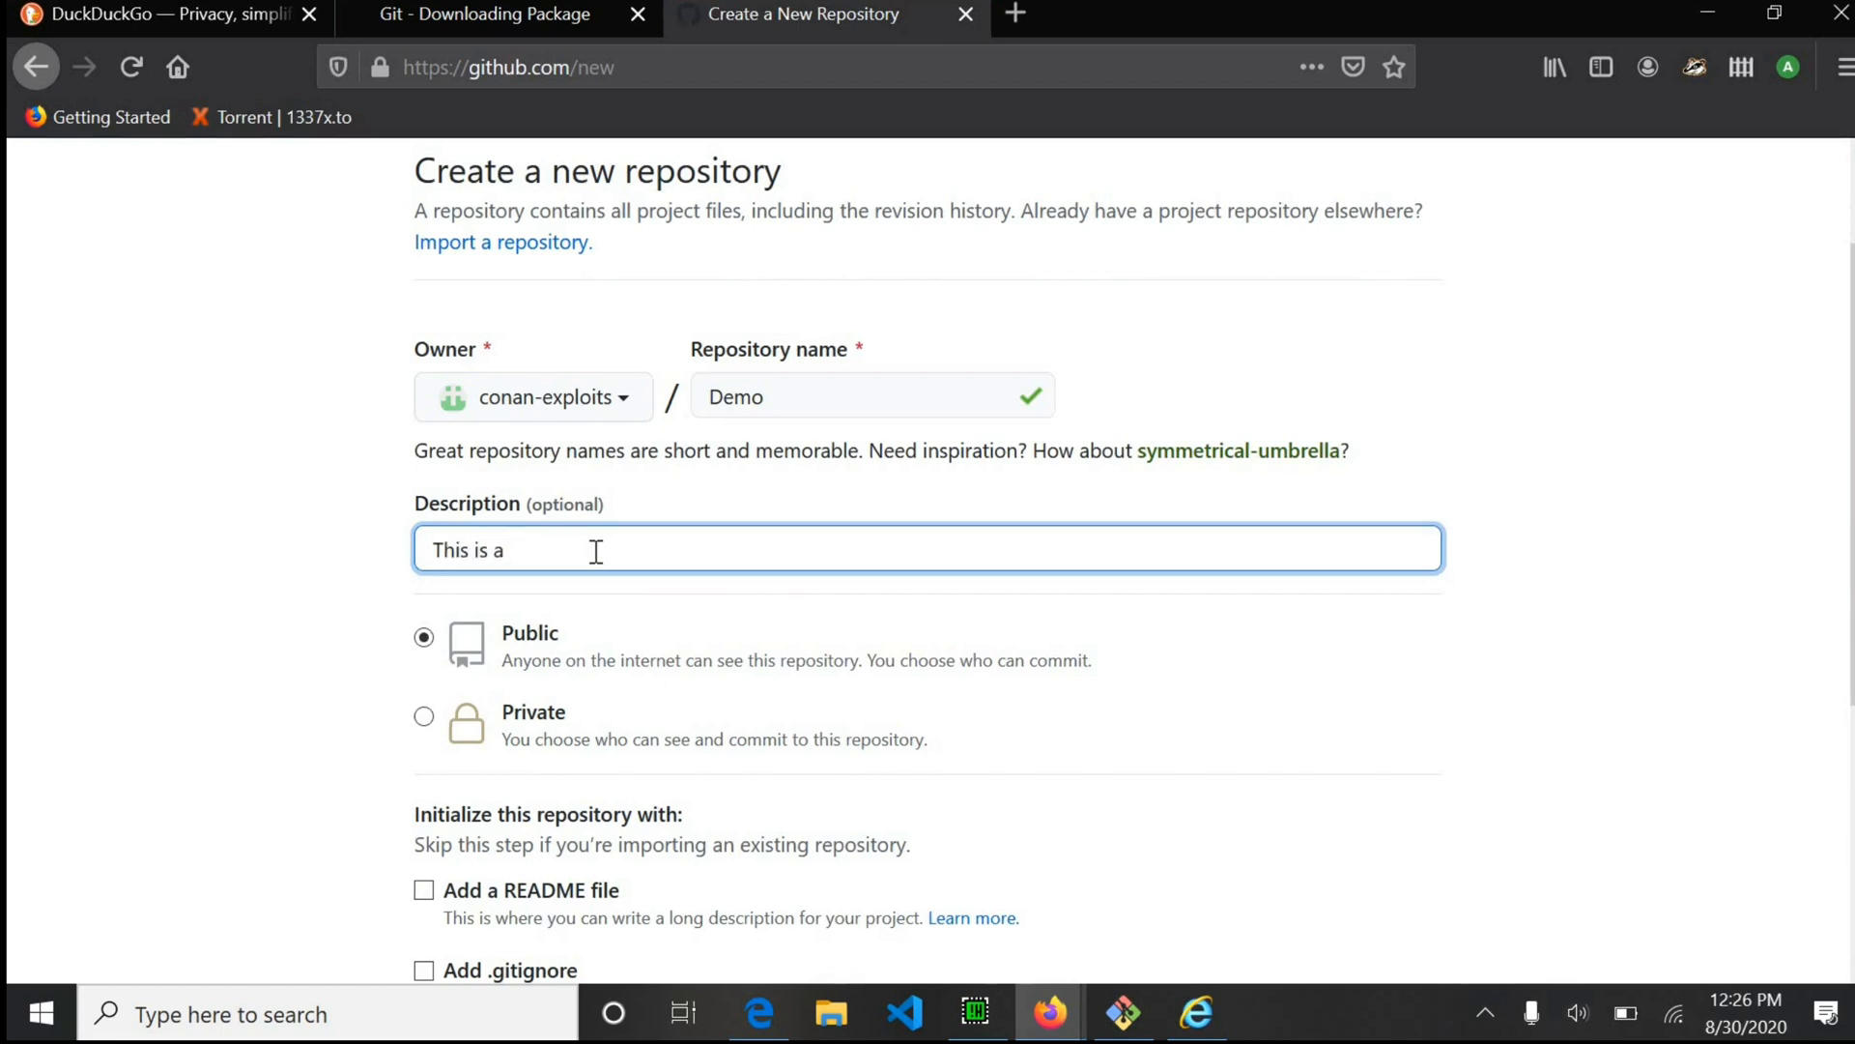
{"action": "type", "text": "demo"}
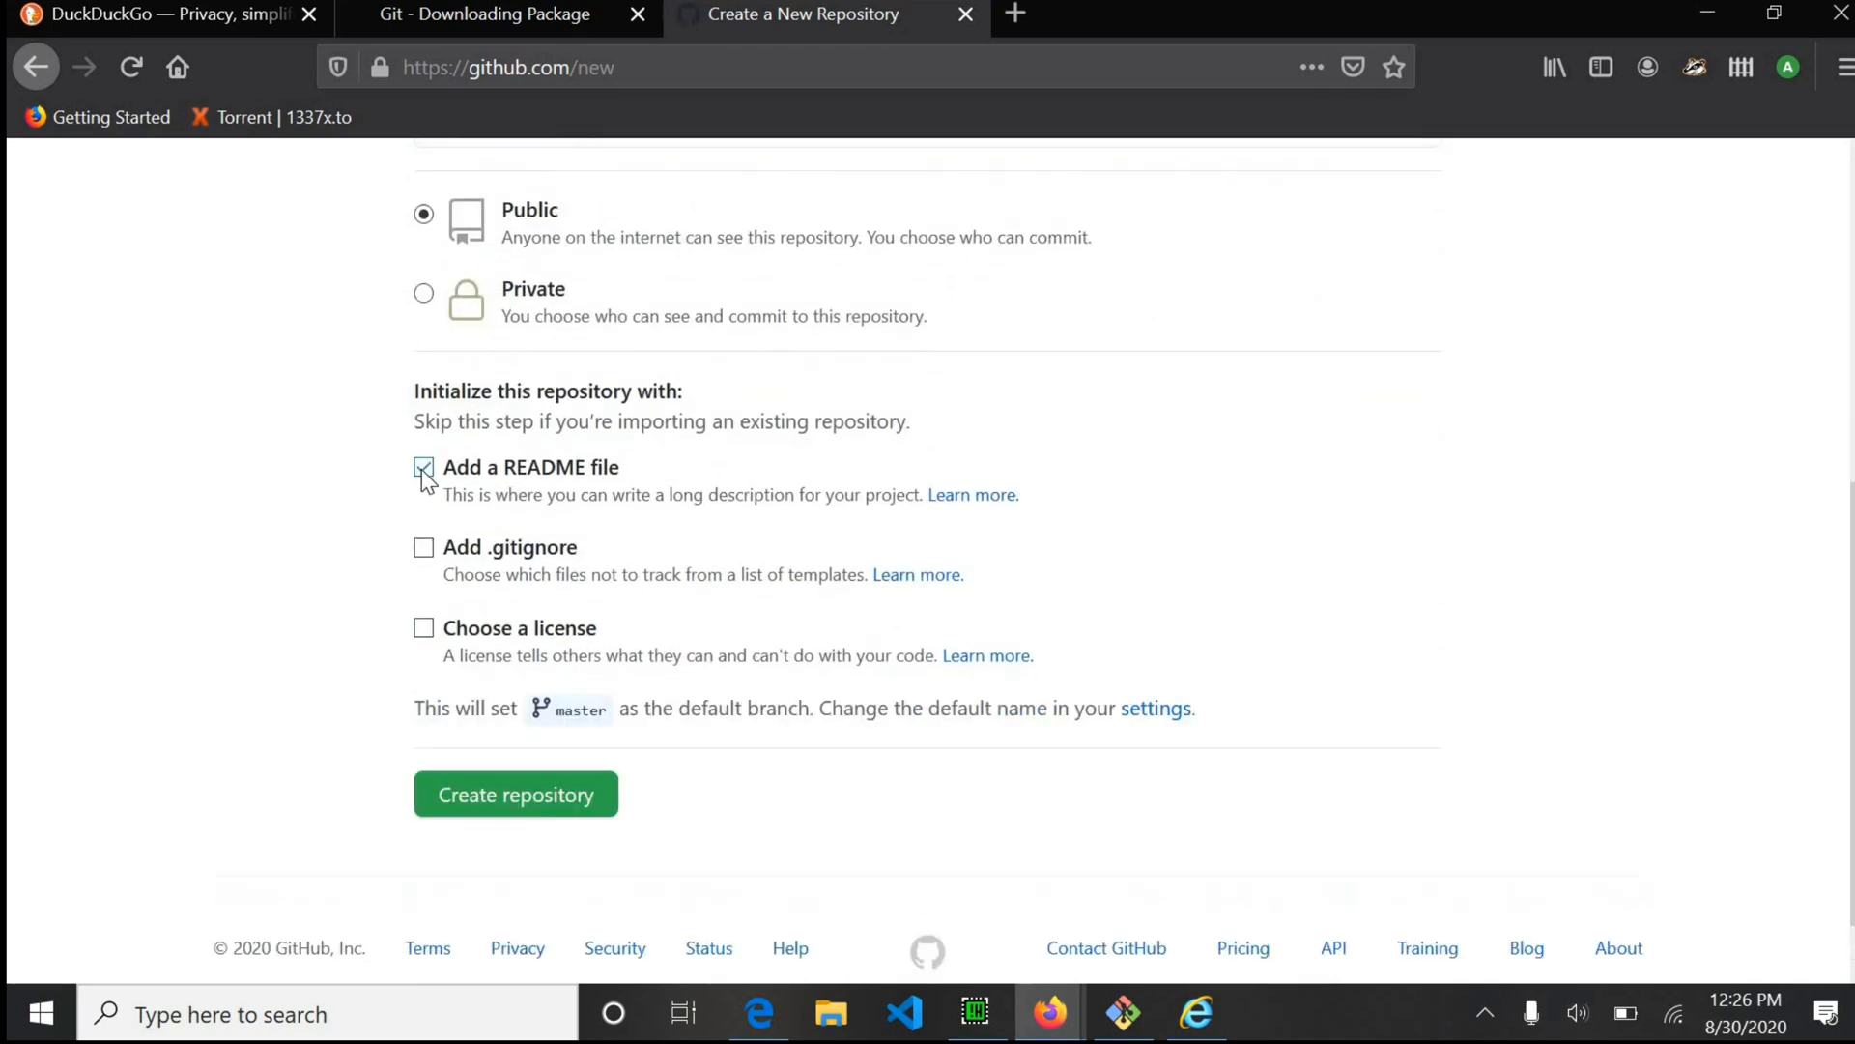
{"action": "left_click", "coordinate": [515, 794]}
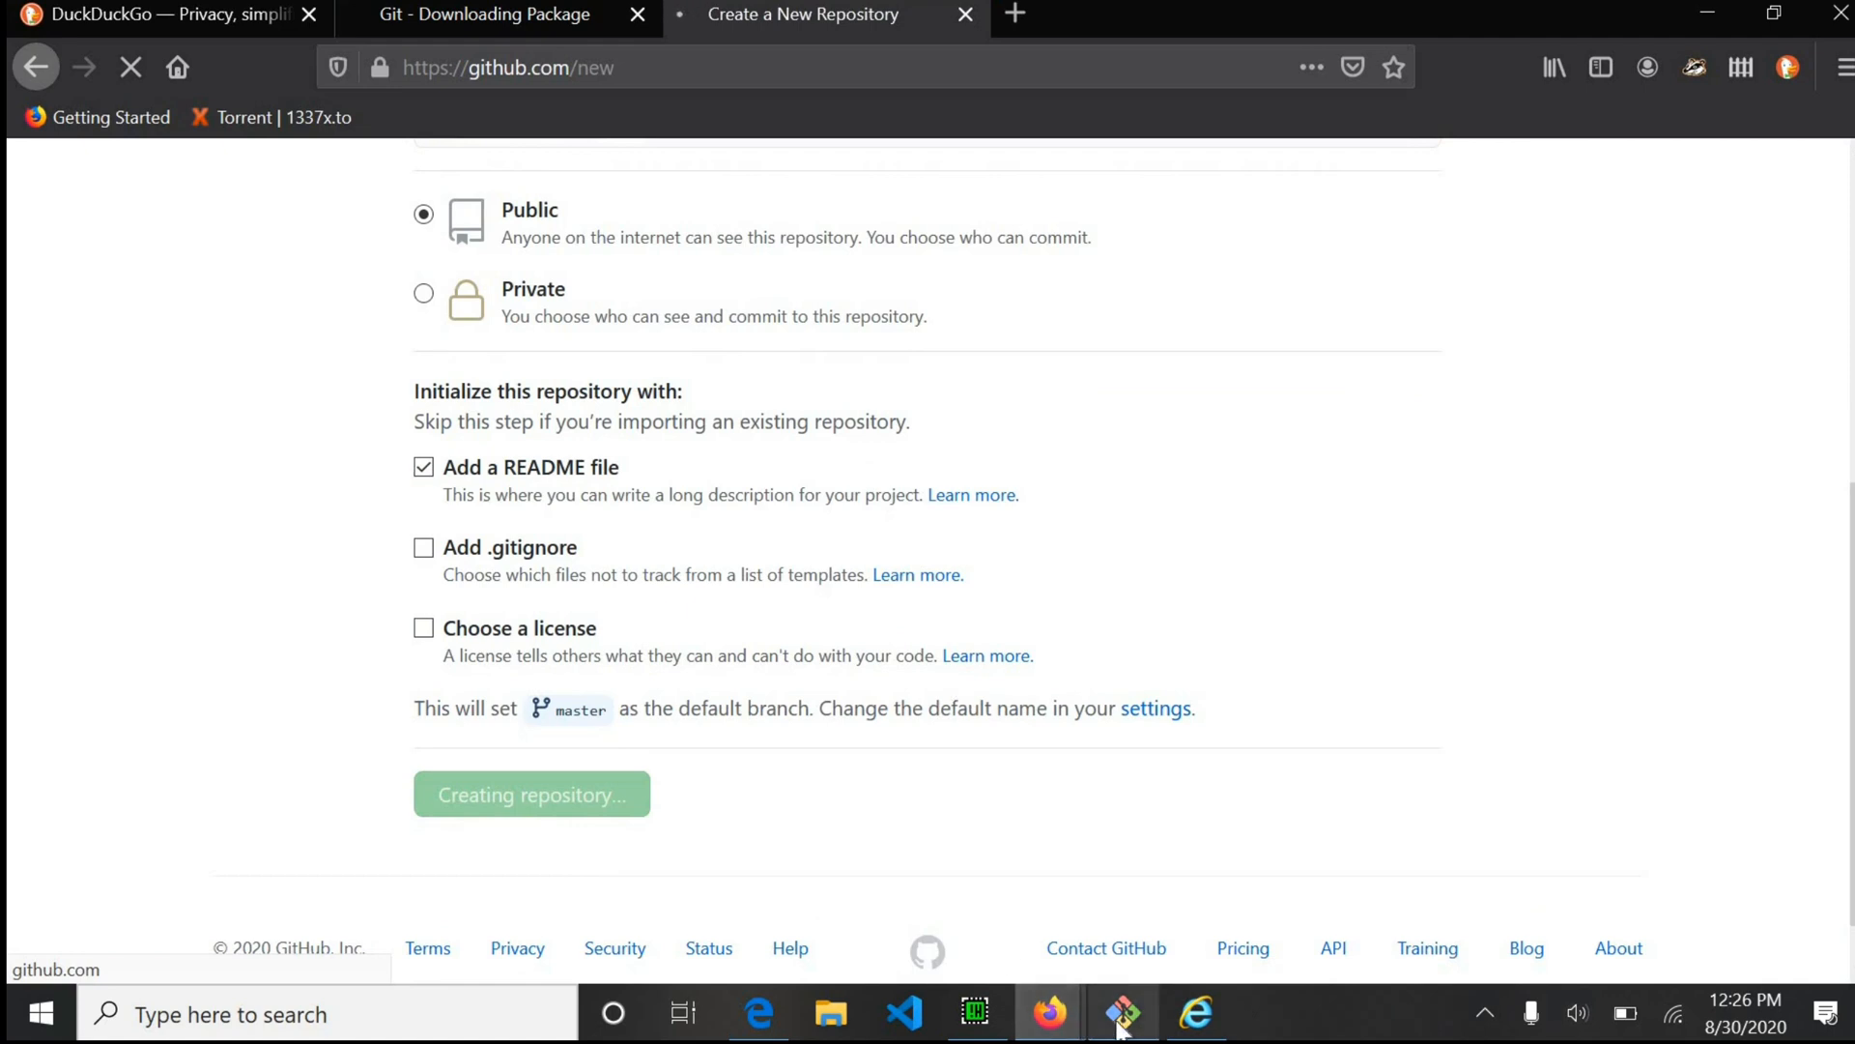
{"action": "left_click", "coordinate": [1121, 1013]}
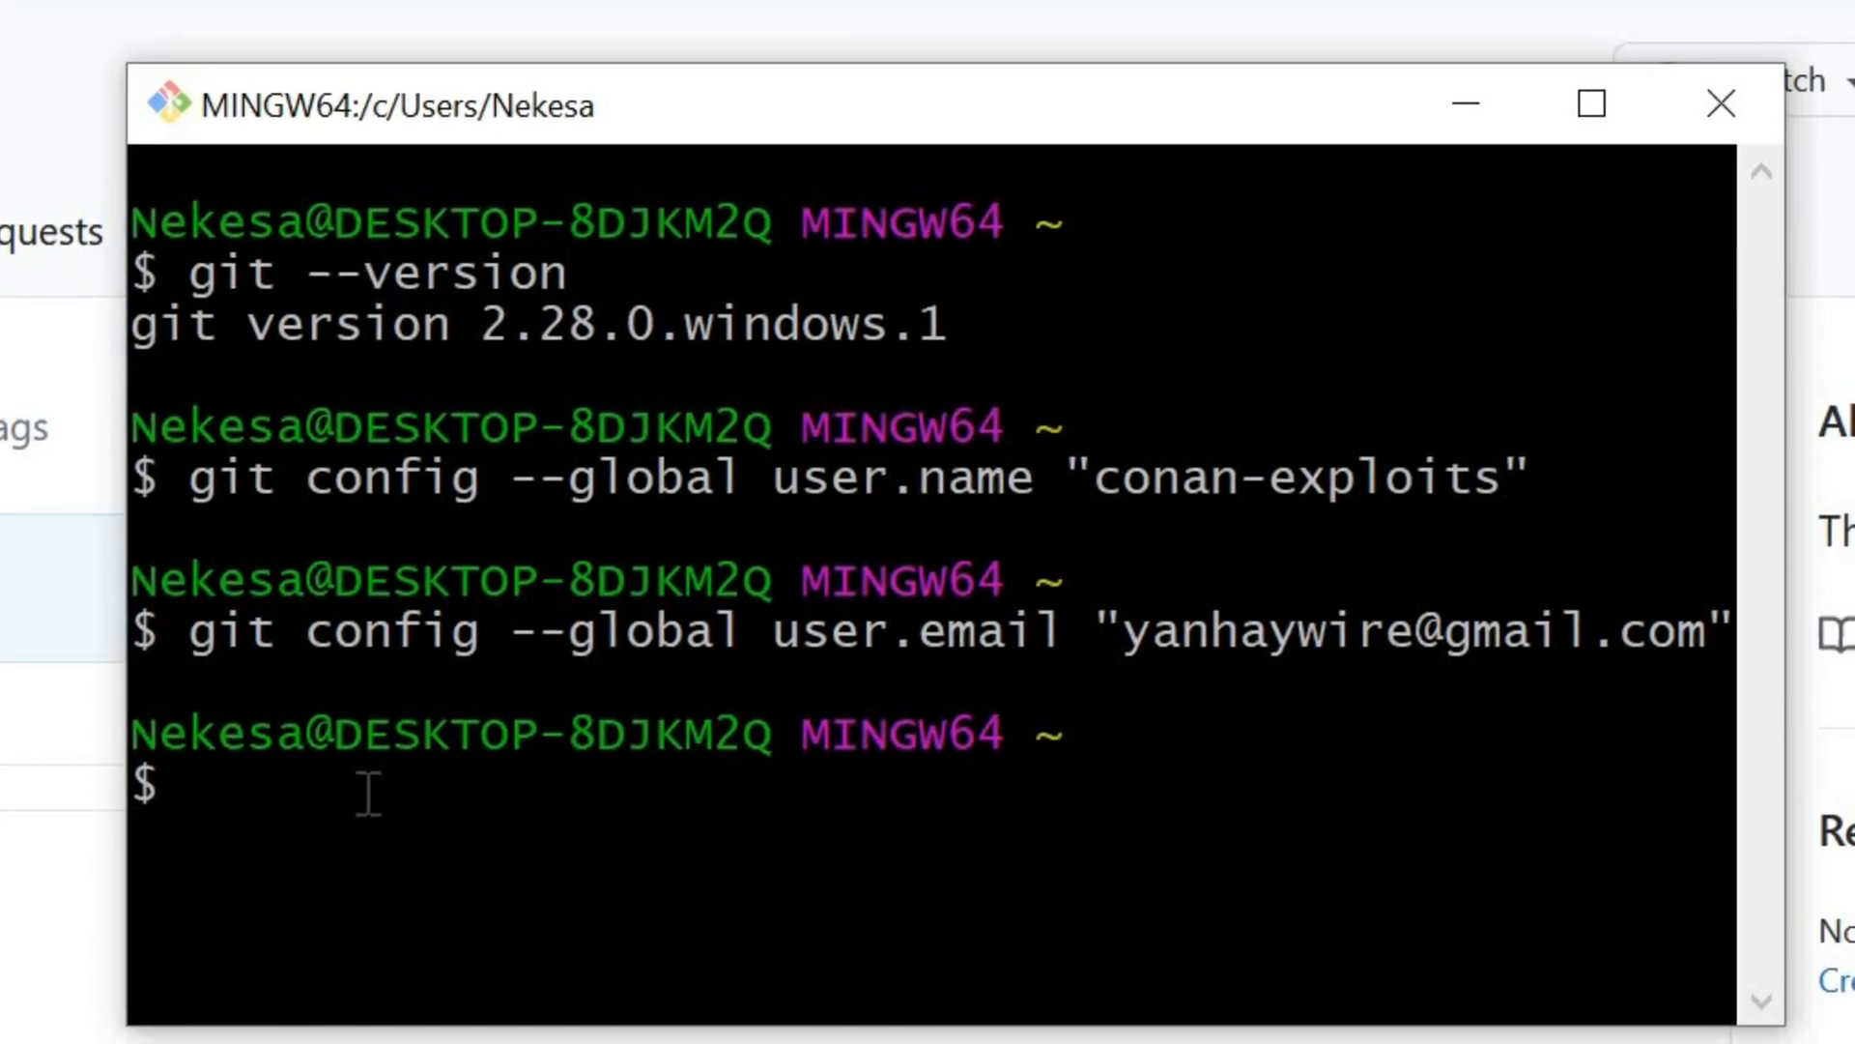
On drive D, create a Git folder with mkdir and list the drive with ls.
{"action": "type", "text": "cd /D"}
{"action": "type", "text": "mkd"}
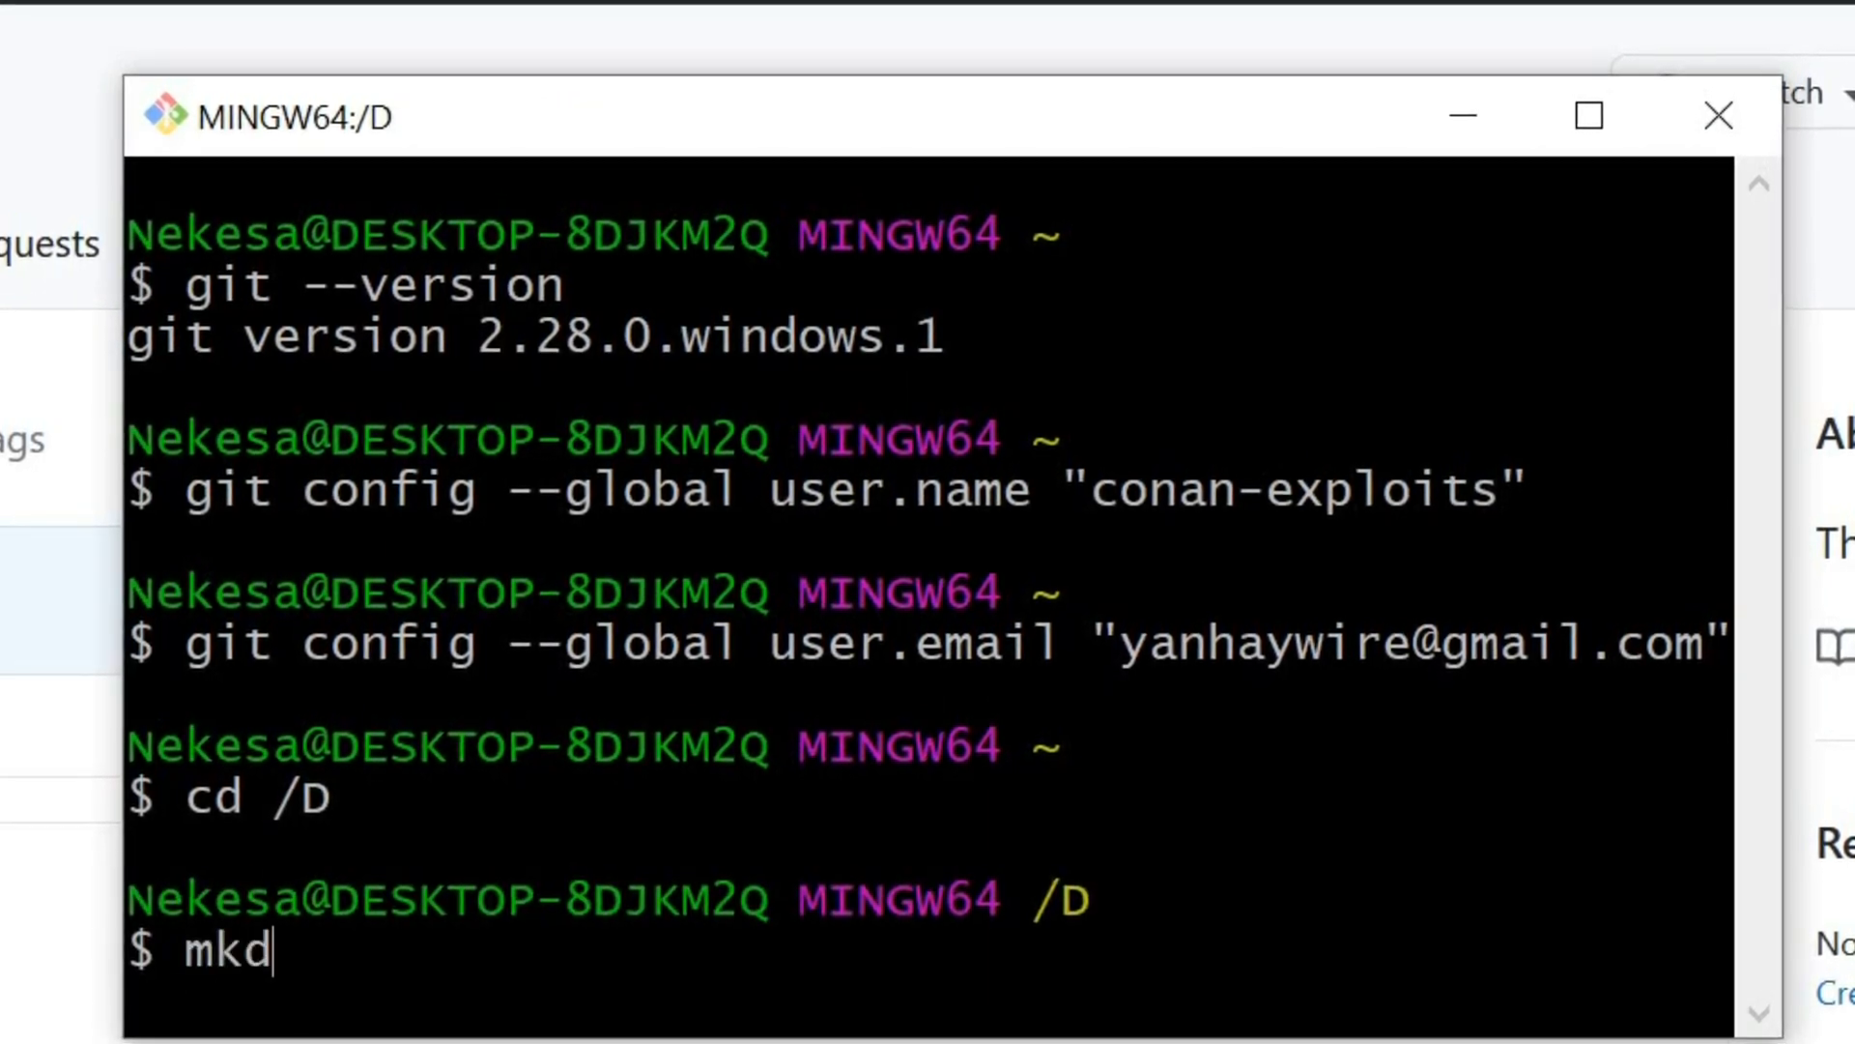
{"action": "type", "text": "ir"}
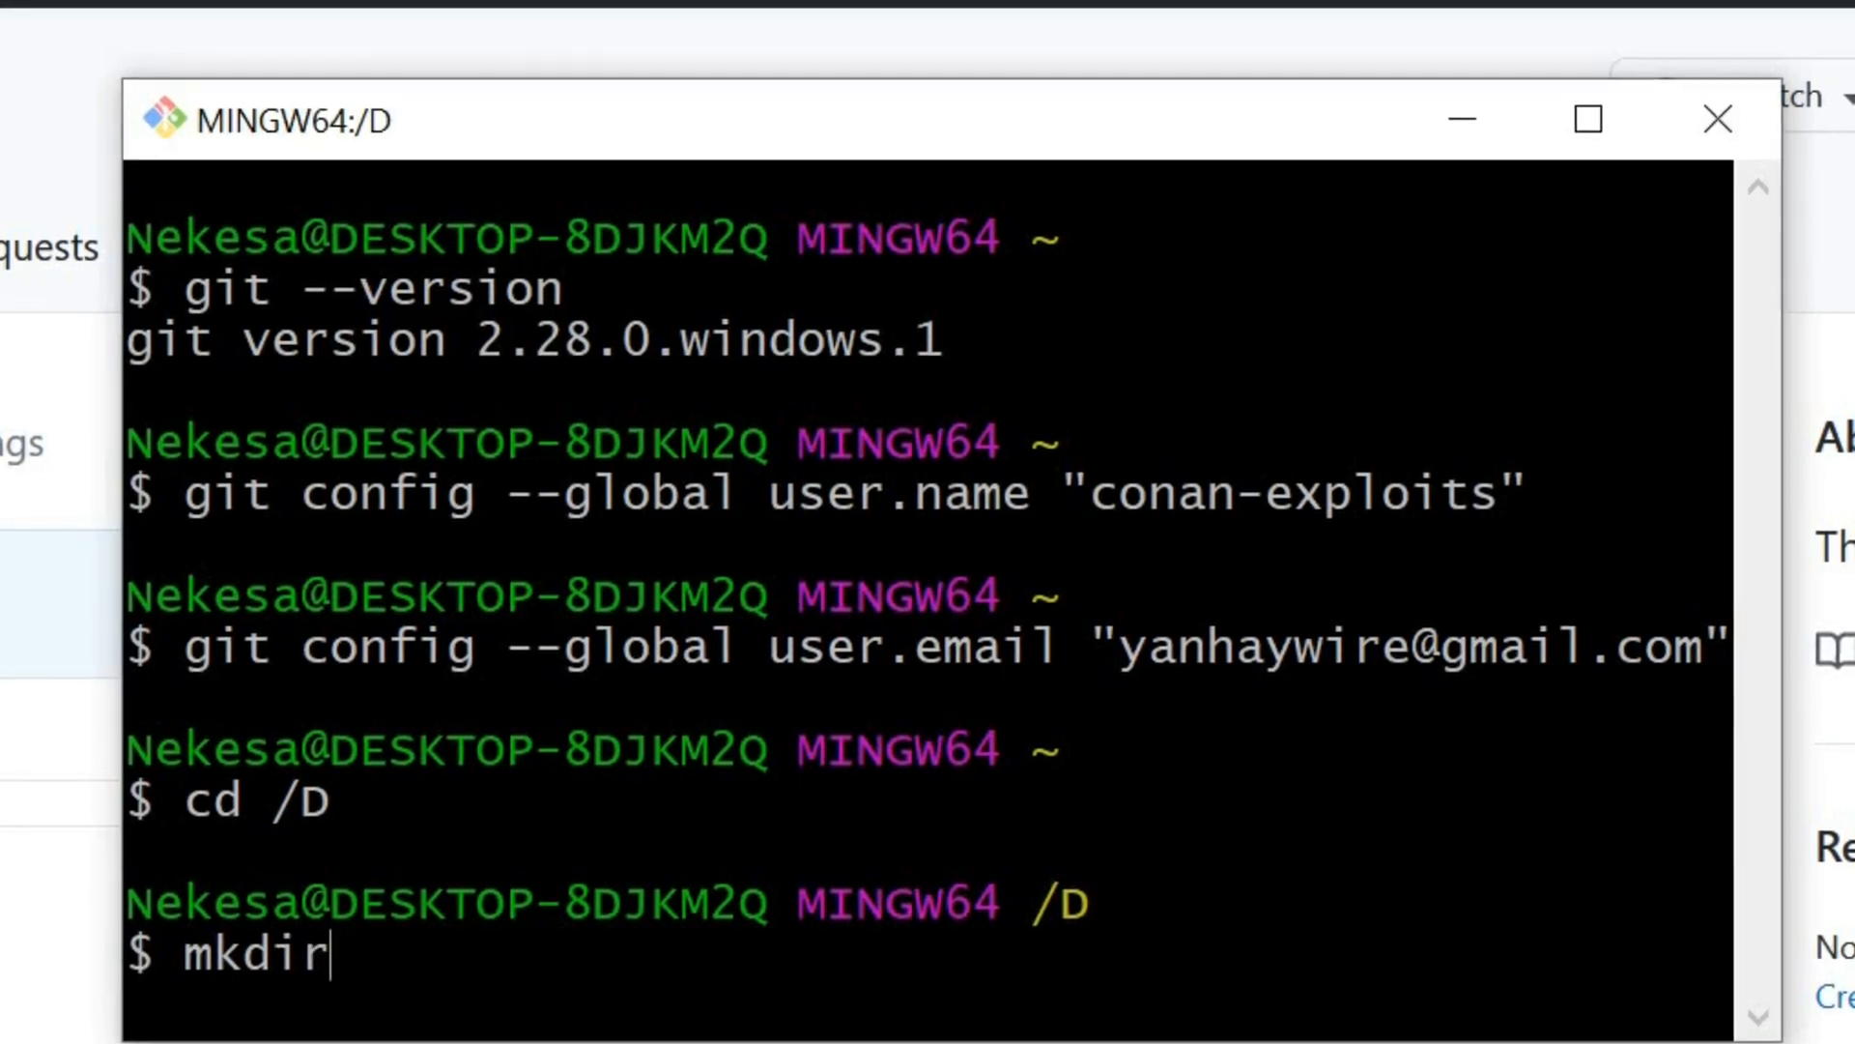
{"action": "type", "text": "Git"}
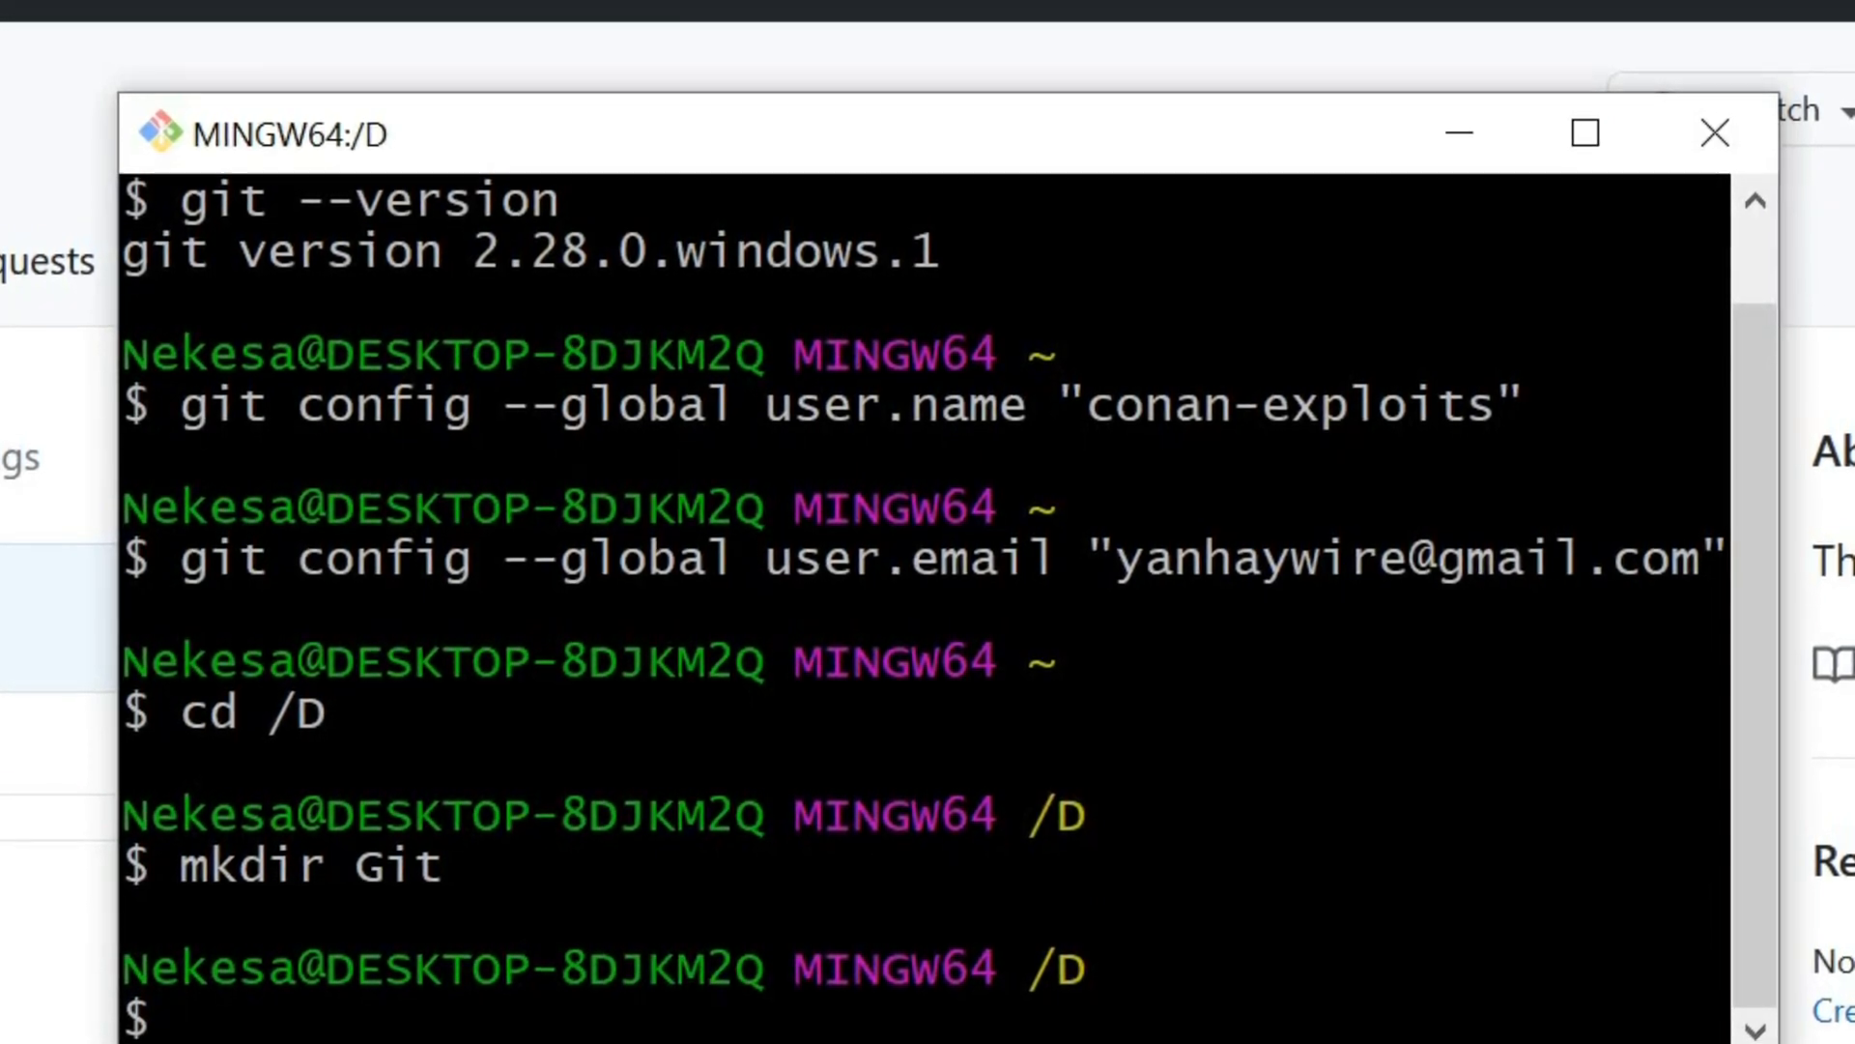
{"action": "type", "text": "ls"}
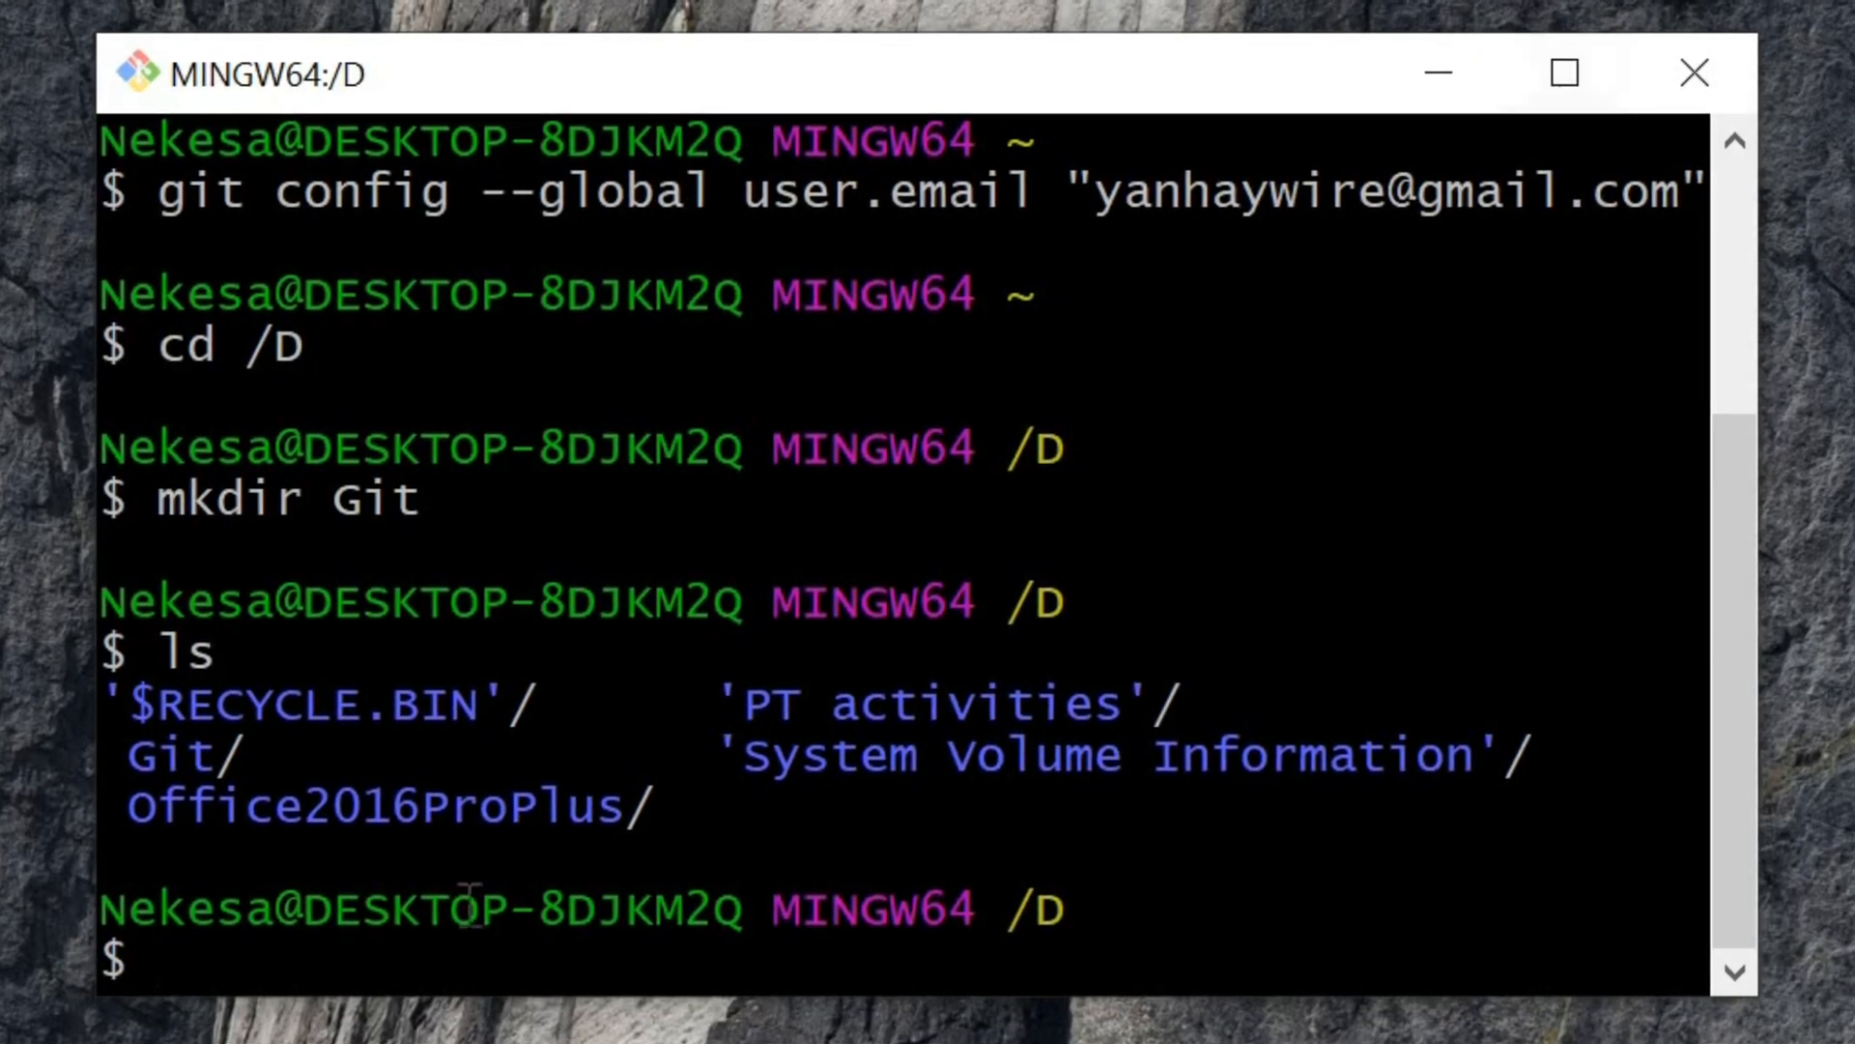
Change directory into D:/Git with cd Git.
{"action": "type", "text": "cd"}
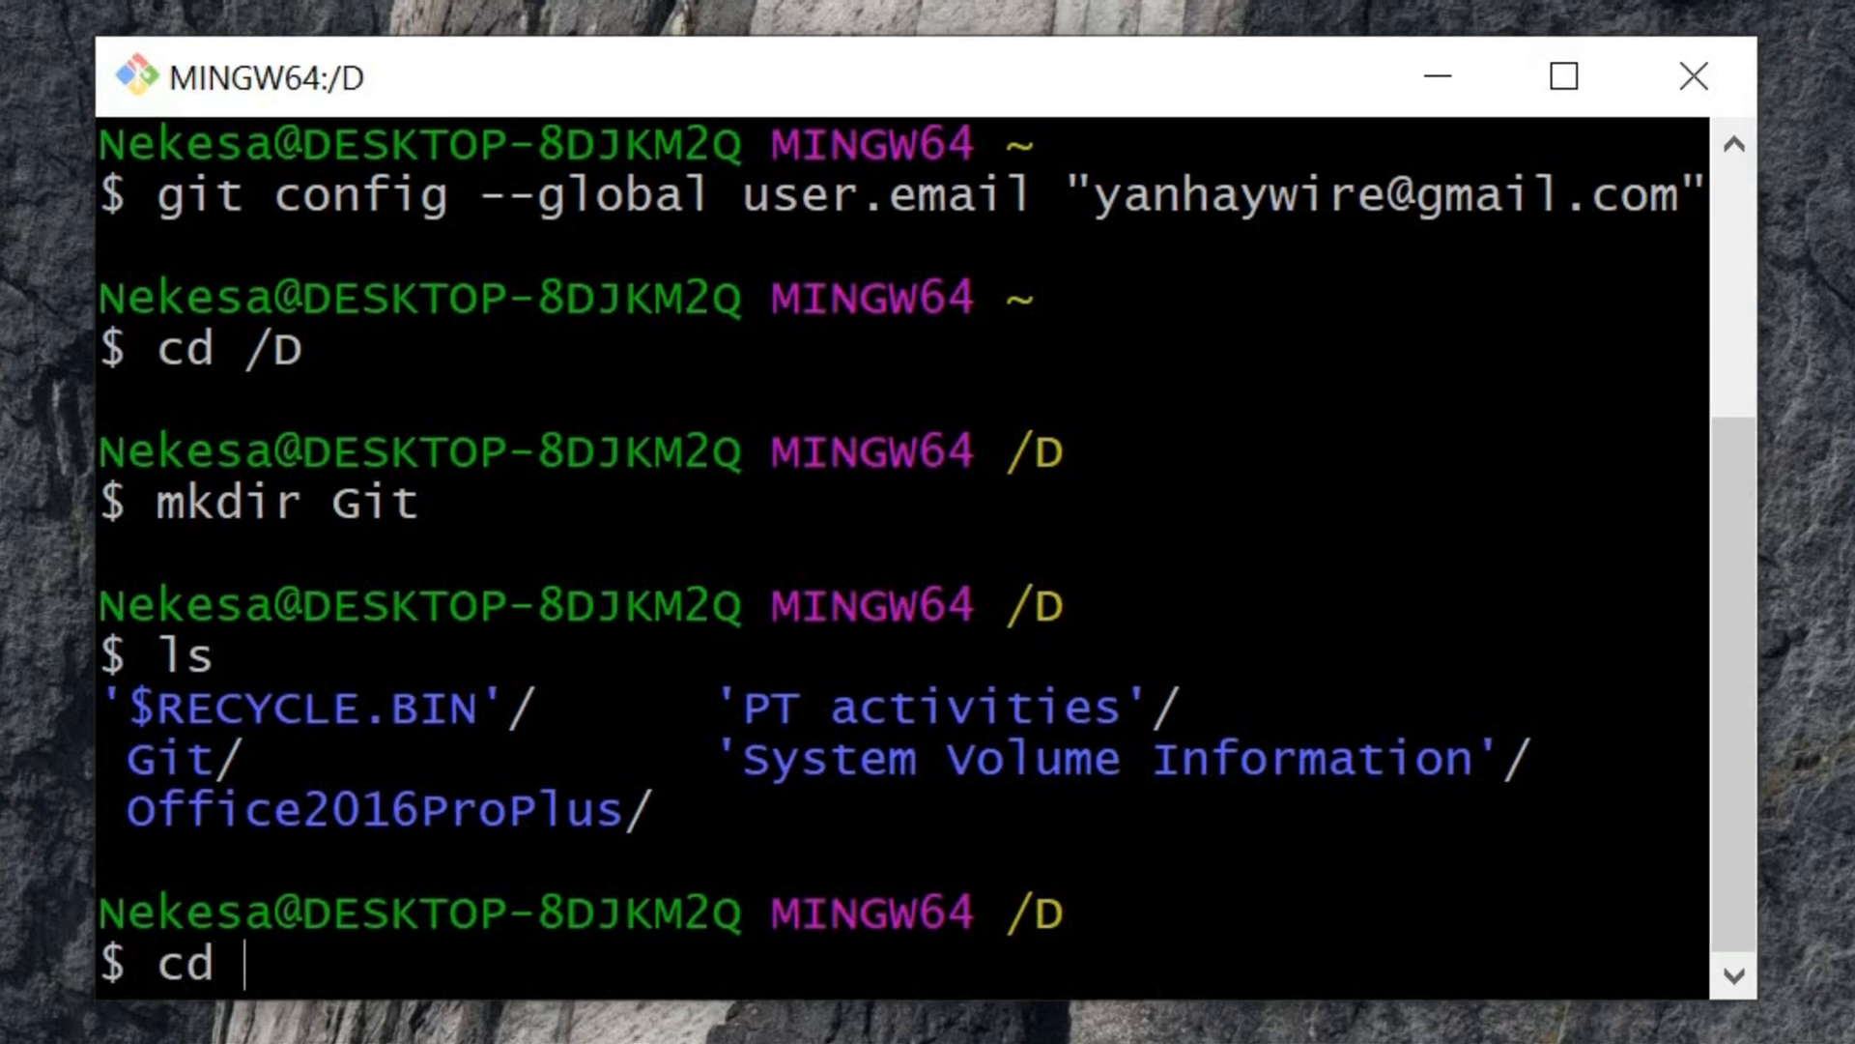
{"action": "type", "text": "Git"}
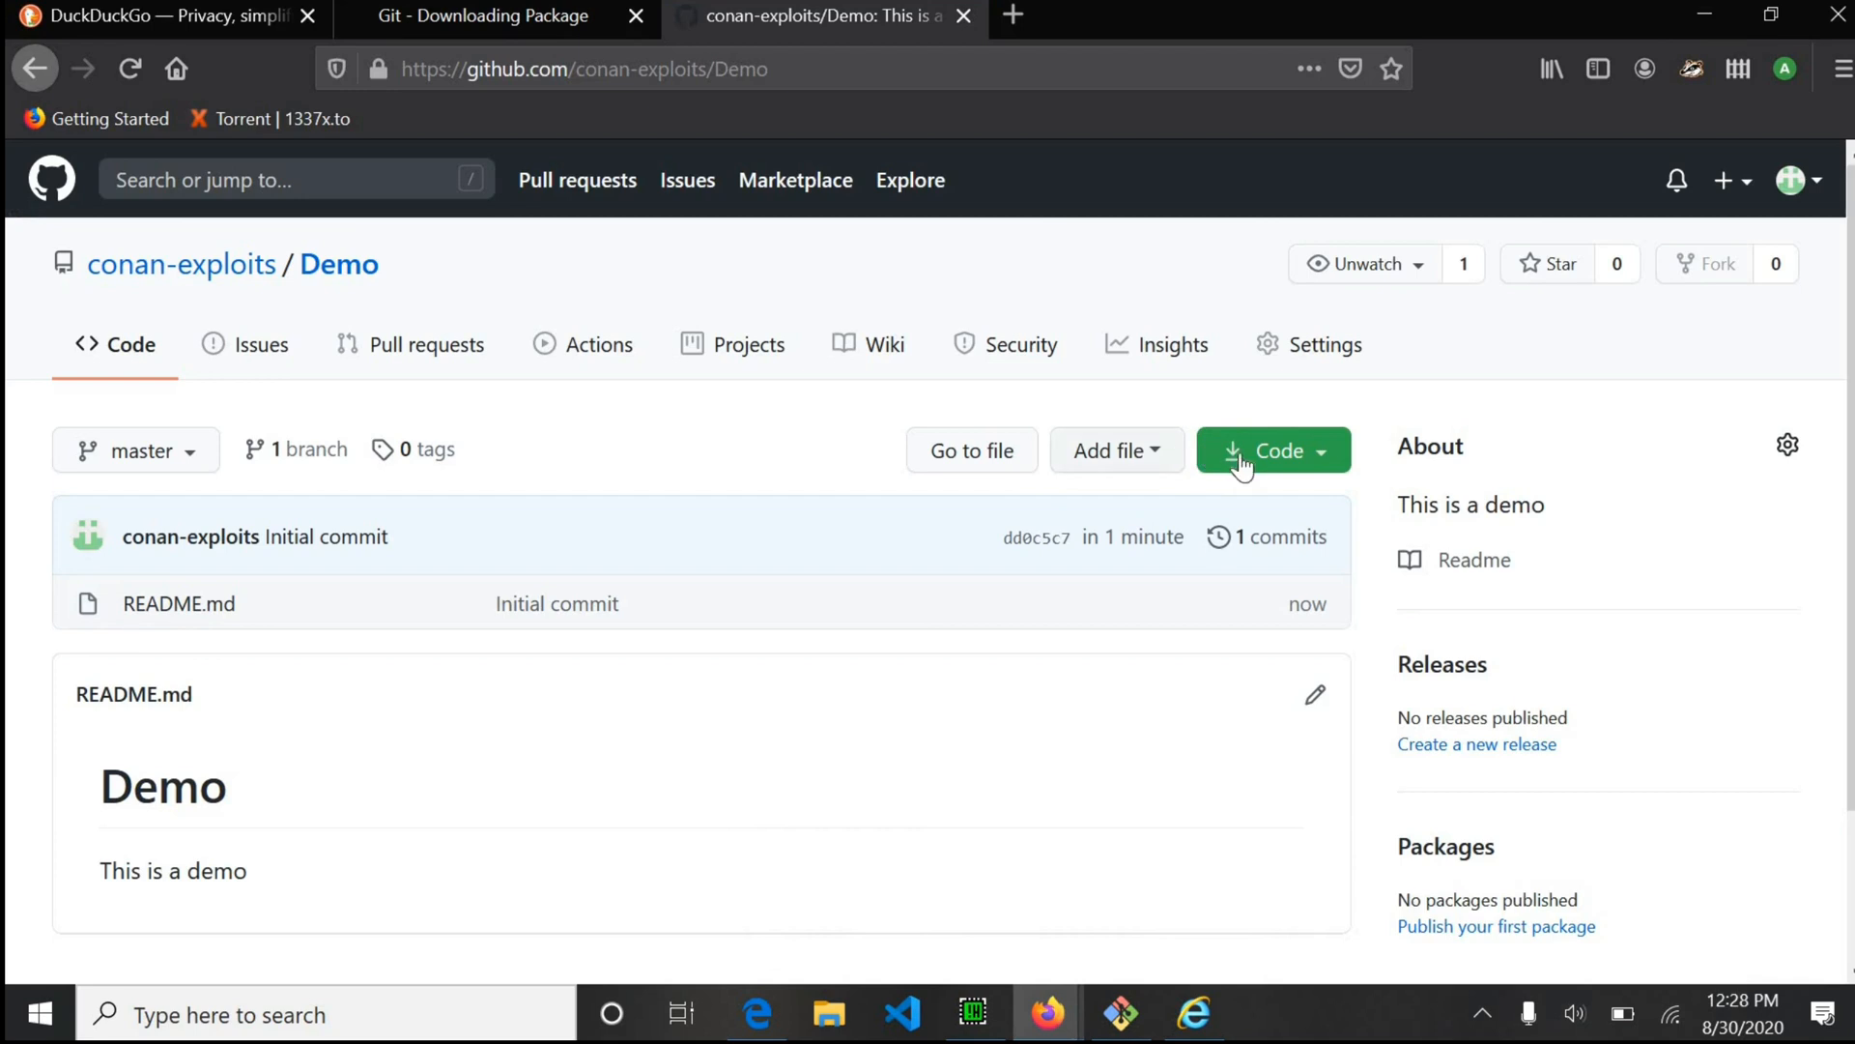
Open the Demo repository's Code menu to reveal the HTTPS clone URL.
{"action": "left_click", "coordinate": [1273, 451]}
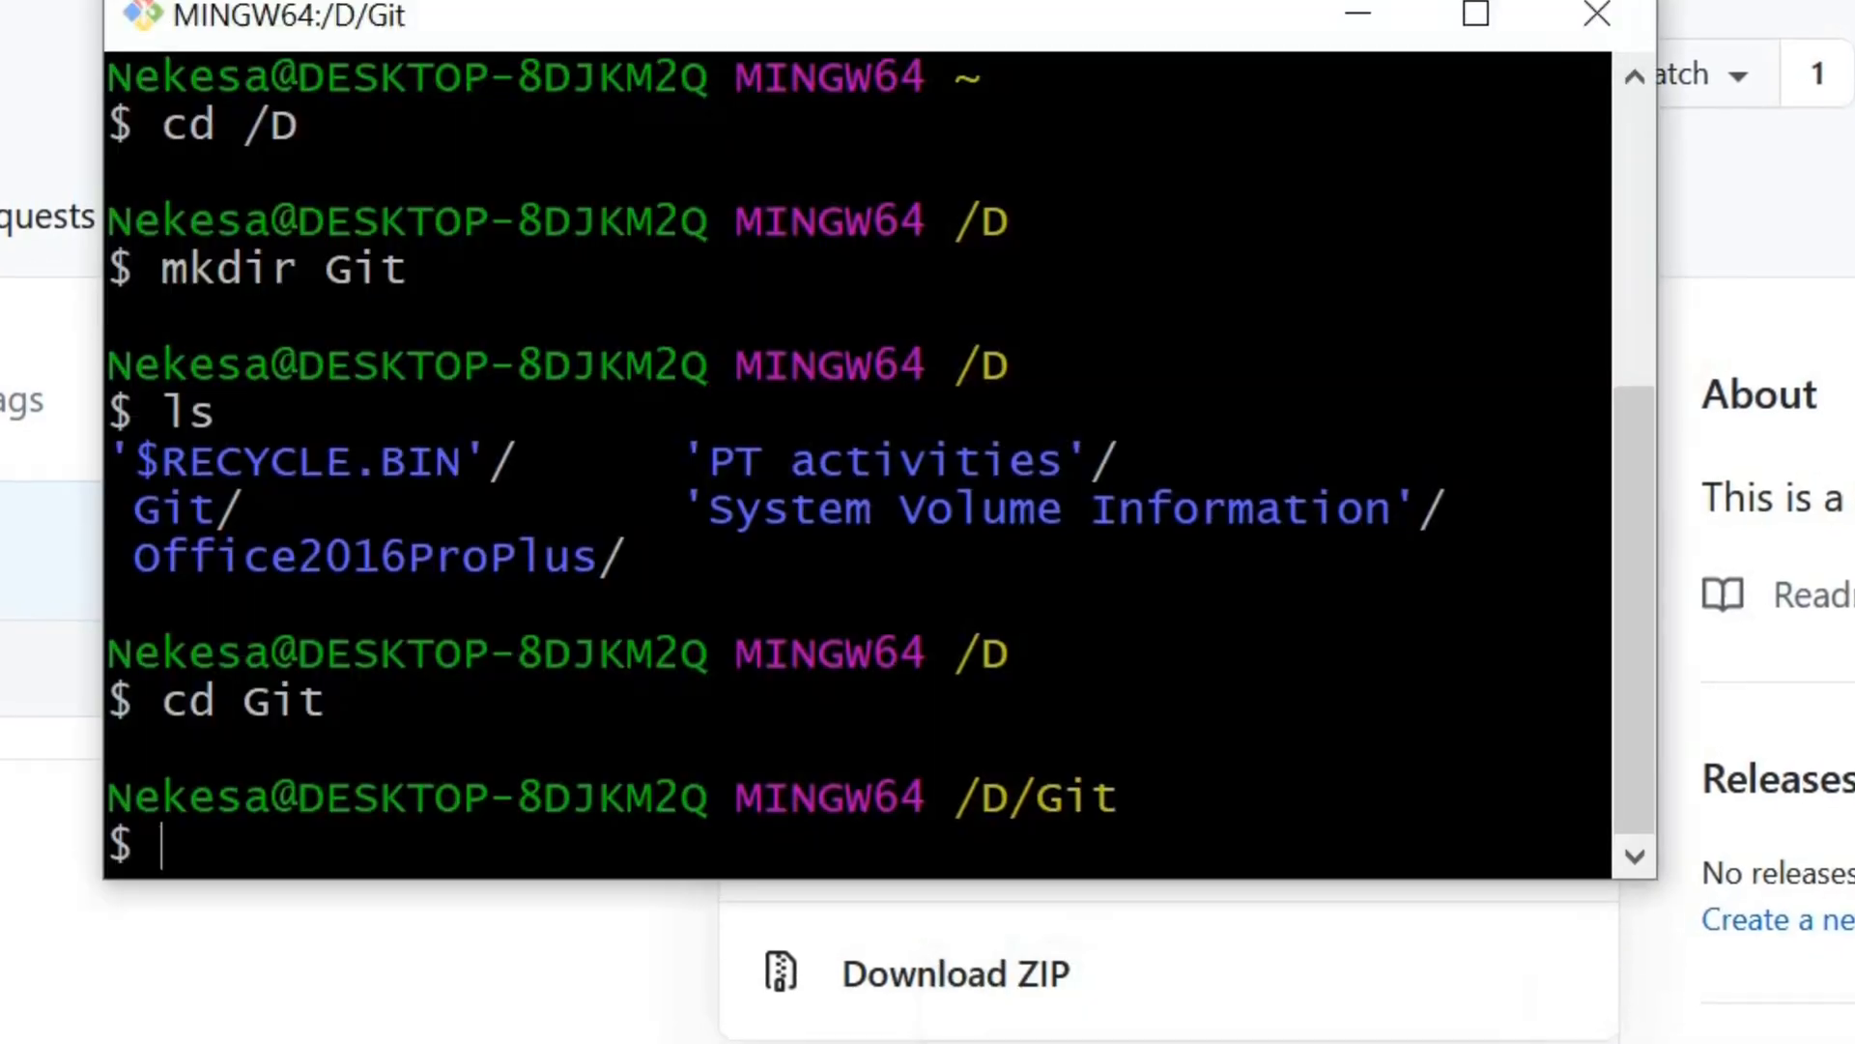
Start a git clone of the copied Demo repository URL in Git Bash.
{"action": "type", "text": "git"}
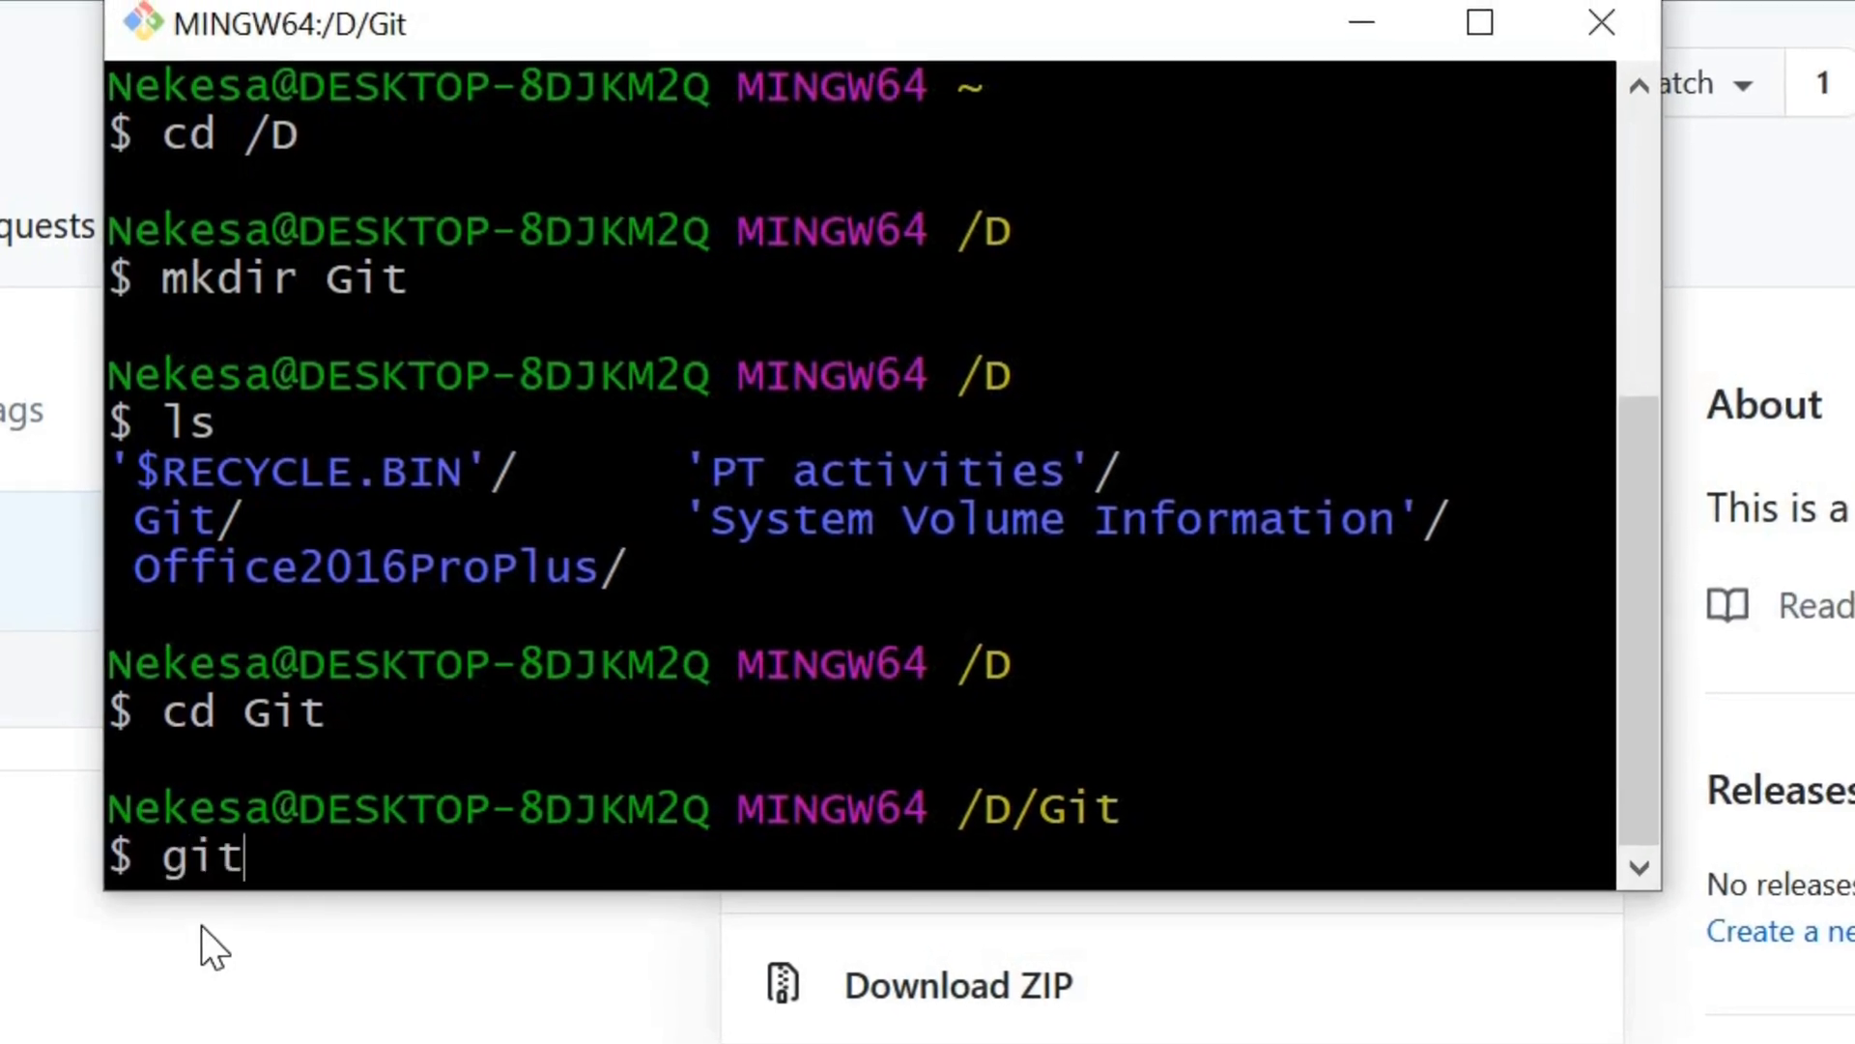
{"action": "type", "text": "clone"}
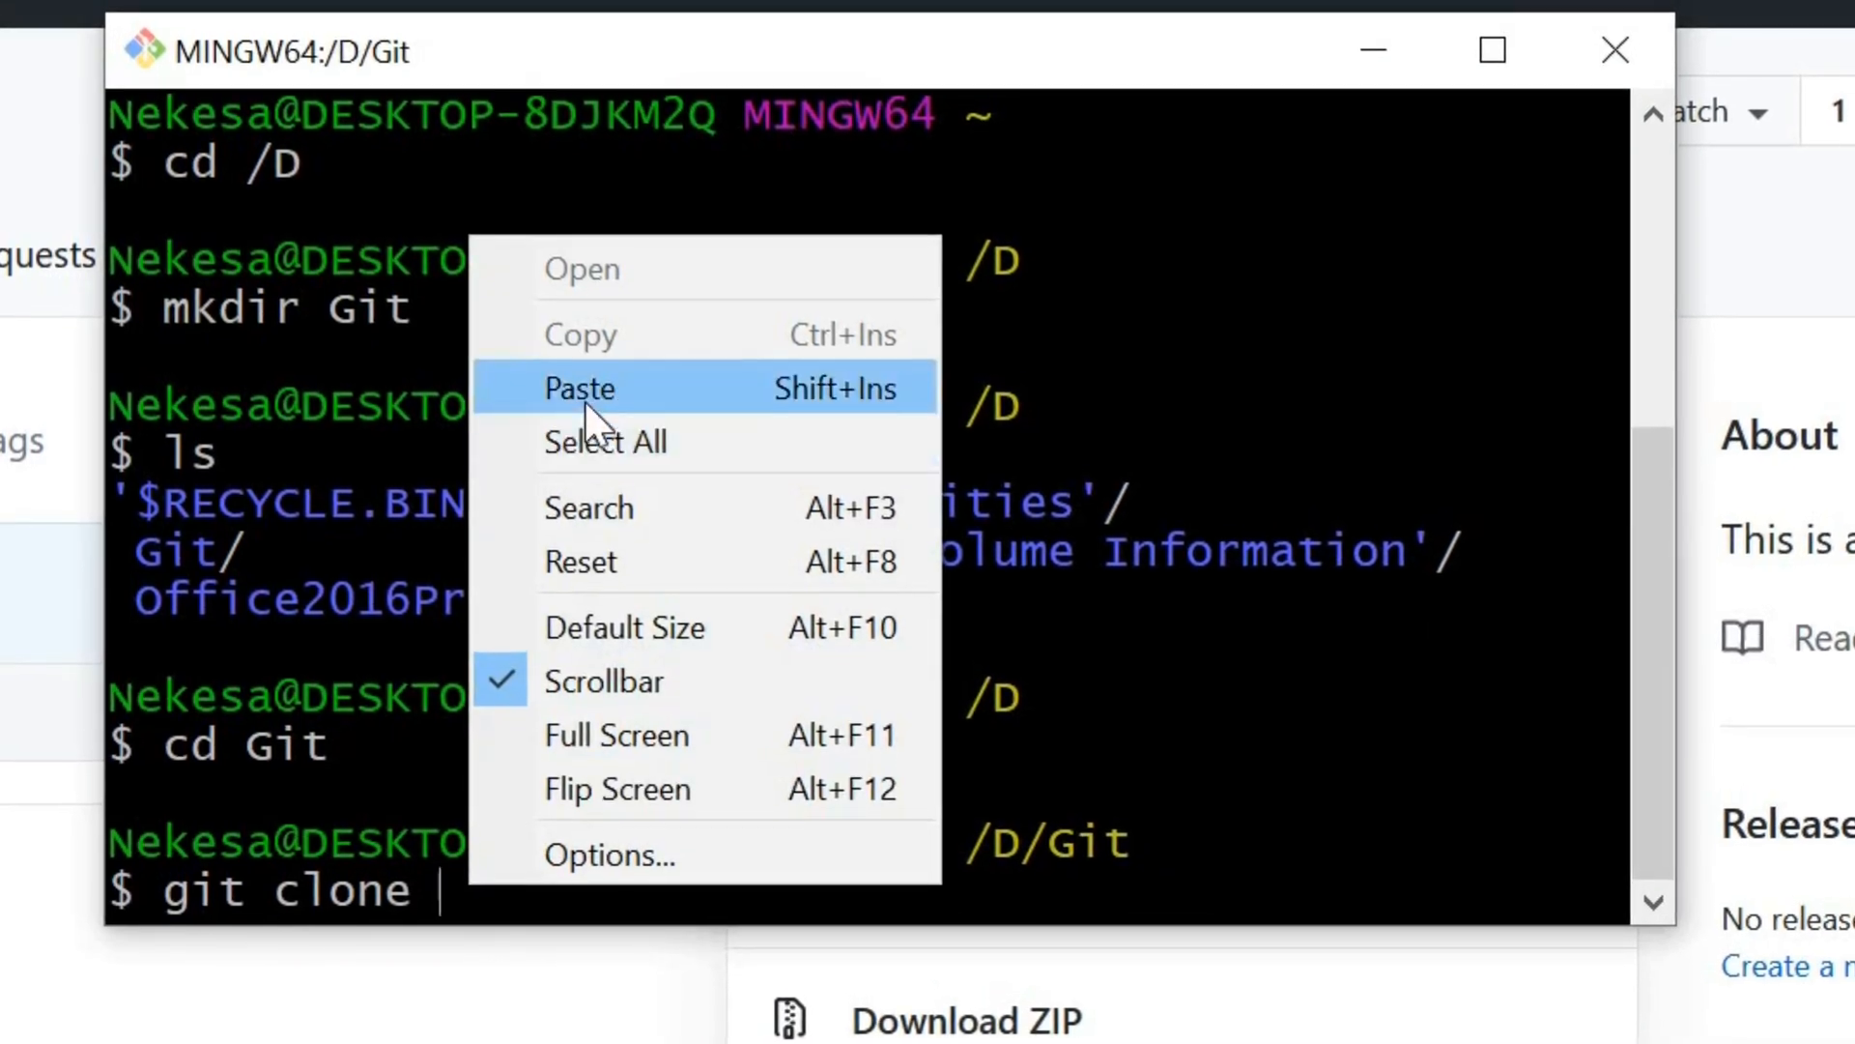
{"action": "left_click", "coordinate": [578, 388]}
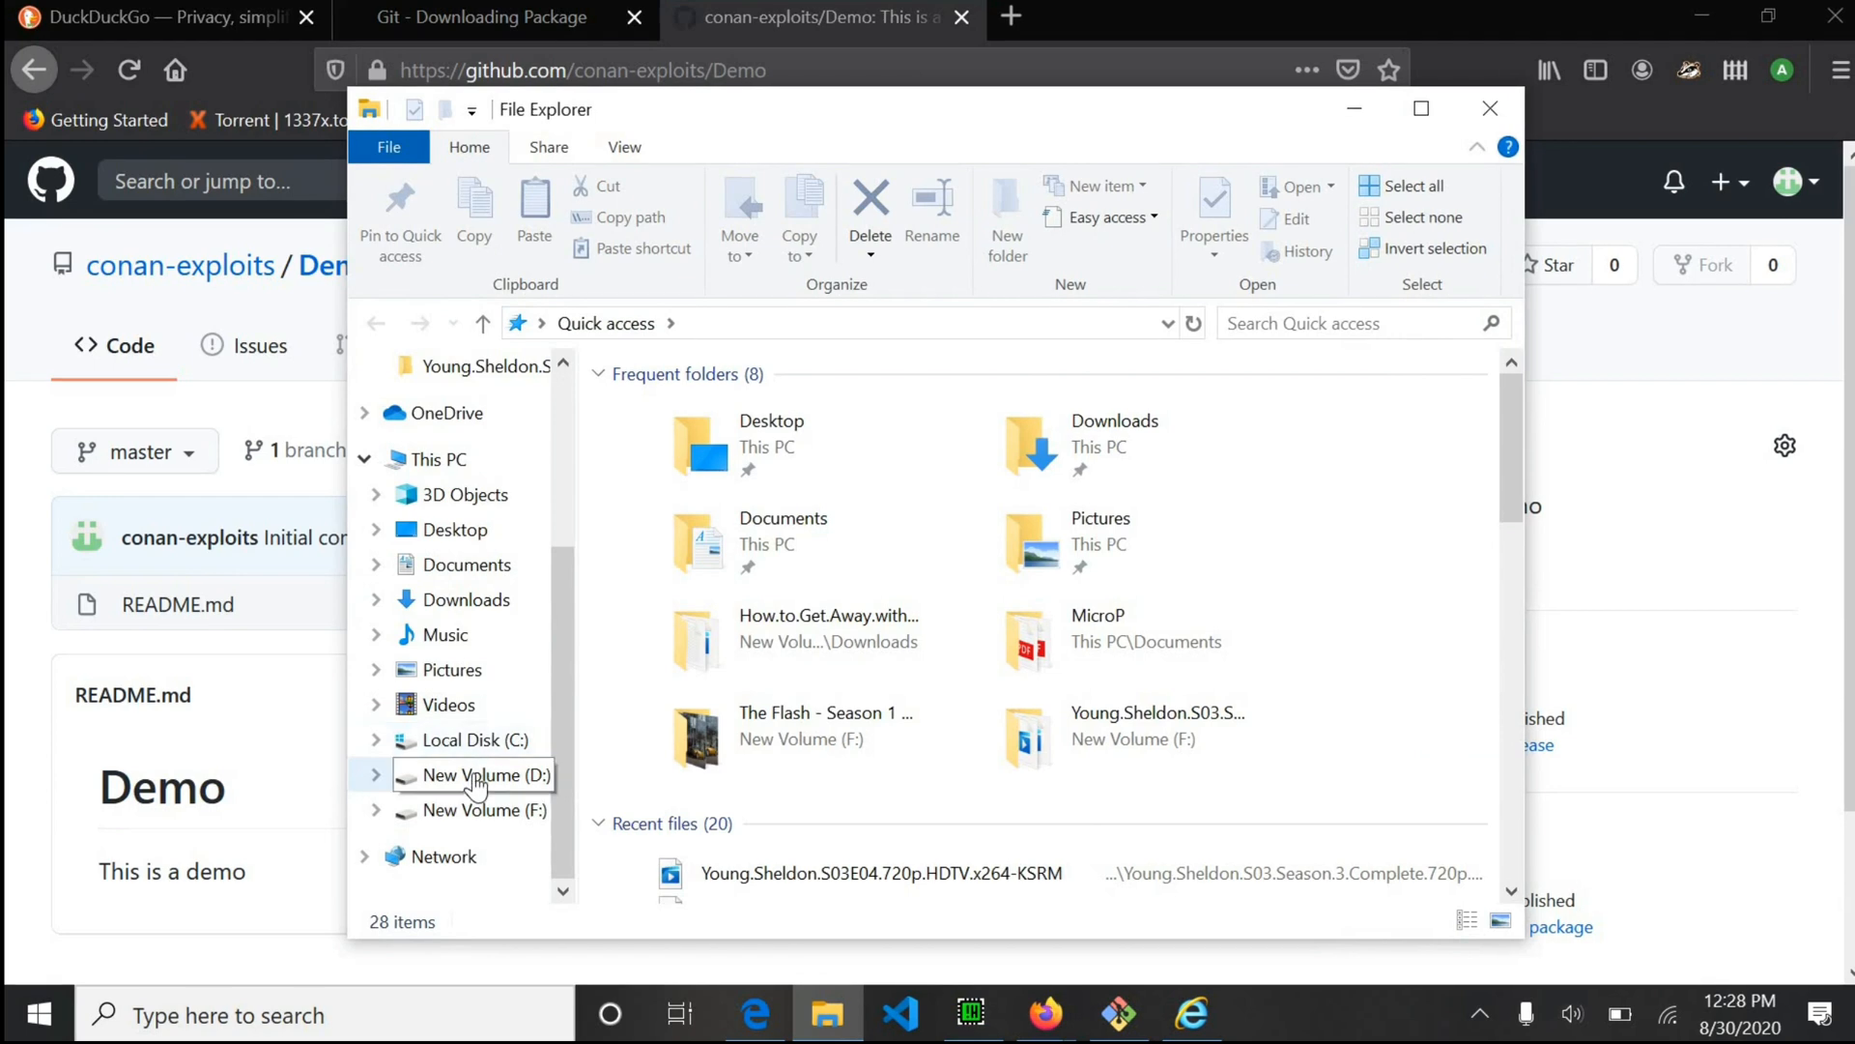
Browse to D:\Git\Demo to find README.md, then return to the Git Bash clone output.
{"action": "left_click", "coordinate": [485, 774]}
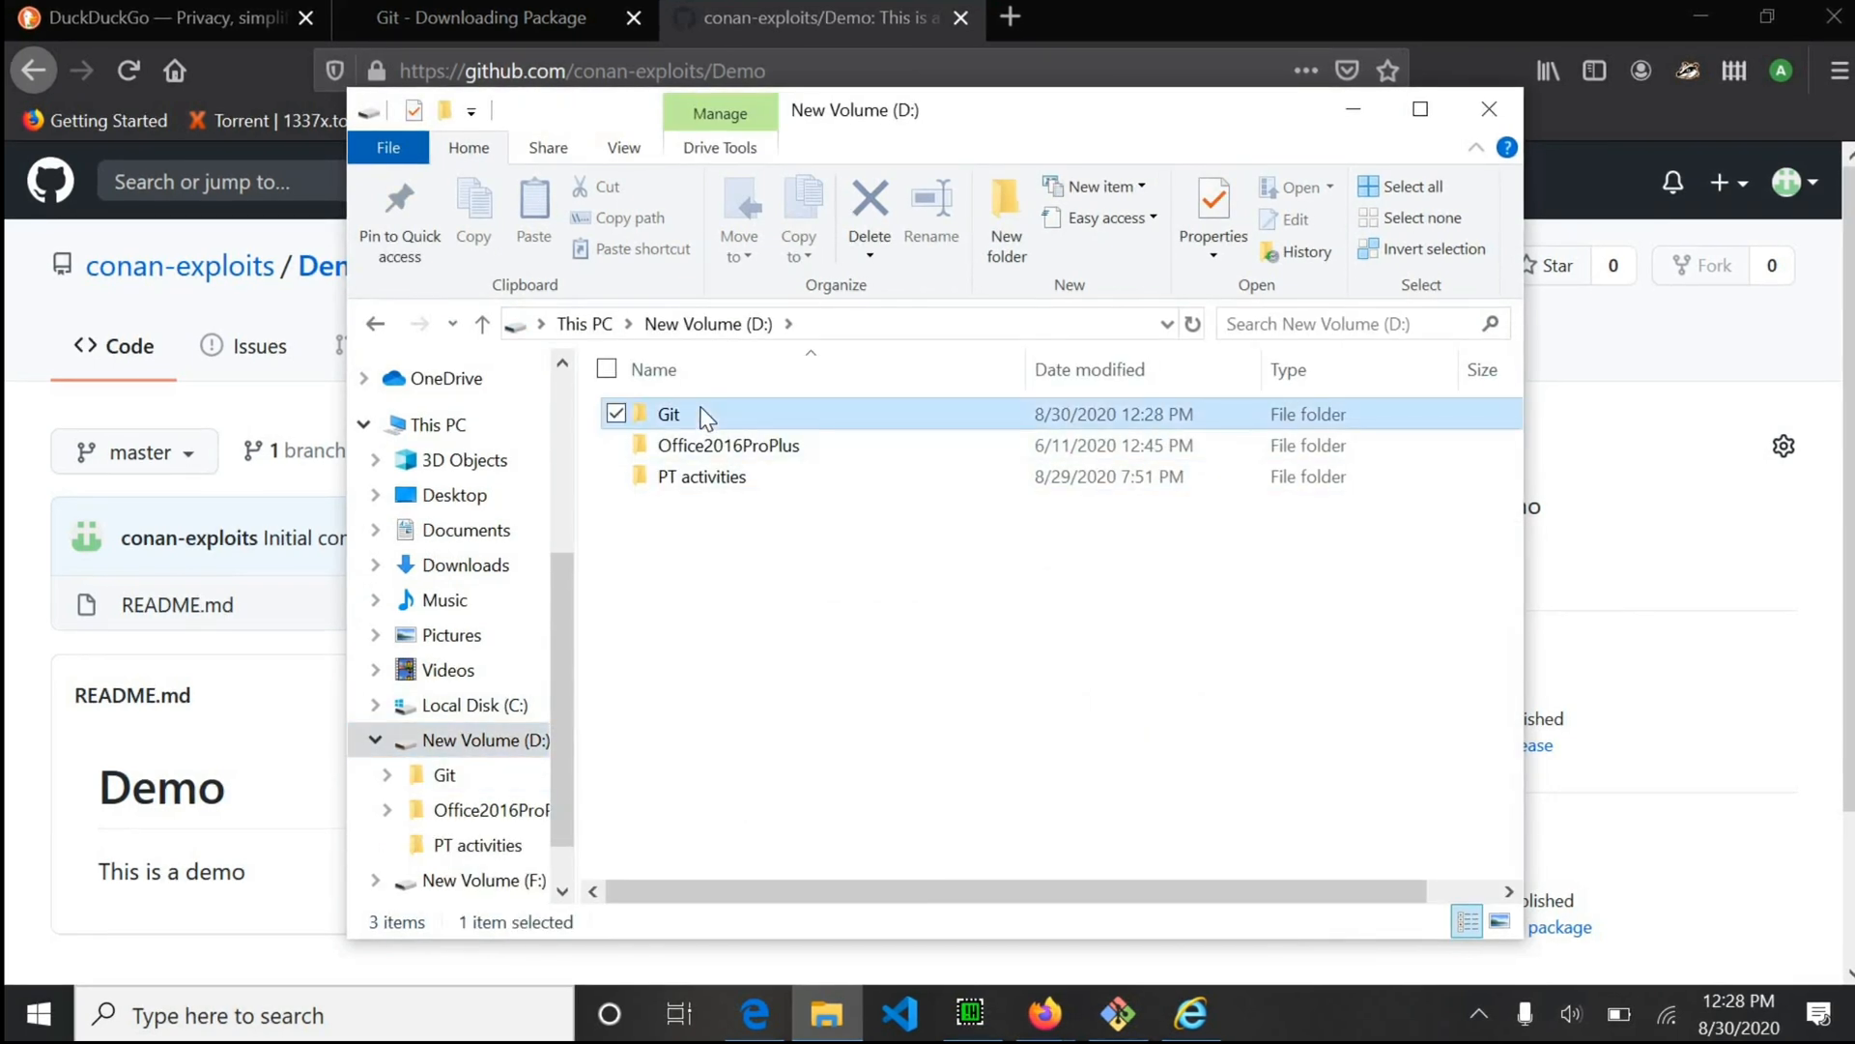
{"action": "double_click", "coordinate": [668, 415]}
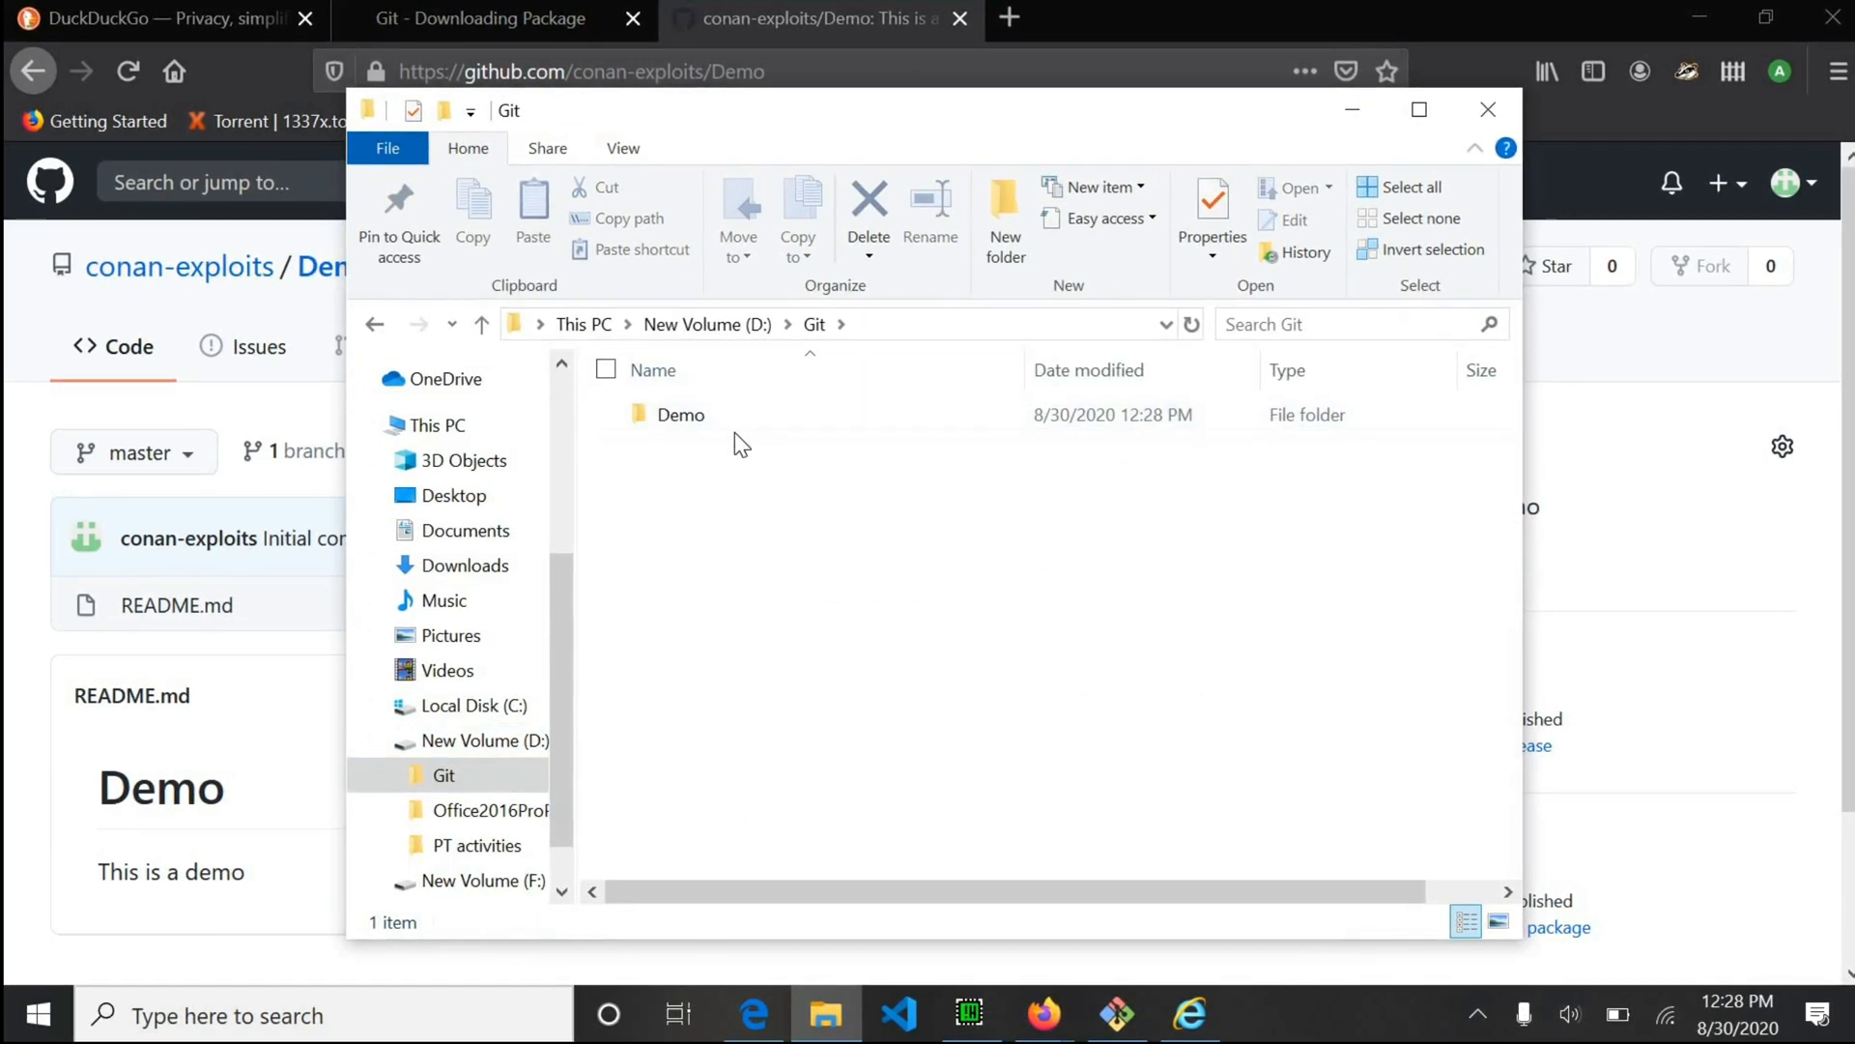
{"action": "double_click", "coordinate": [680, 415]}
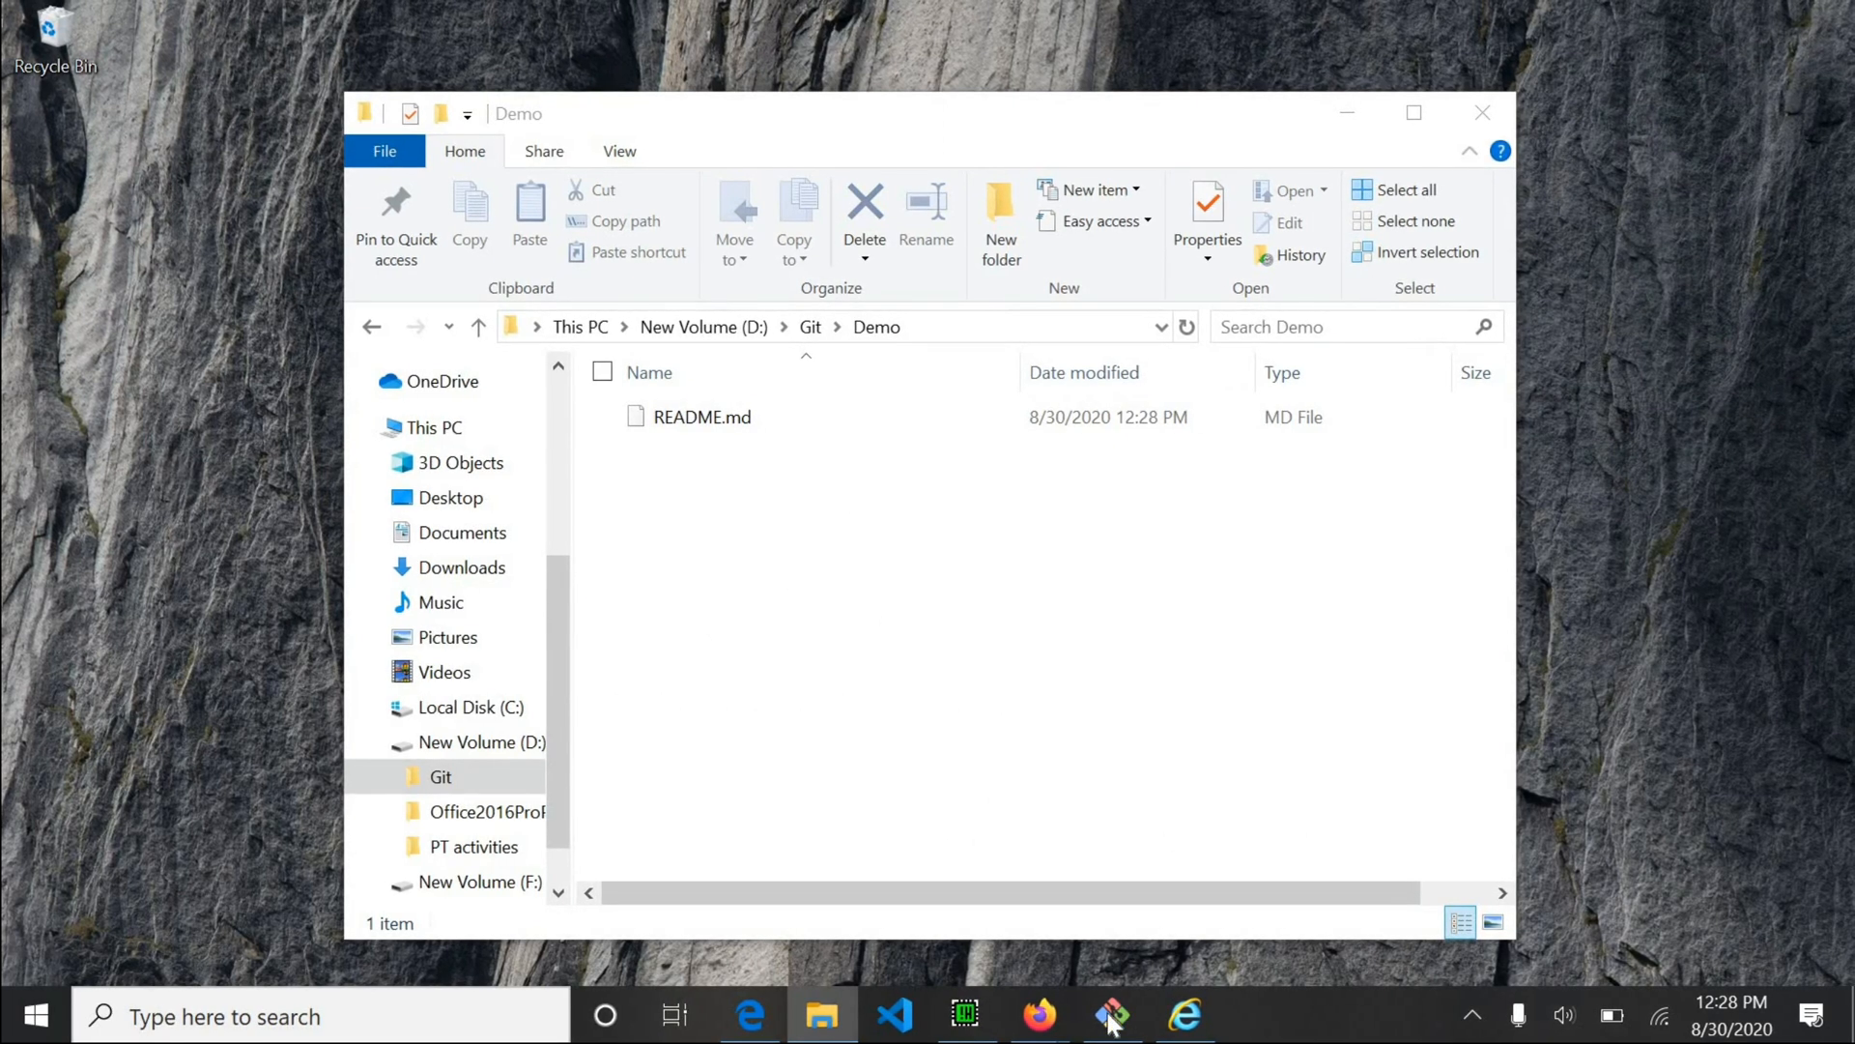
{"action": "left_click", "coordinate": [1109, 1016]}
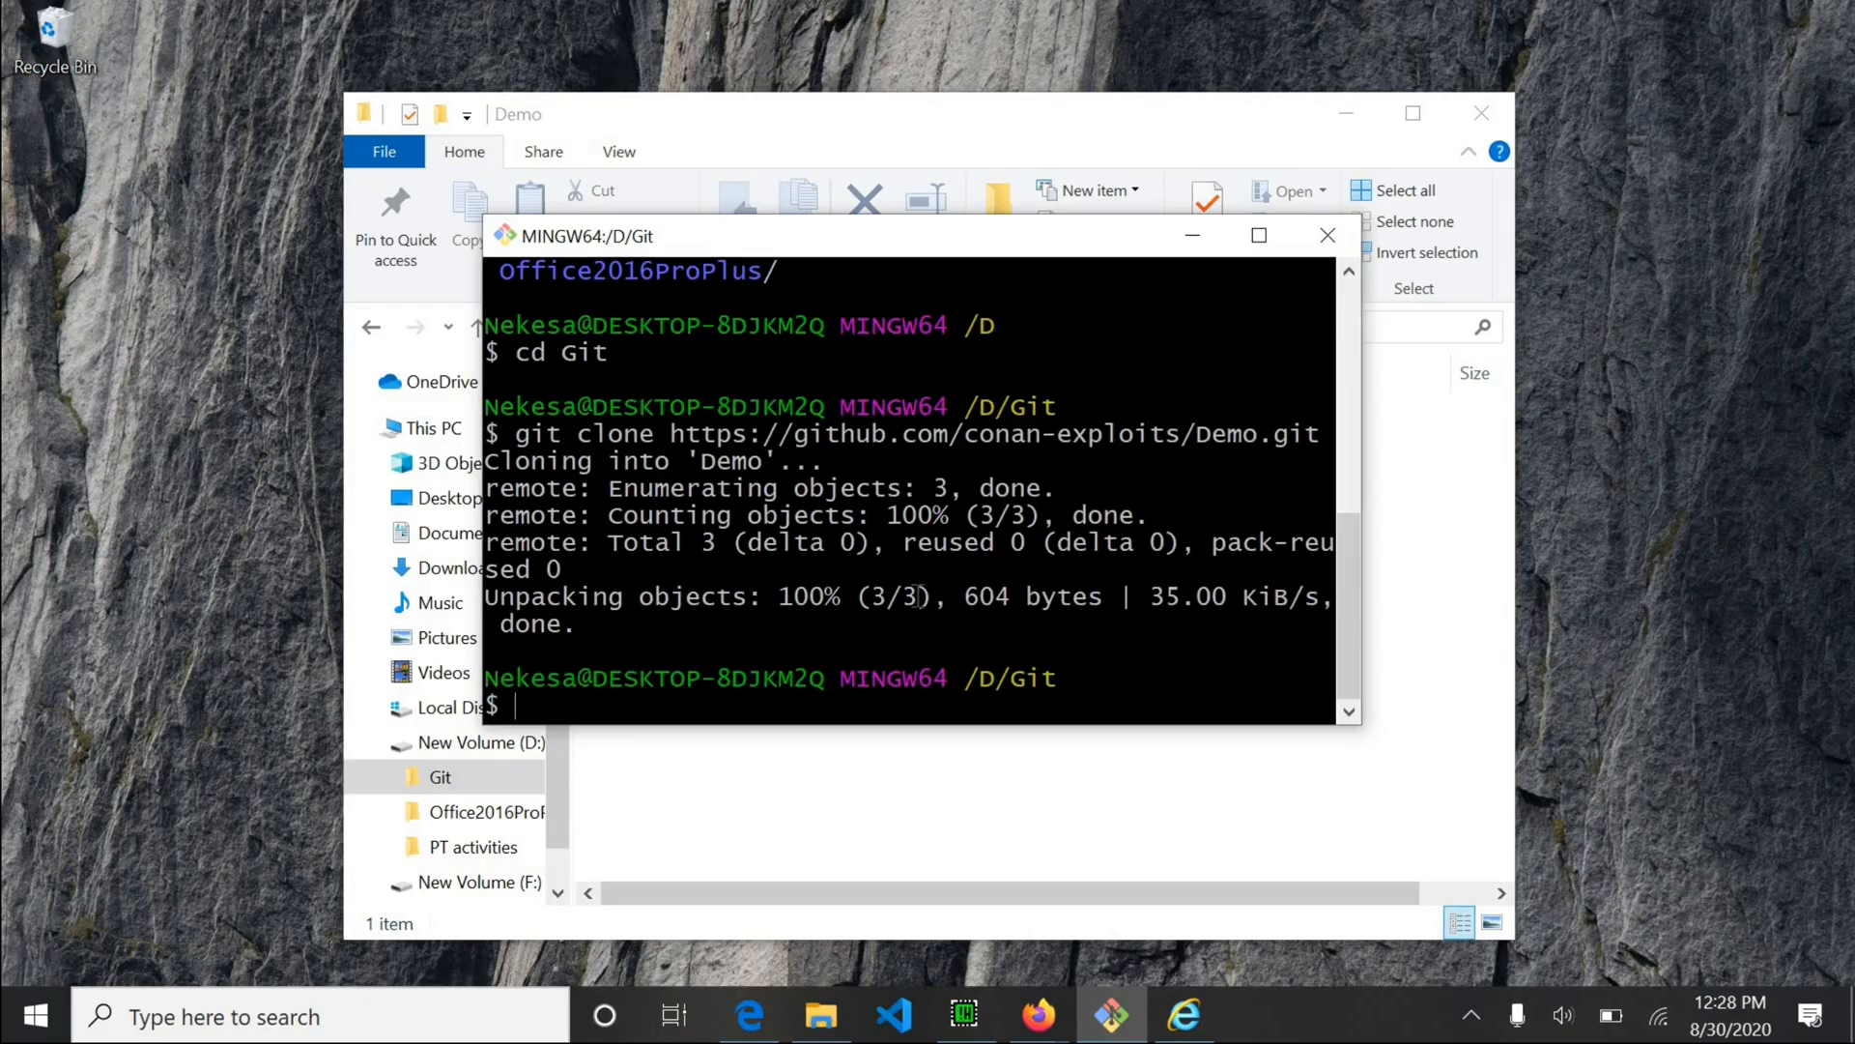